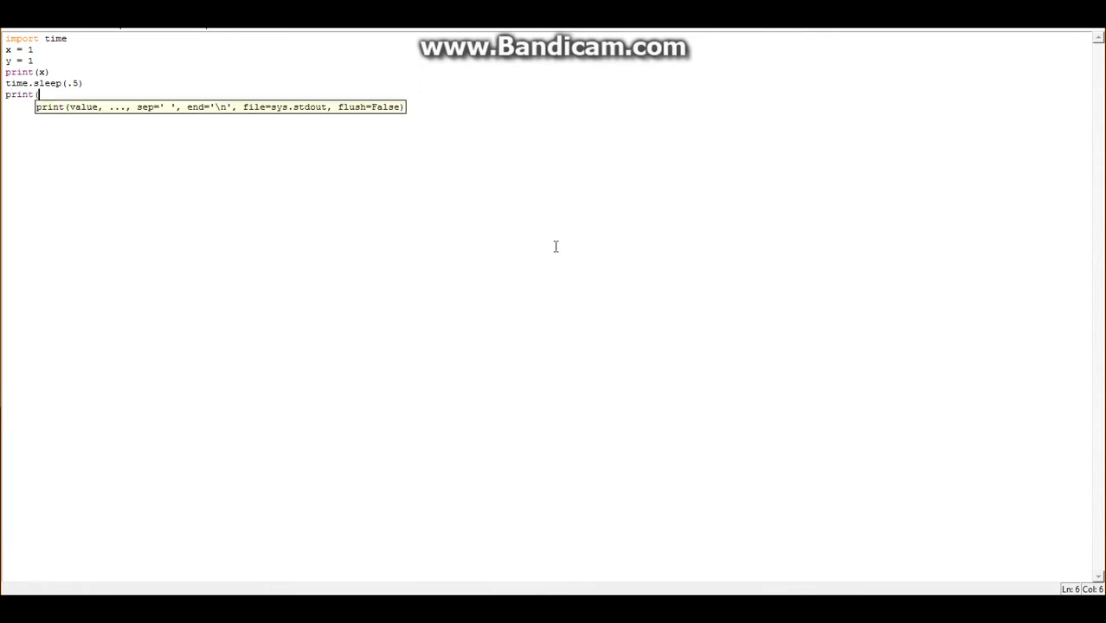
# - Print y and open a while True: loop with an indented body
pyautogui.write('(y)')
pyautogui.write('while T')
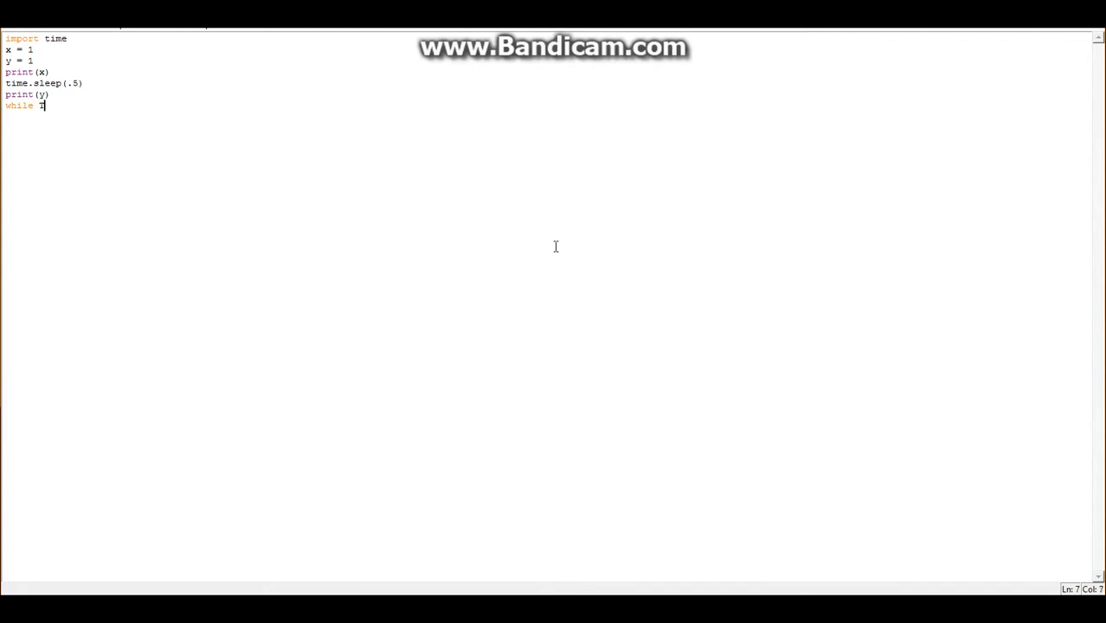
pyautogui.write('rue')
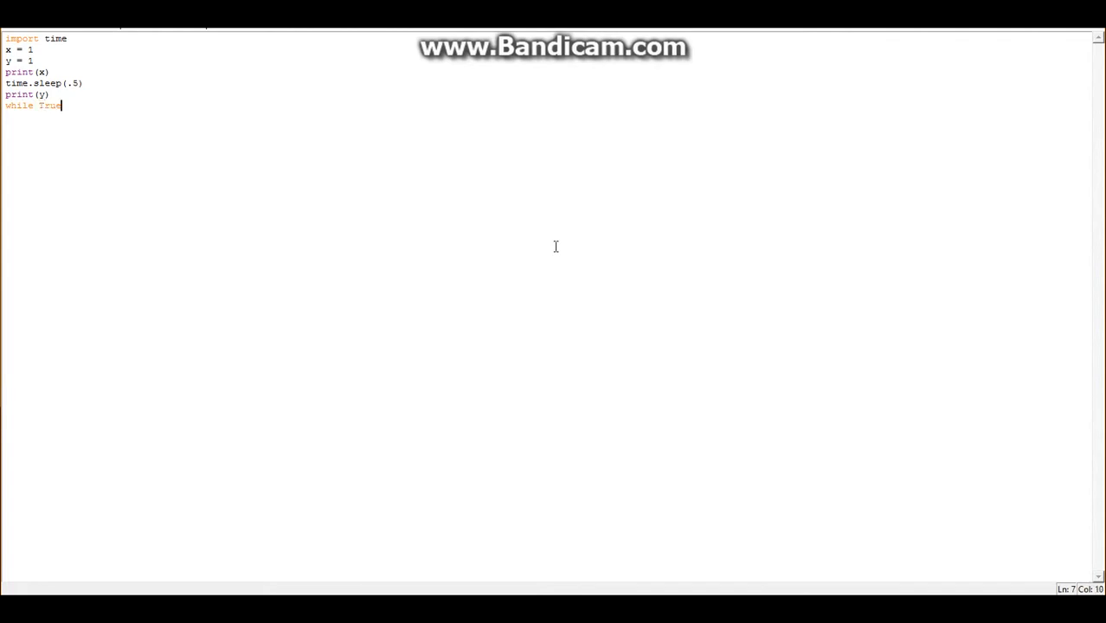
pyautogui.write(':')
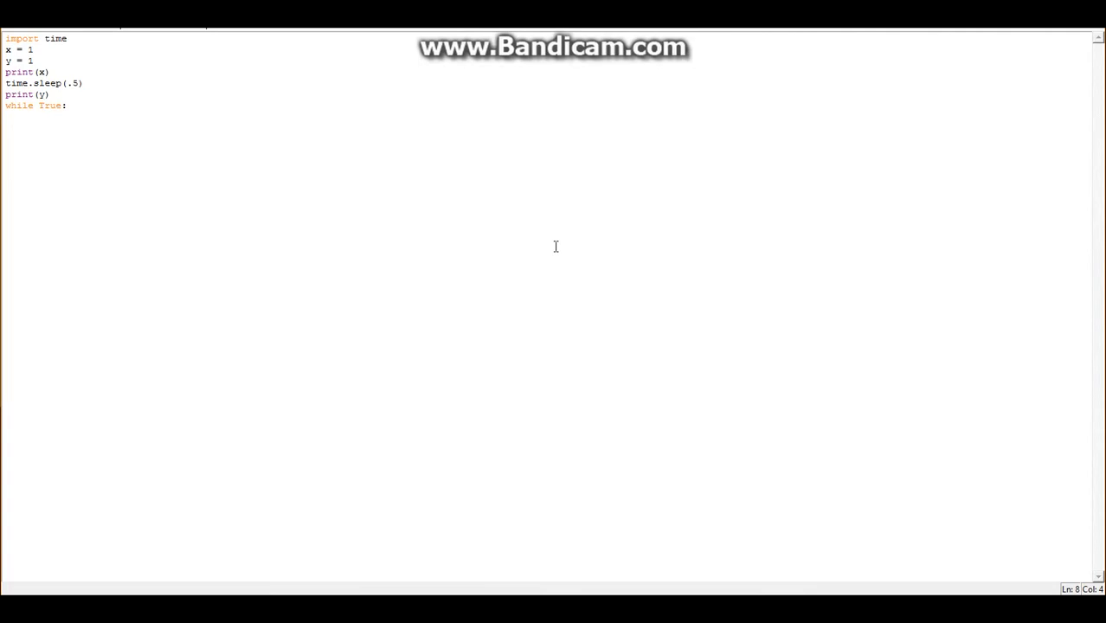
pyautogui.press('Return')
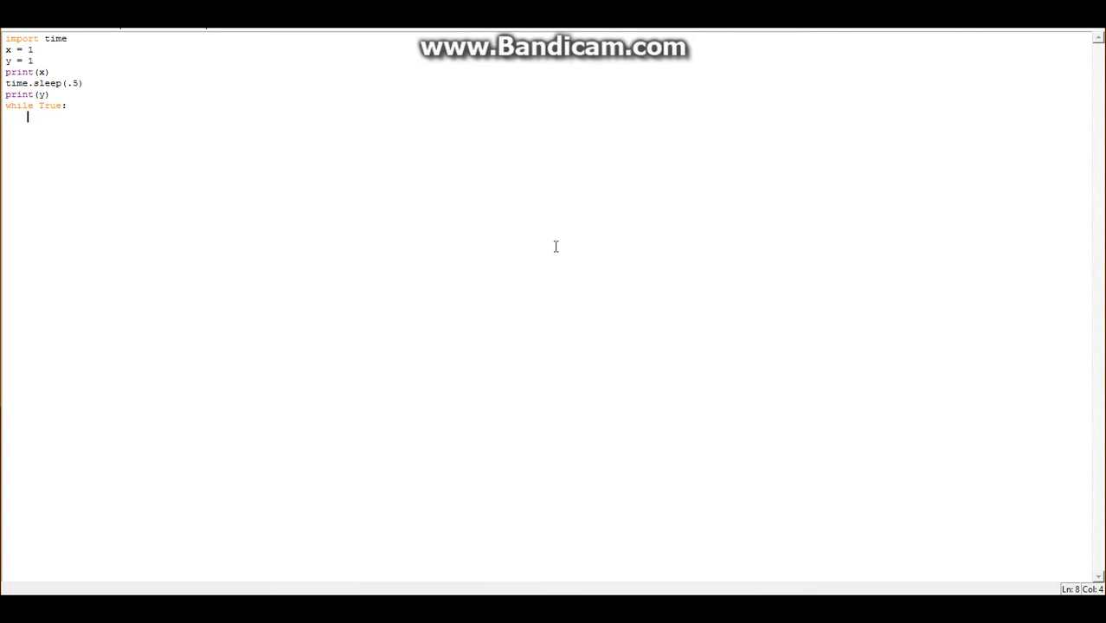
pyautogui.press('backspace')
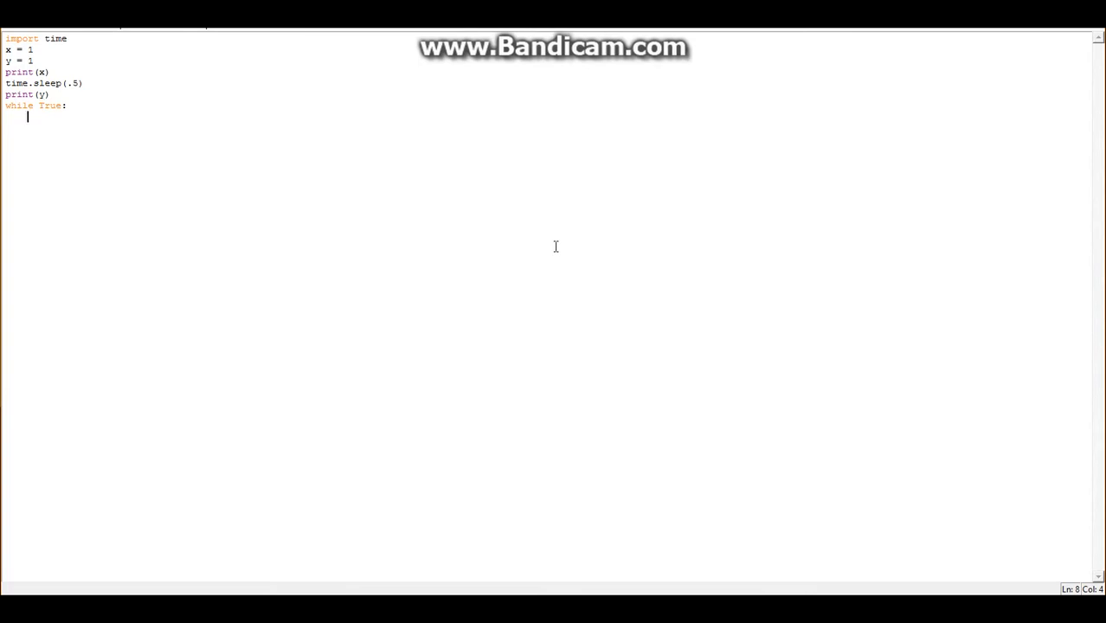
# - In the loop, pause with time.sleep(.5), compute number = x + y, and begin x = number
pyautogui.write('time.sleep')
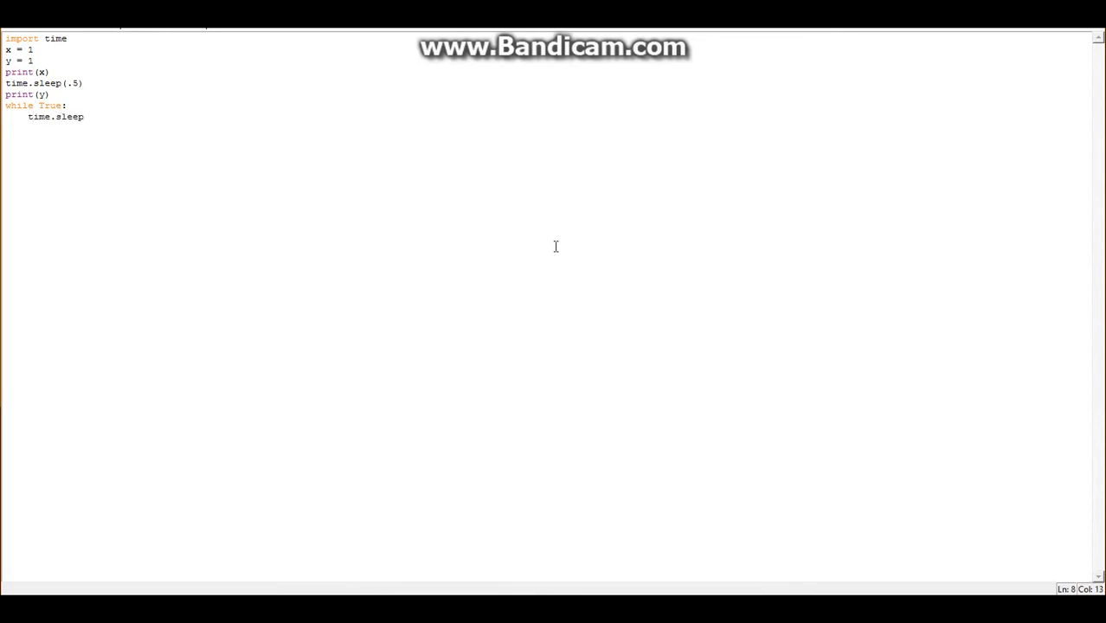
pyautogui.write('(.5)')
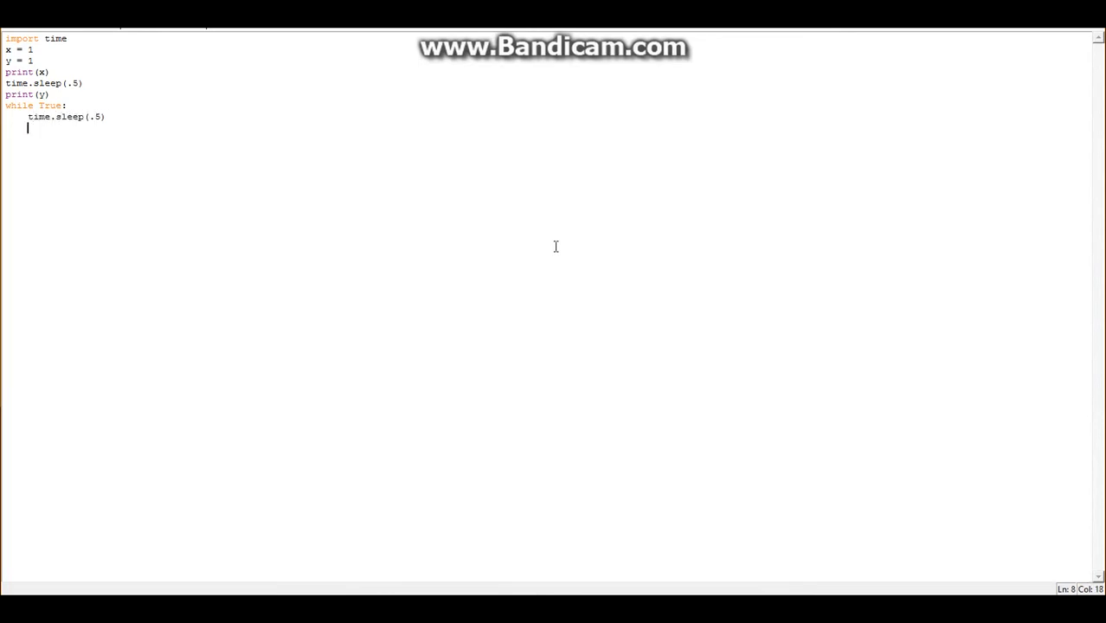
pyautogui.write('nu')
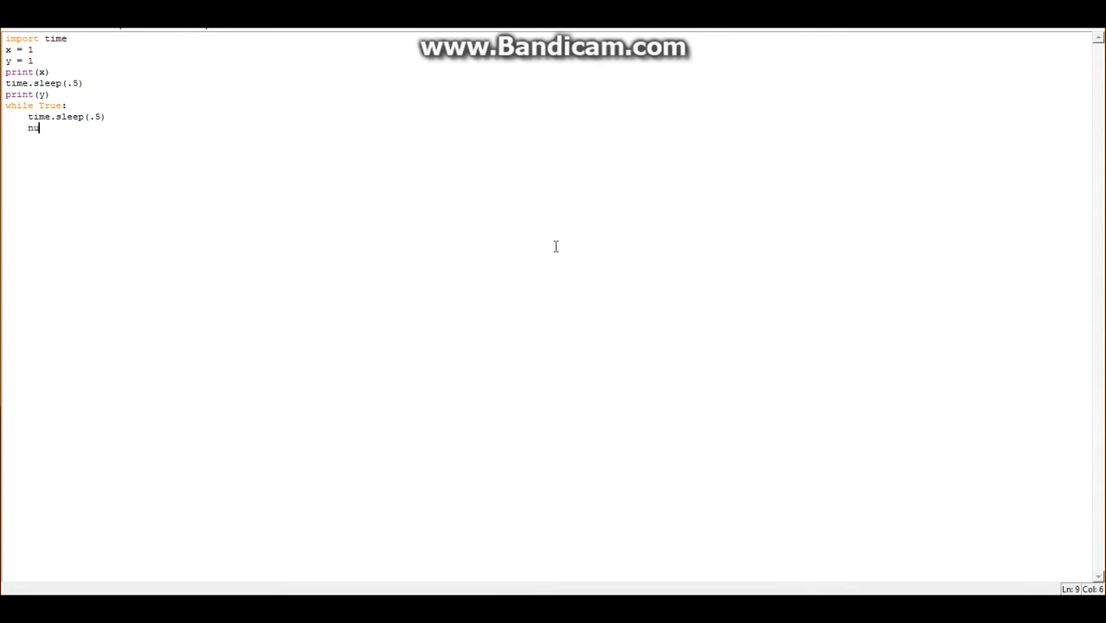
pyautogui.write('mber =')
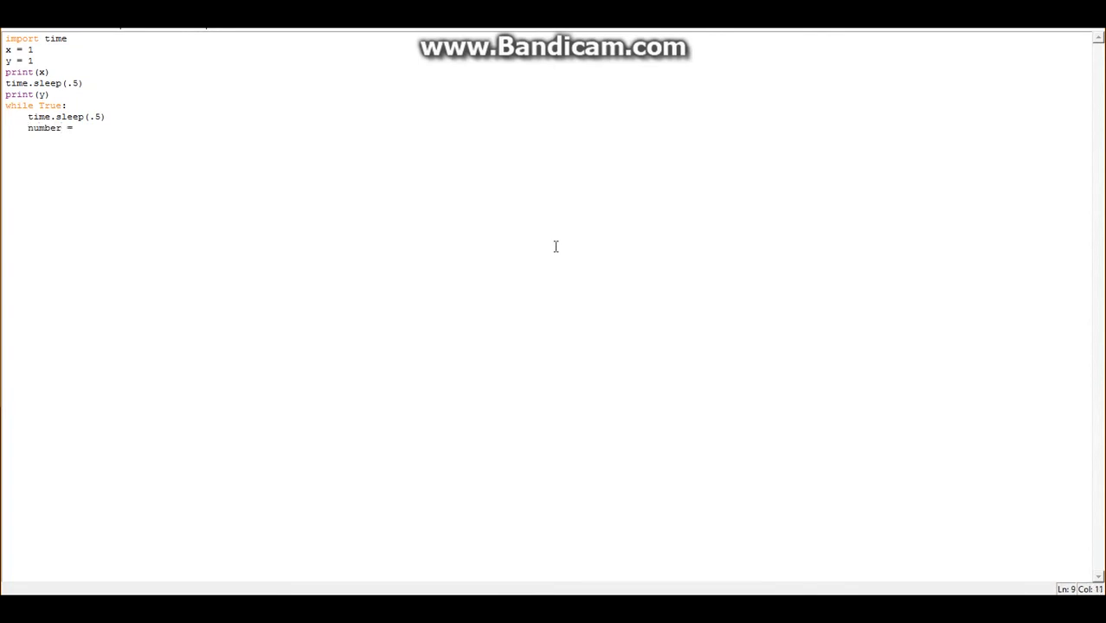
pyautogui.write('x + y')
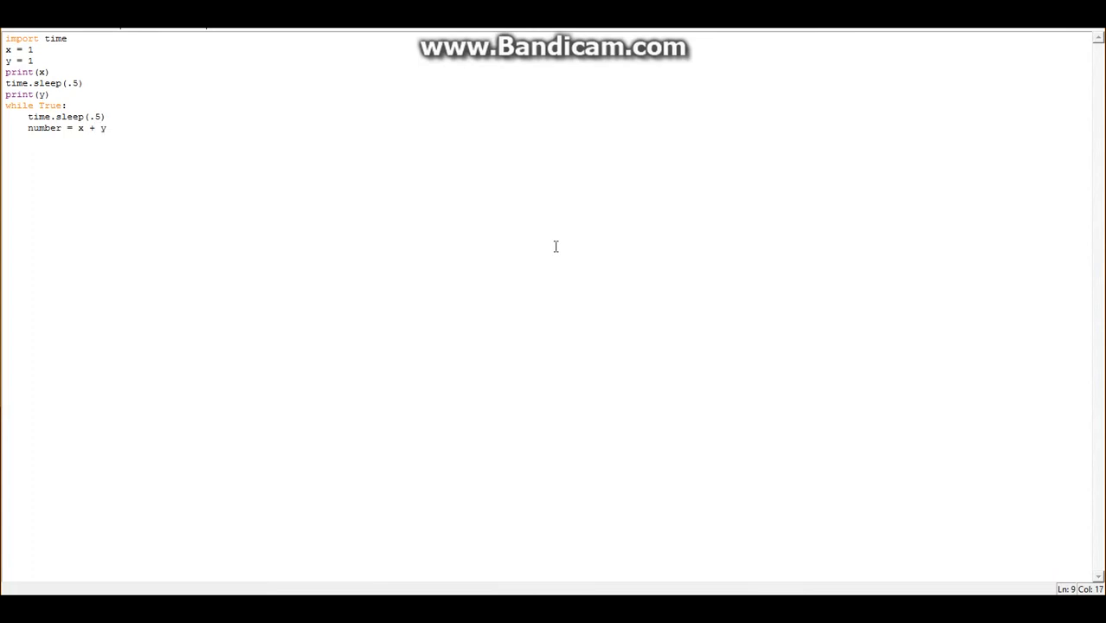
pyautogui.press('Return')
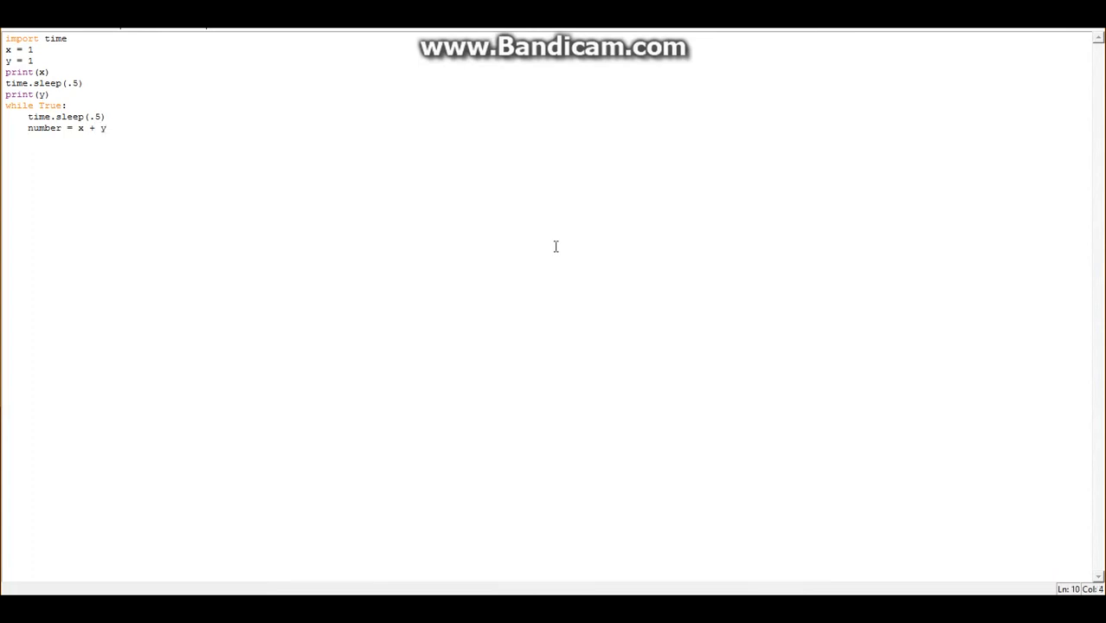
pyautogui.press('Return')
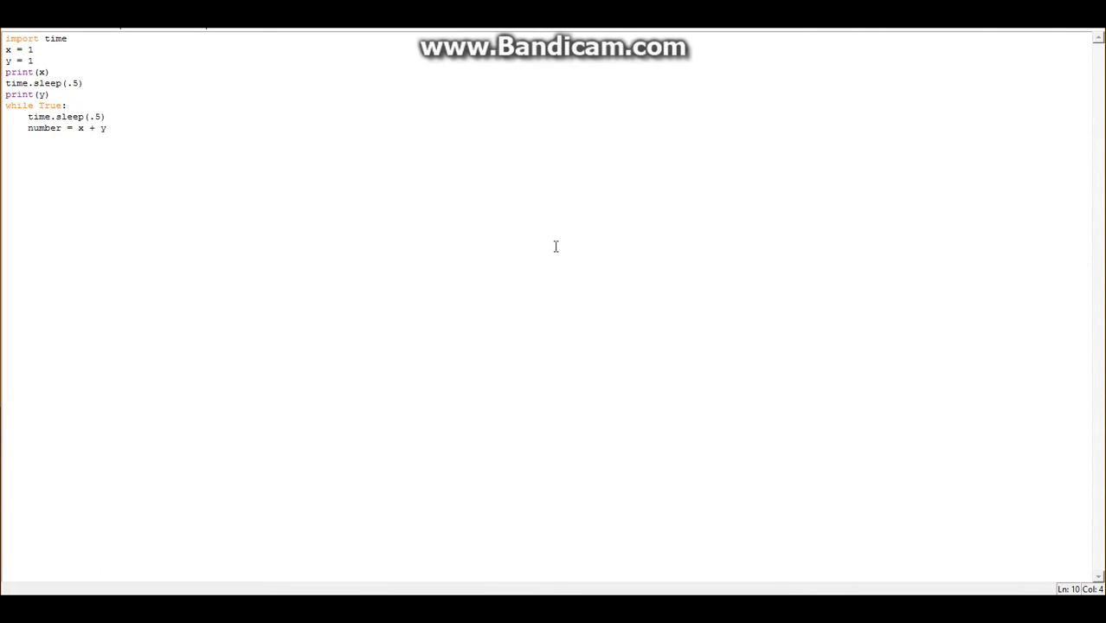
pyautogui.write('x')
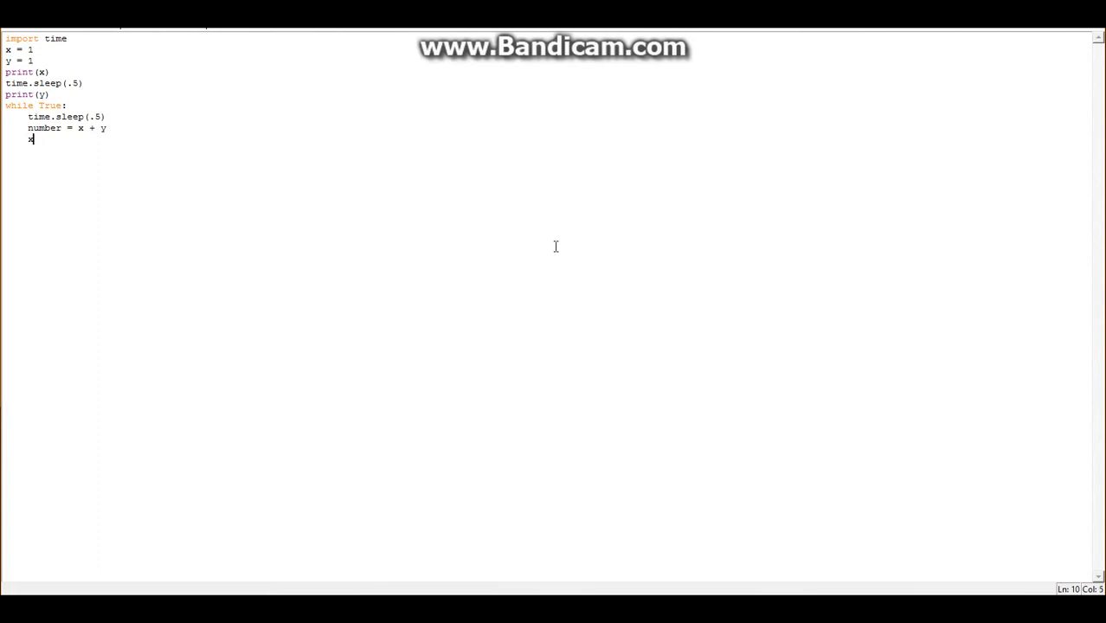
pyautogui.write('= number')
pyautogui.write('y = x')
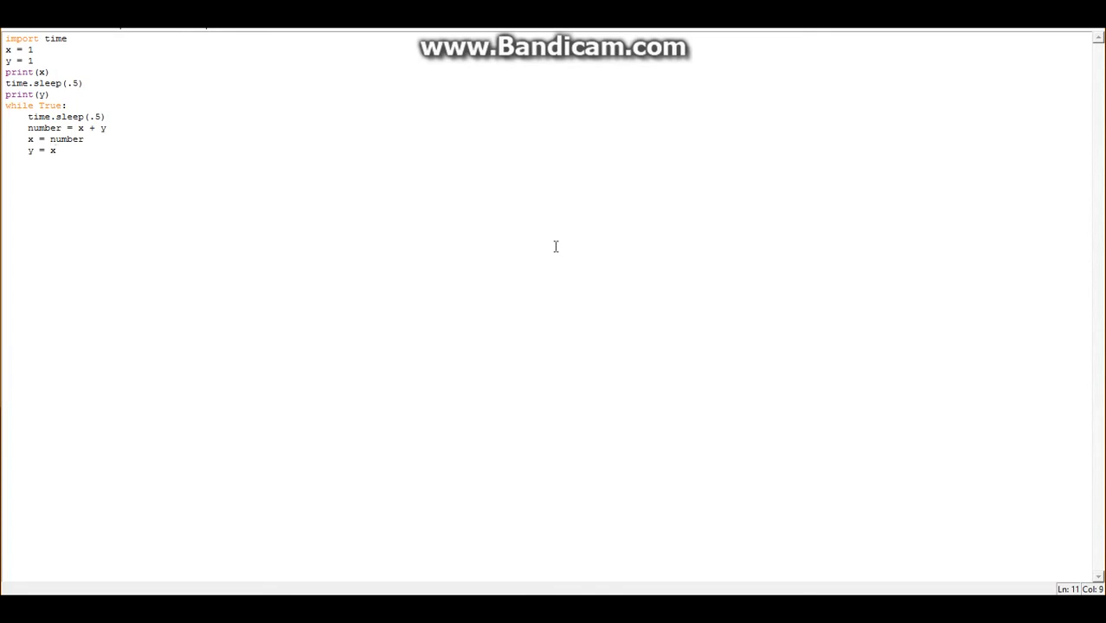
# - Reorder the loop's assignments so y = x comes before x = number
pyautogui.click(56, 150)
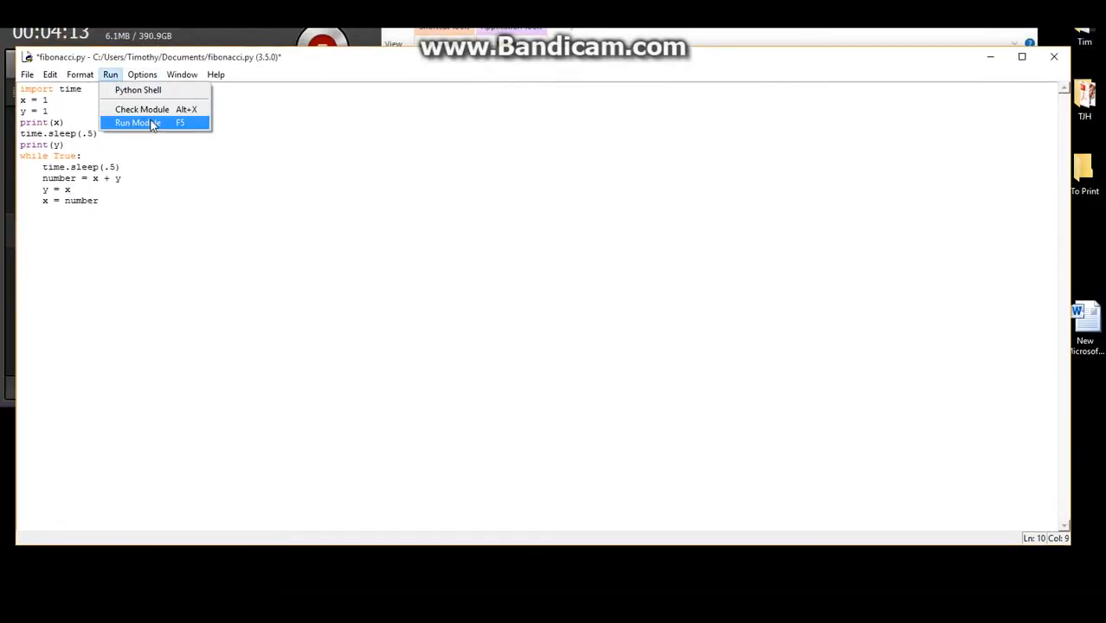
# - Save and run fibonacci.py, then move the shell output window aside
pyautogui.click(132, 122)
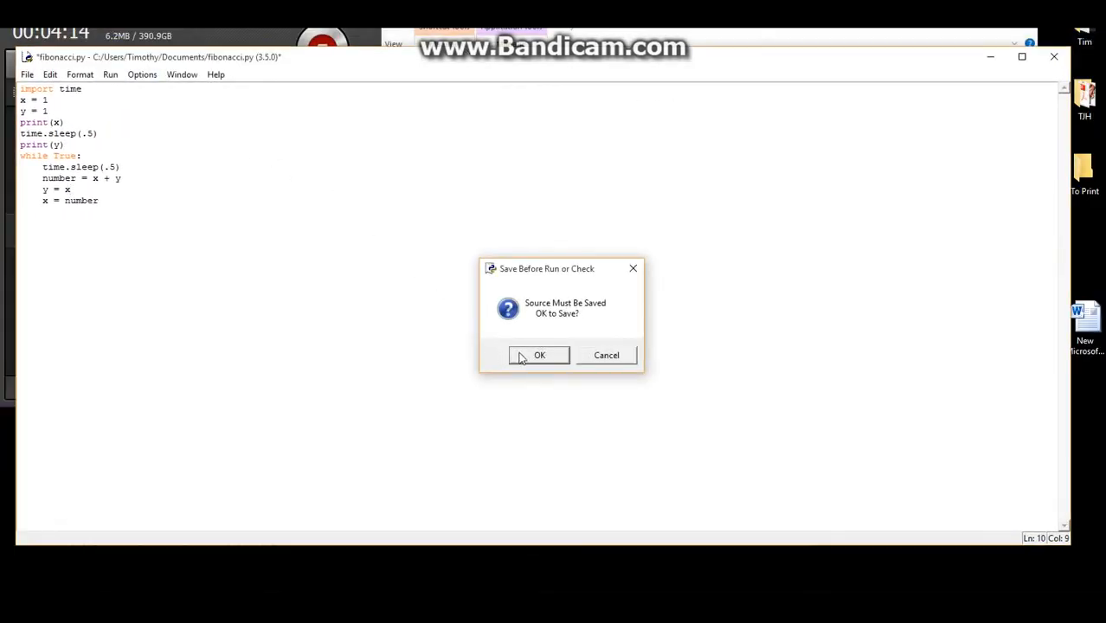
pyautogui.click(539, 355)
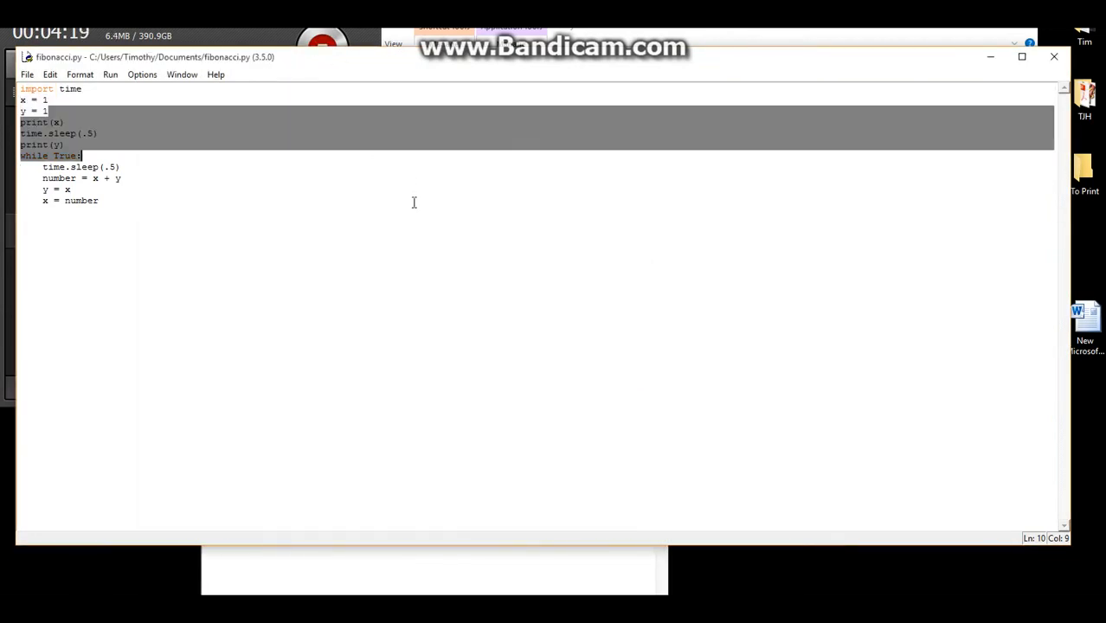
pyautogui.press('F5')
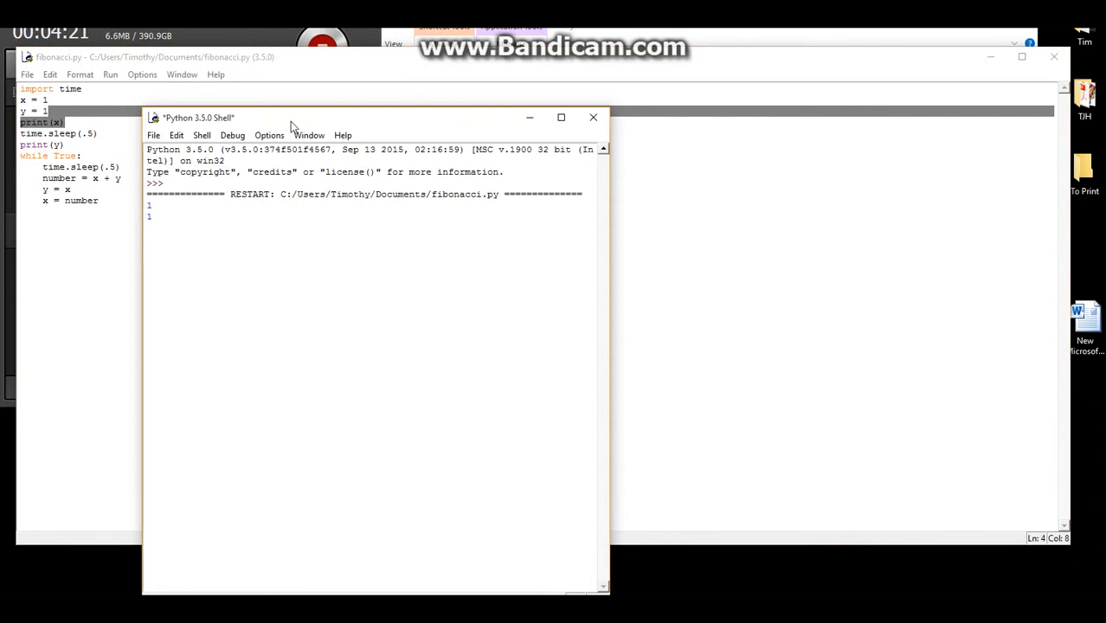
pyautogui.moveTo(290, 117); pyautogui.dragTo(290, 81)
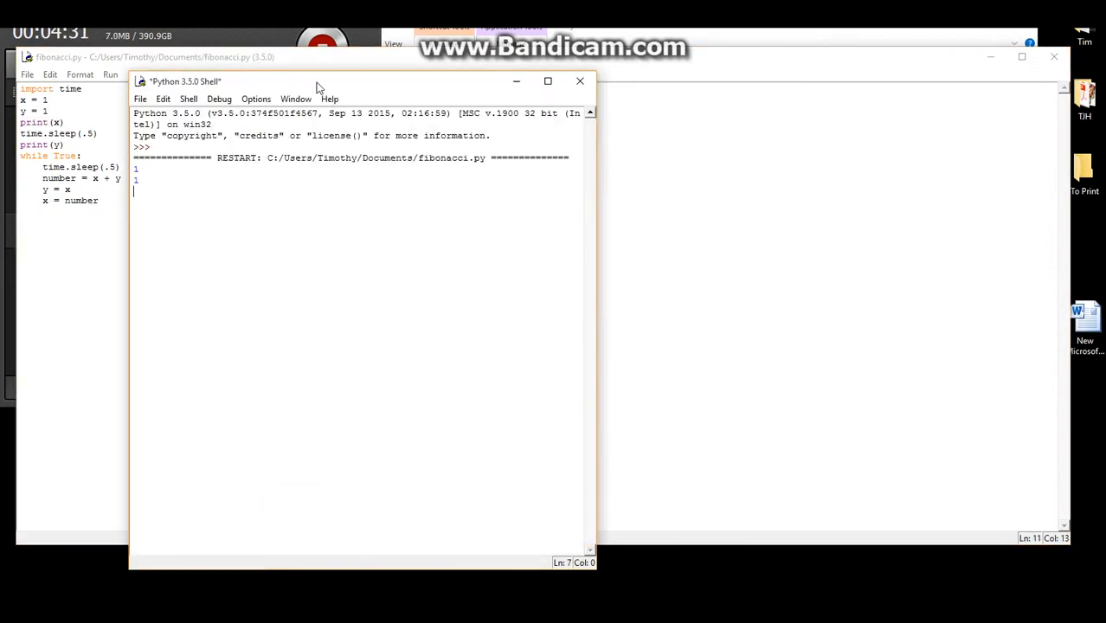
pyautogui.moveTo(318, 80); pyautogui.dragTo(327, 71)
pyautogui.write('print(')
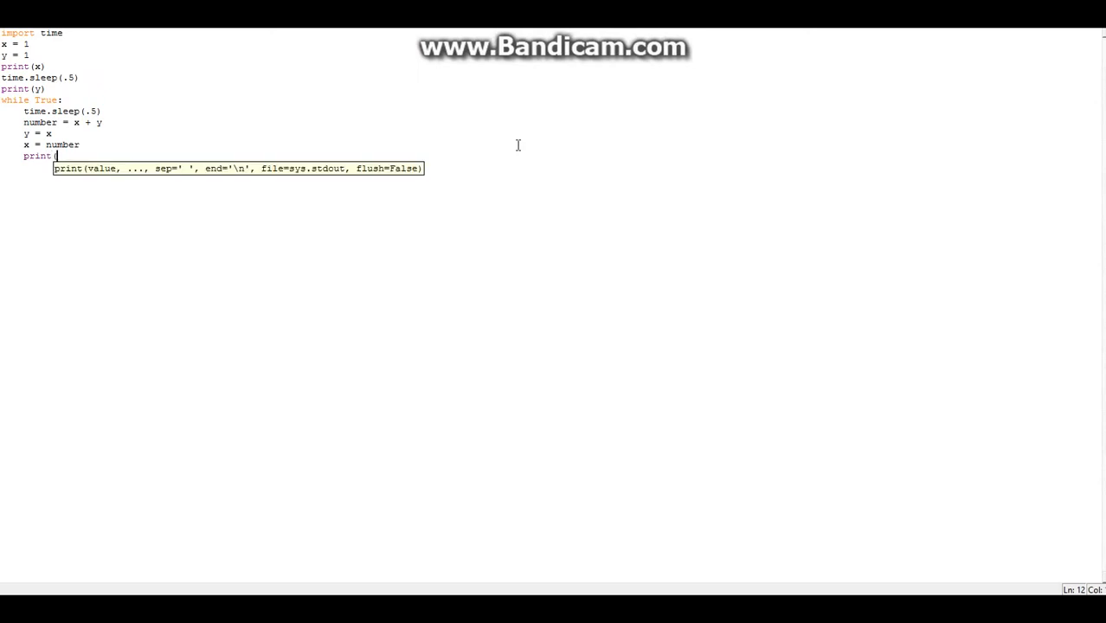
# - Add print(number) to the loop, rerun, and scroll through the Fibonacci output
pyautogui.write('number)')
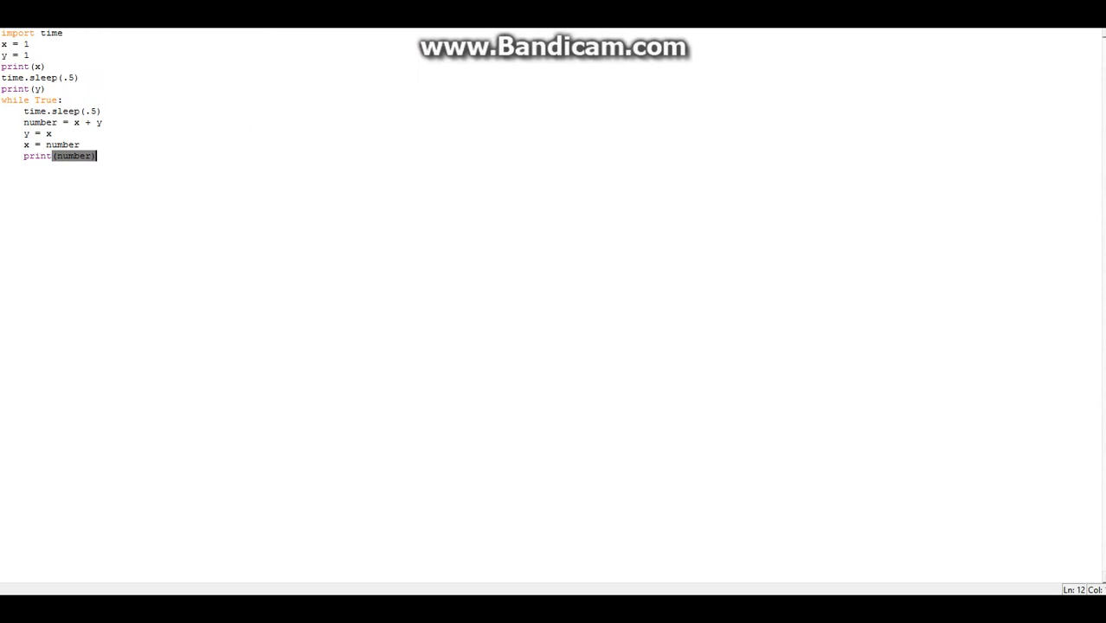
pyautogui.click(662, 72)
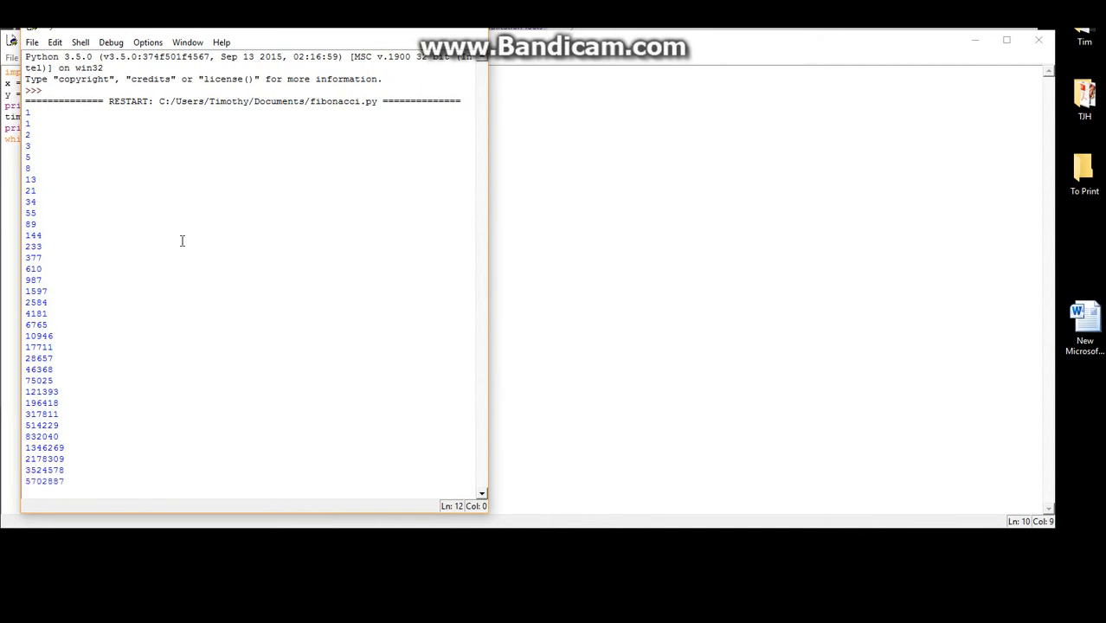
pyautogui.scroll(-3)
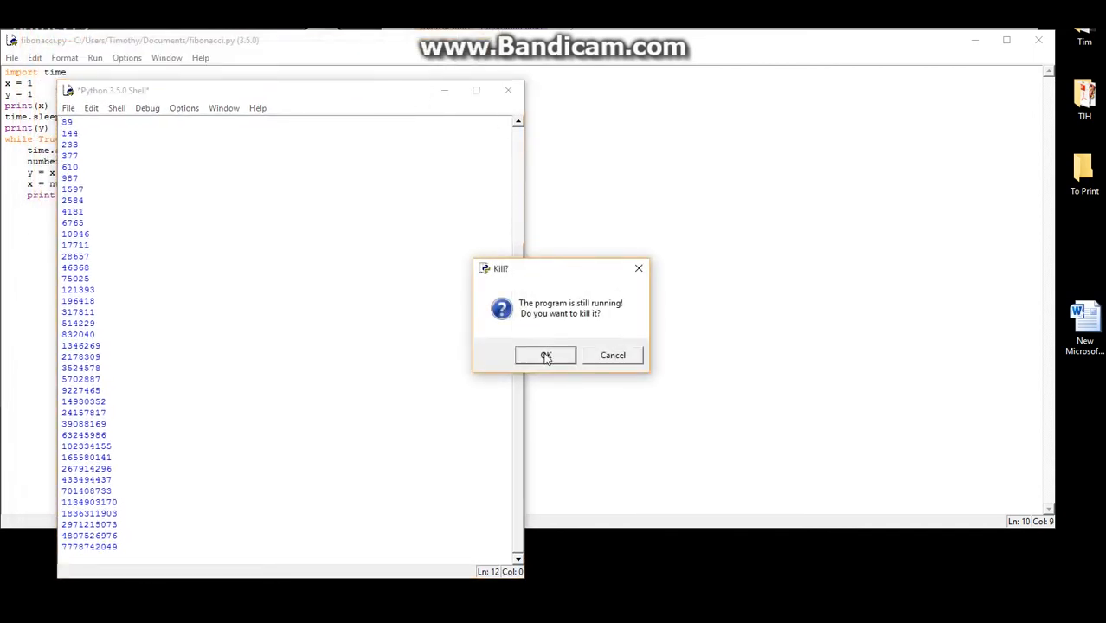
# - Stop the running program and begin a new script with 'import'
pyautogui.click(546, 355)
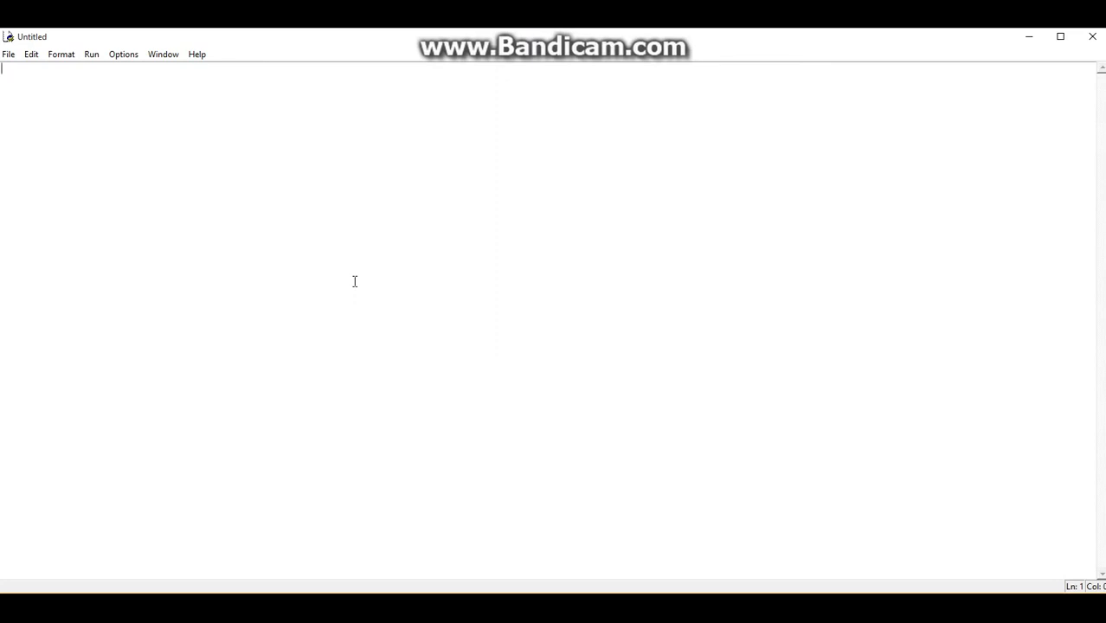
pyautogui.write('import')
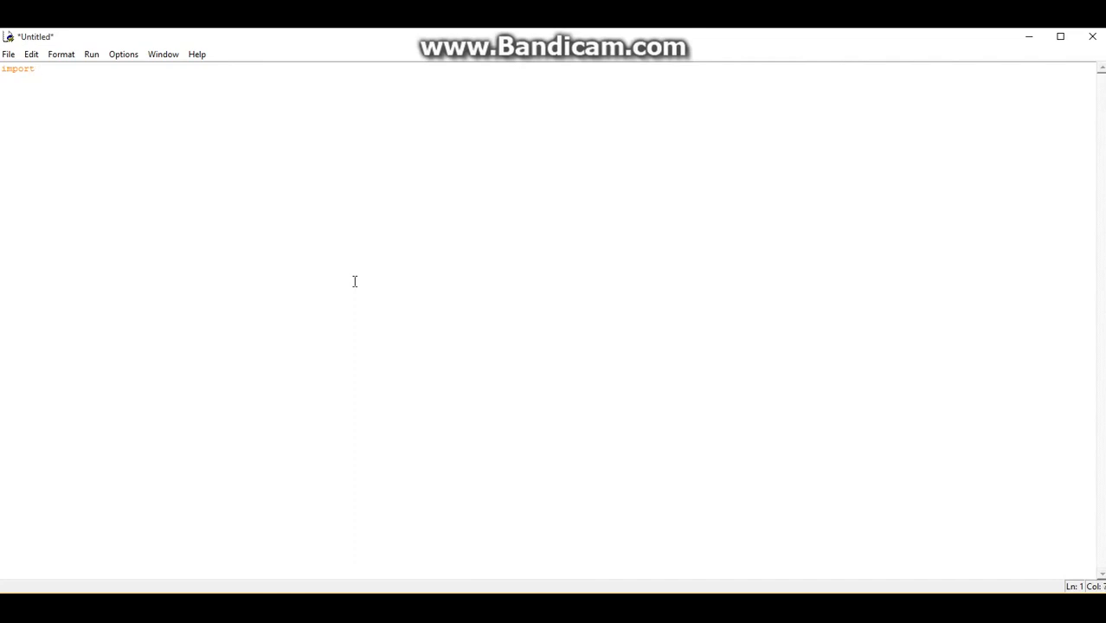
# - Import time and define Stern_Brocot = [1,1] on the following line
pyautogui.write('time')
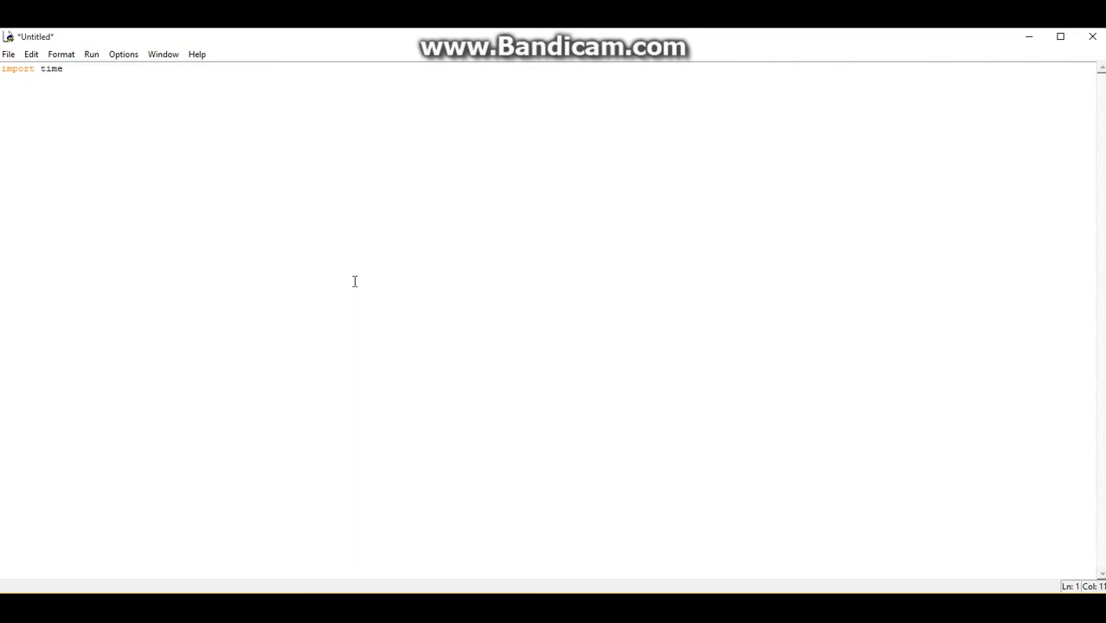
pyautogui.press('Return')
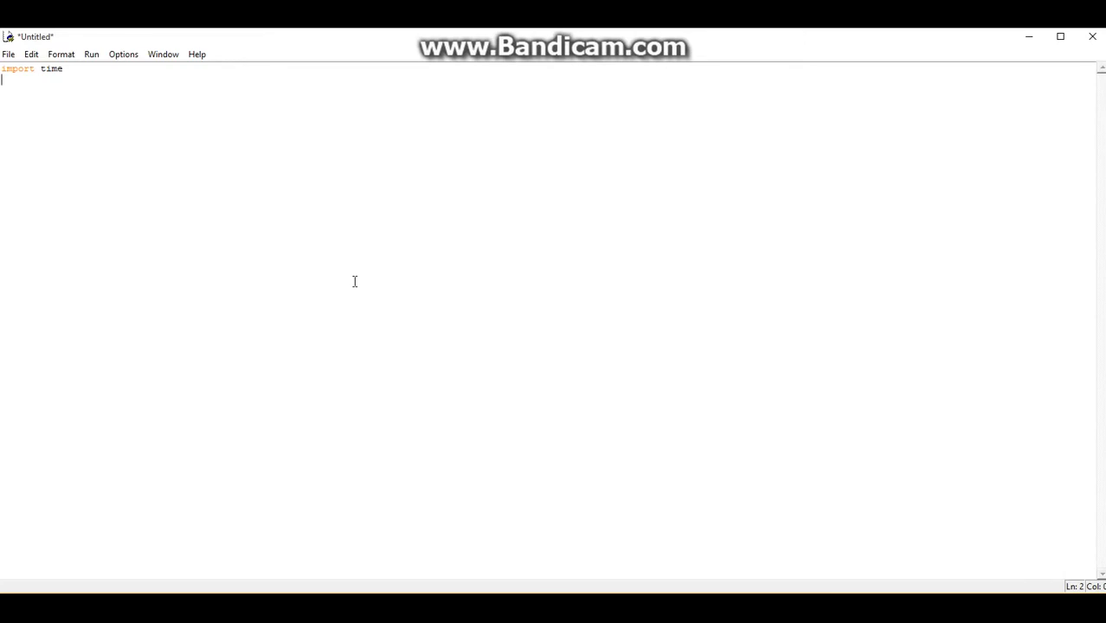
pyautogui.write('Ster')
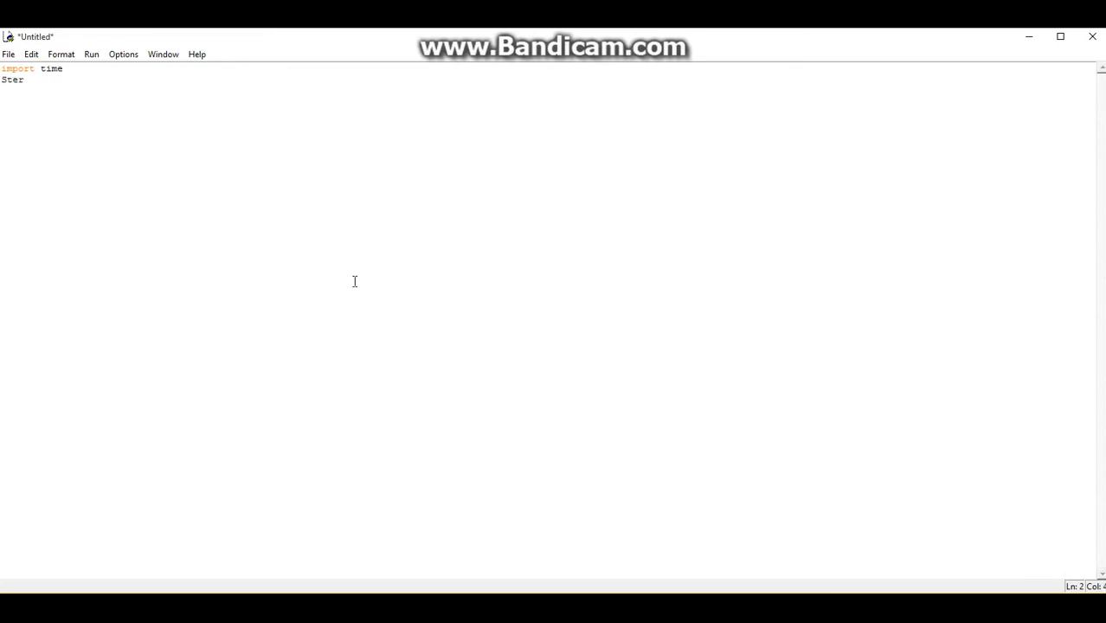
pyautogui.write('n')
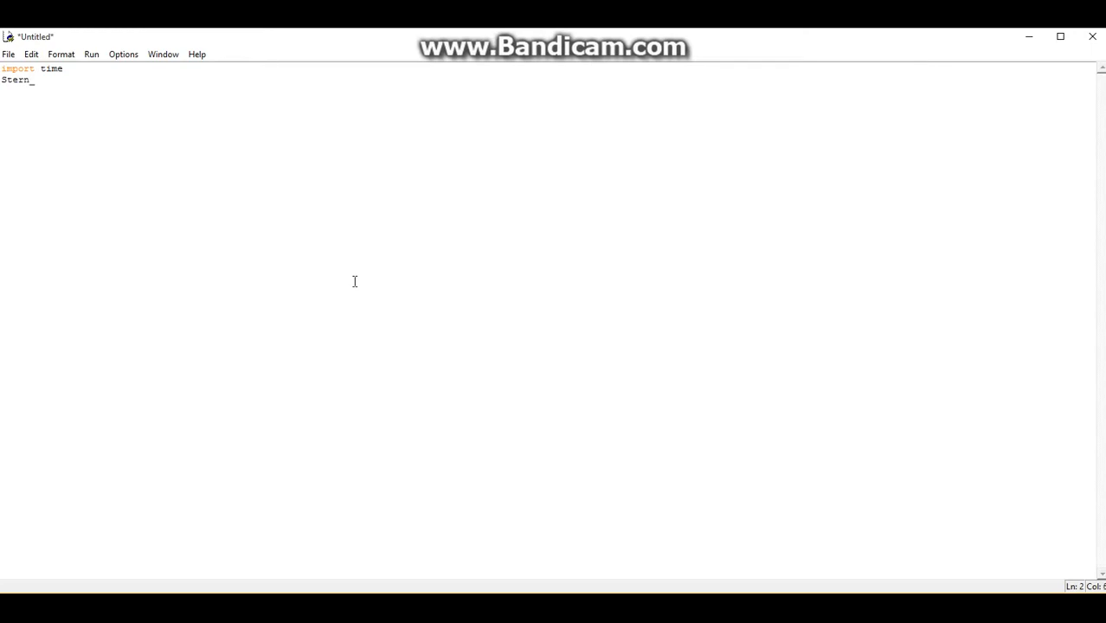
pyautogui.write('_Brocot = [1,1]')
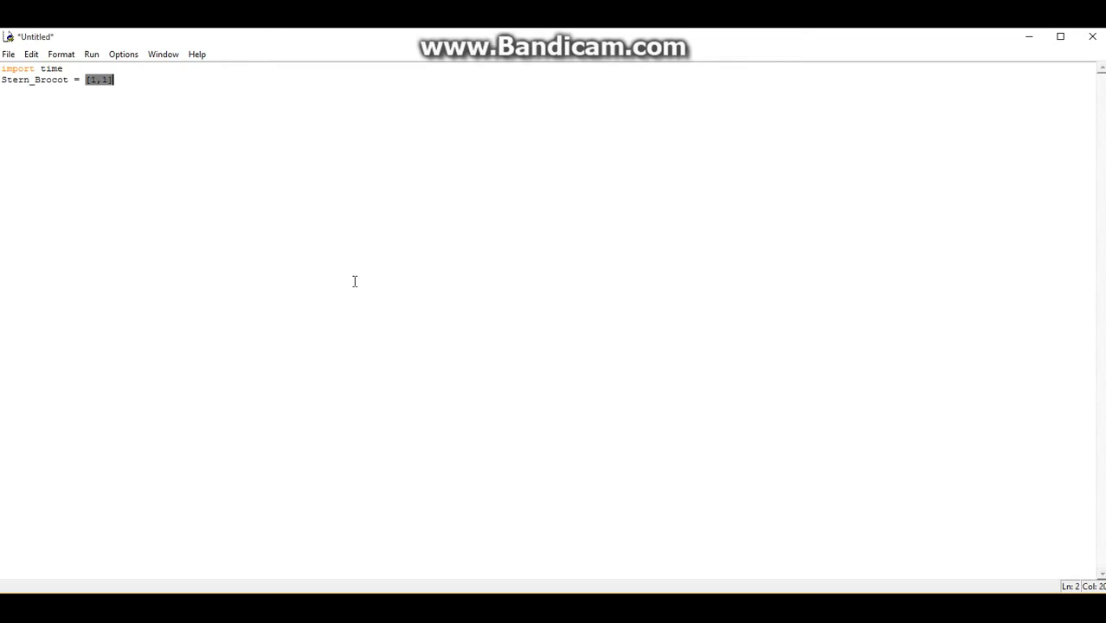
pyautogui.press('Return')
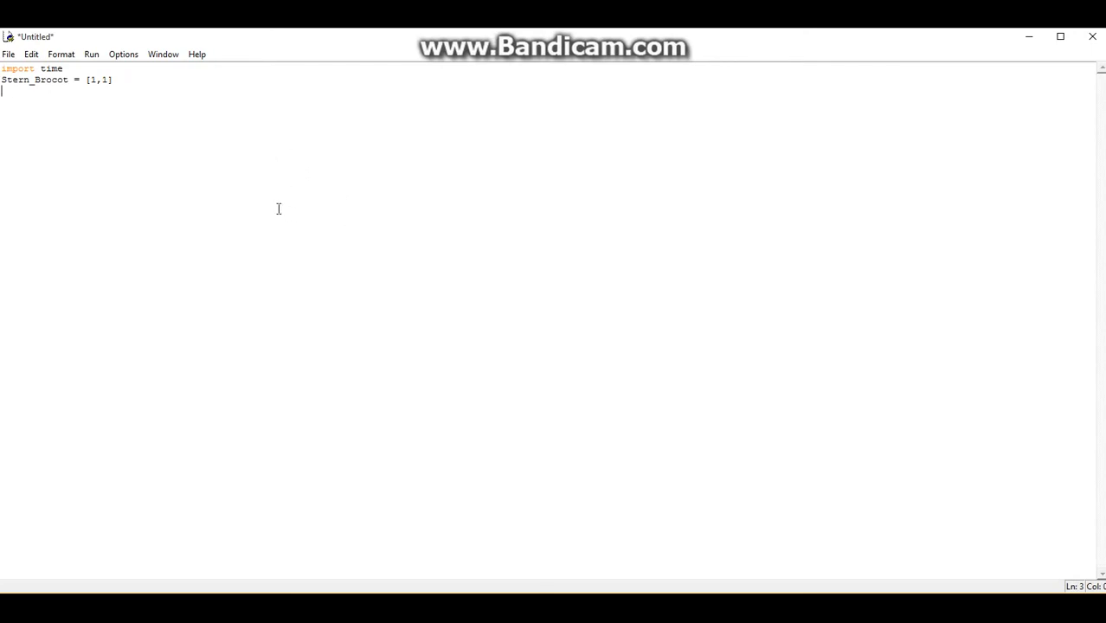
pyautogui.moveTo(199, 144)
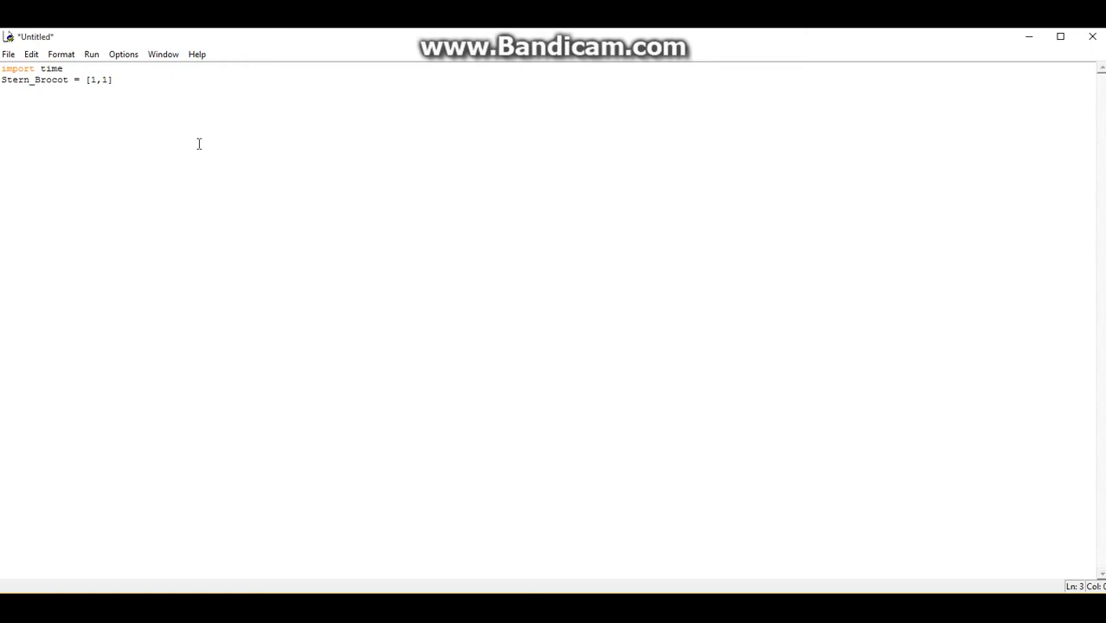
# - Type the sample sequence 1,1,2,1,3,2,3,1 on line 3, retyping the final digit
pyautogui.write('1,1')
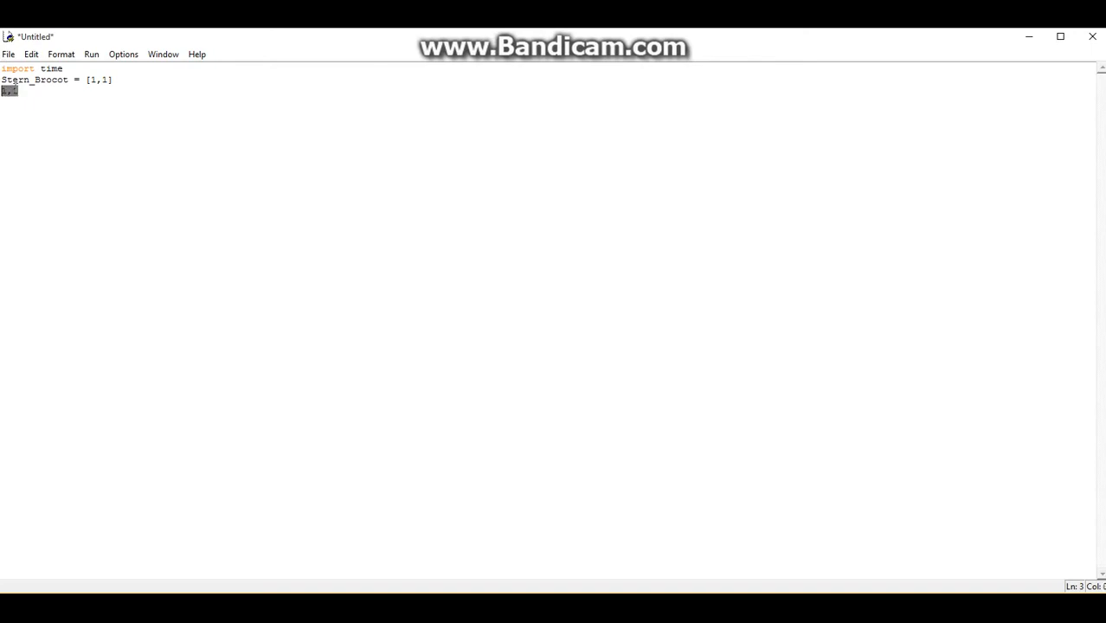
pyautogui.write('1,1,2,')
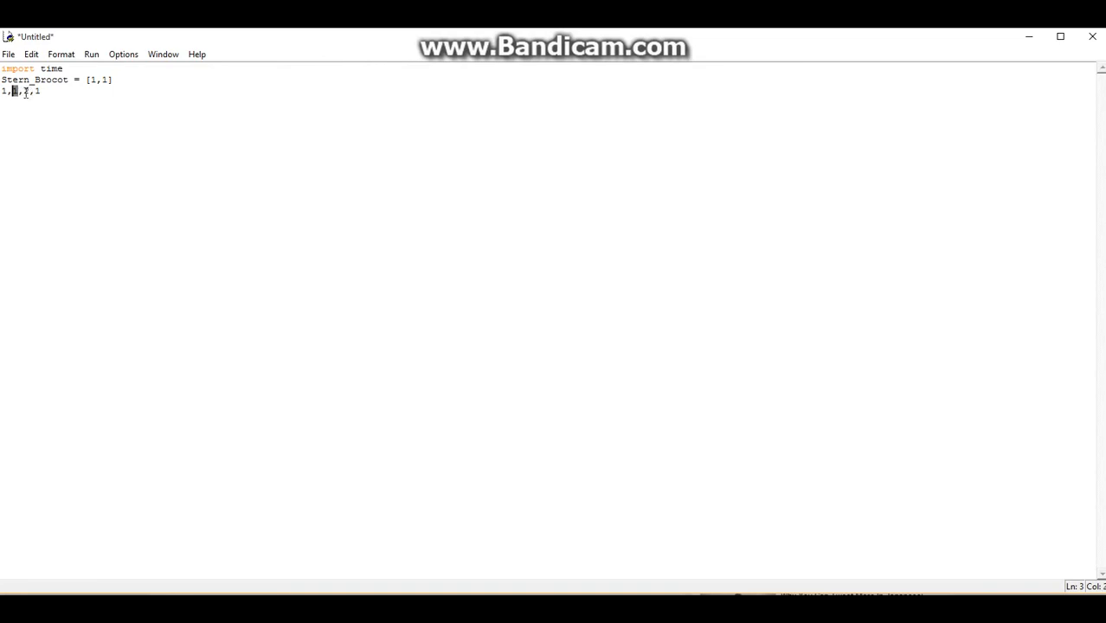
pyautogui.write('1,2,1')
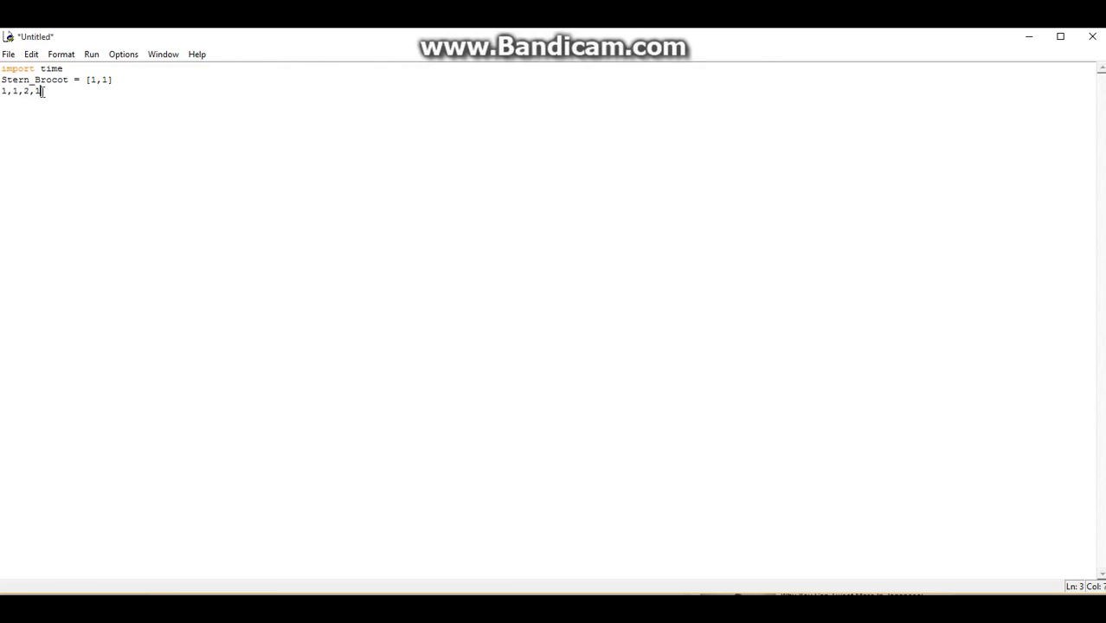
pyautogui.write(',3')
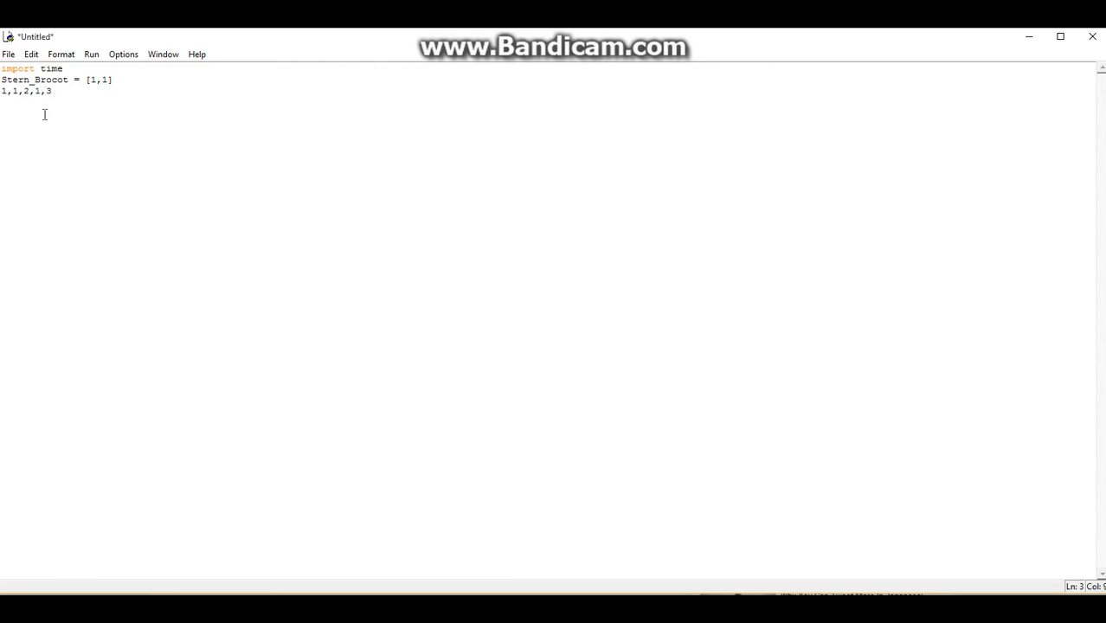
pyautogui.write(',2,3')
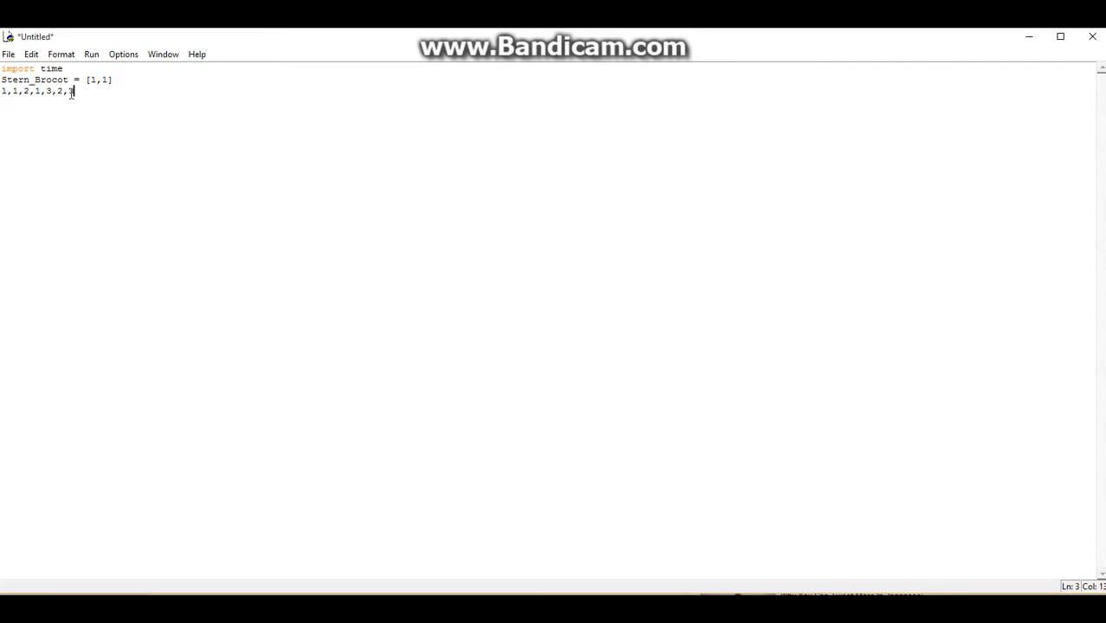
pyautogui.write(',1')
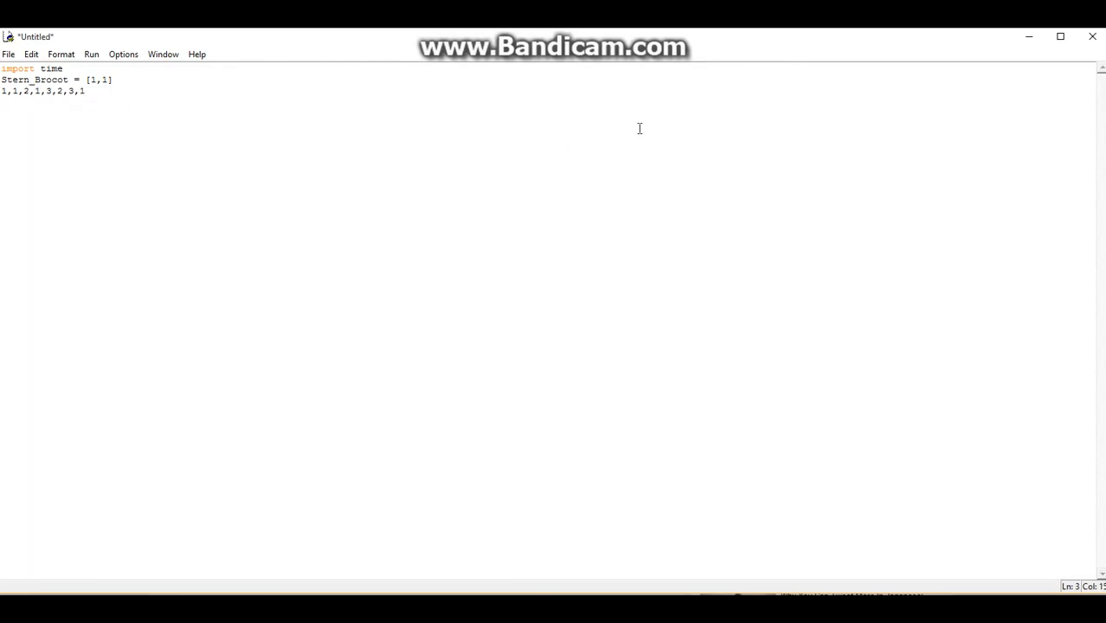
pyautogui.doubleClick(41, 91)
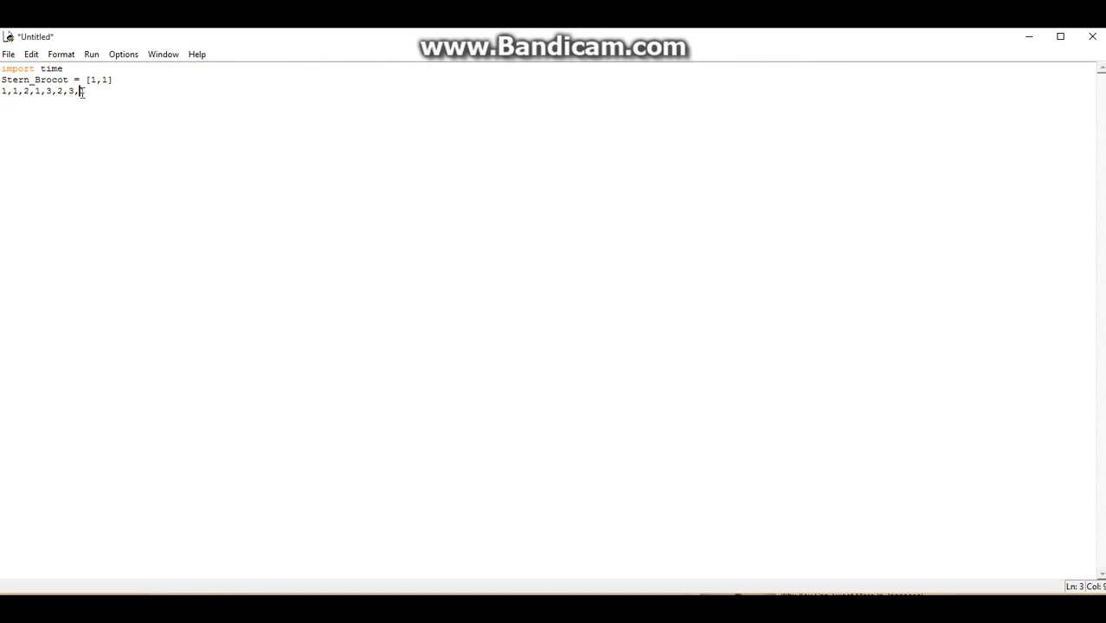
pyautogui.write('5')
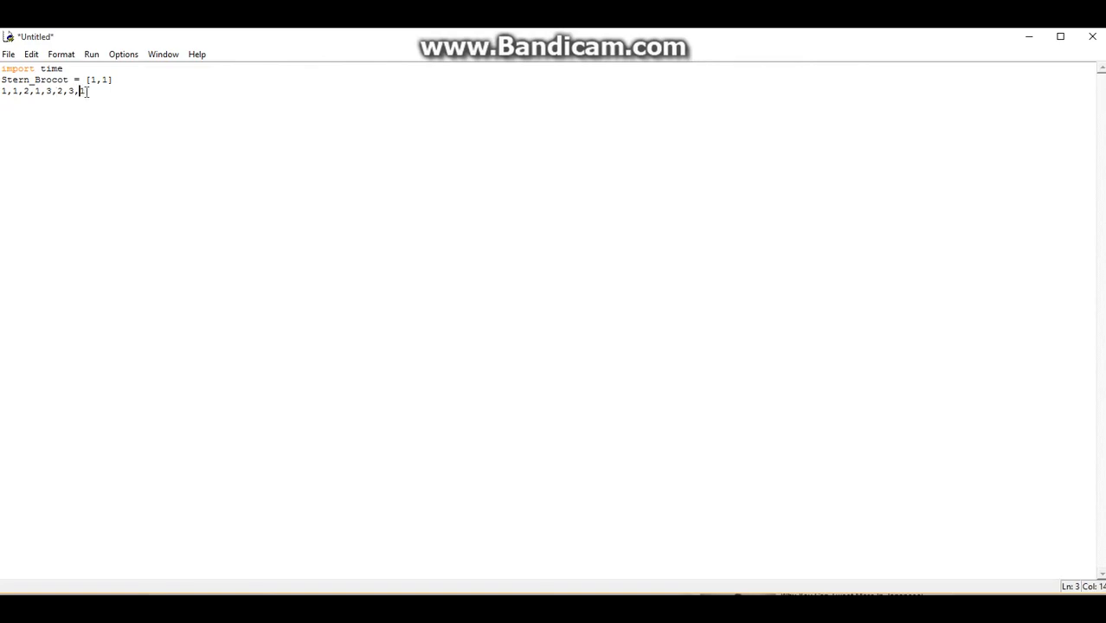
pyautogui.write('1')
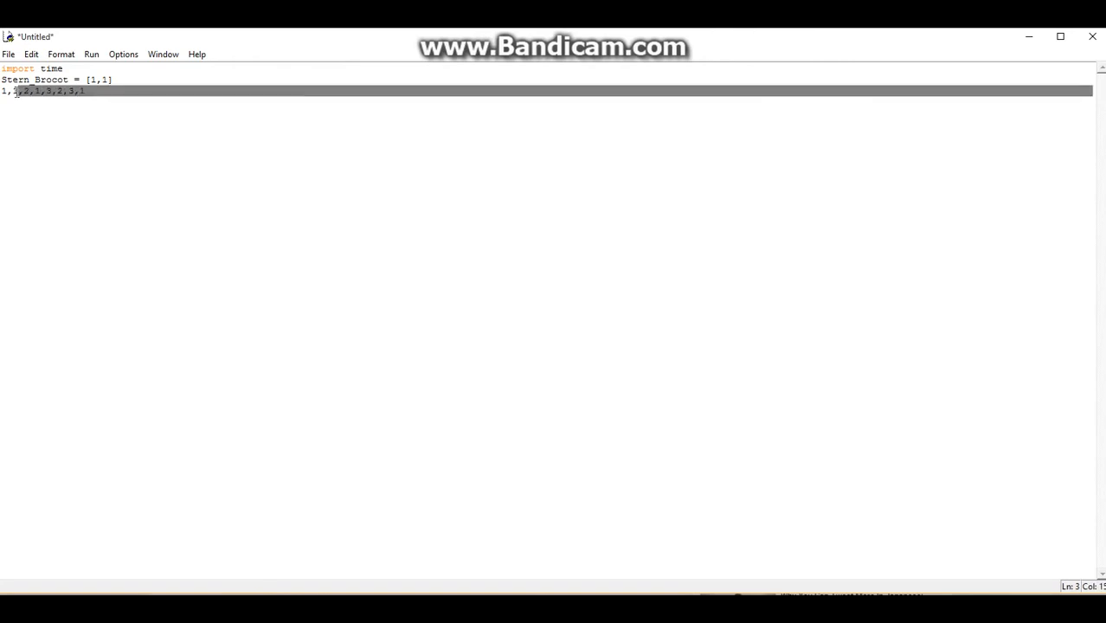
# - Replace the sample line with print(Stern_Brocot[0]) and [1], each followed by time.sleep(.5)
pyautogui.press('Delete')
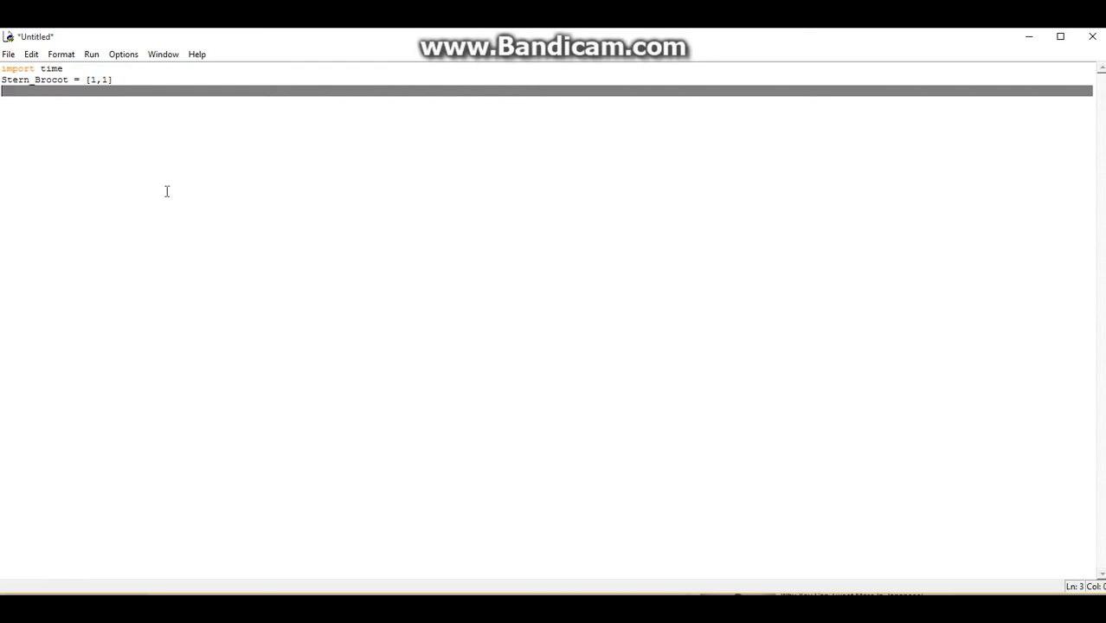
pyautogui.write('print(')
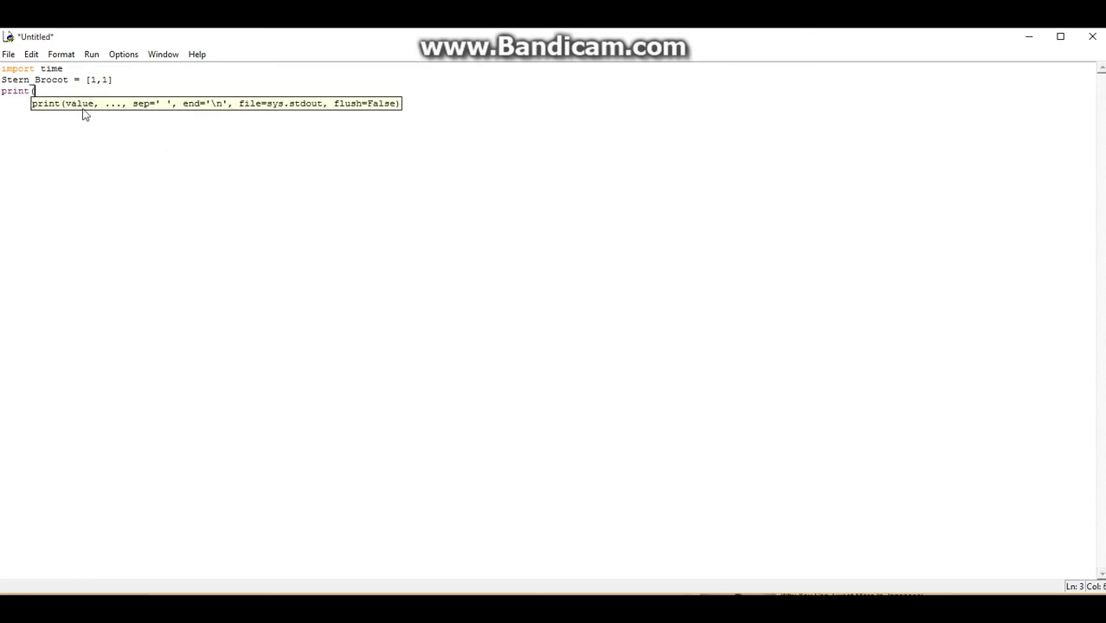
pyautogui.moveTo(78, 92)
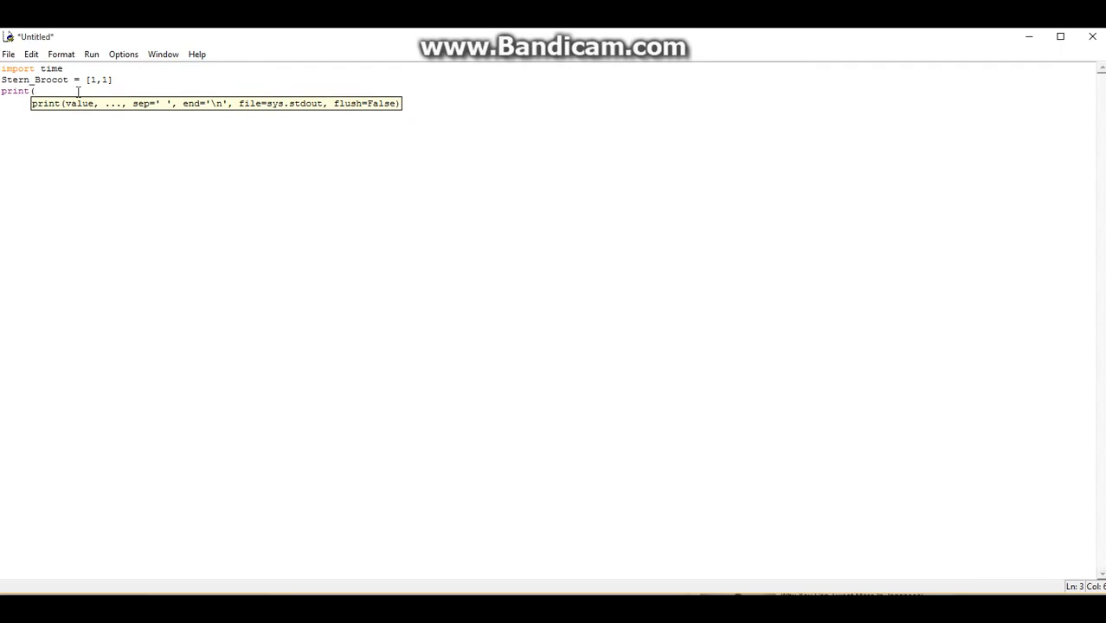
pyautogui.write('Ster')
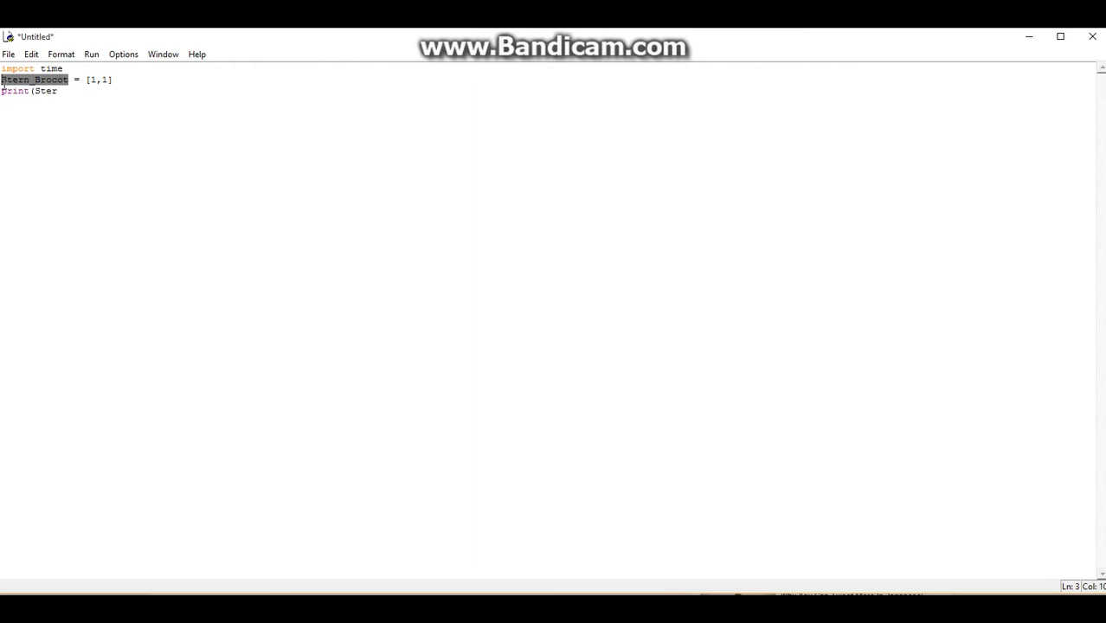
pyautogui.write('n_Brocot[0])')
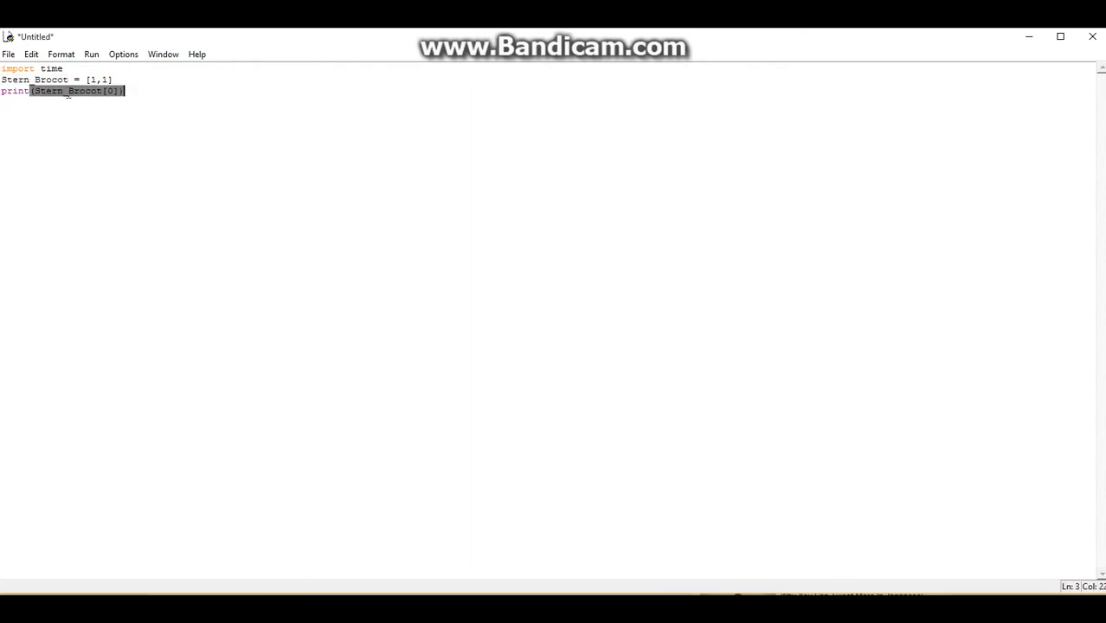
pyautogui.write('time')
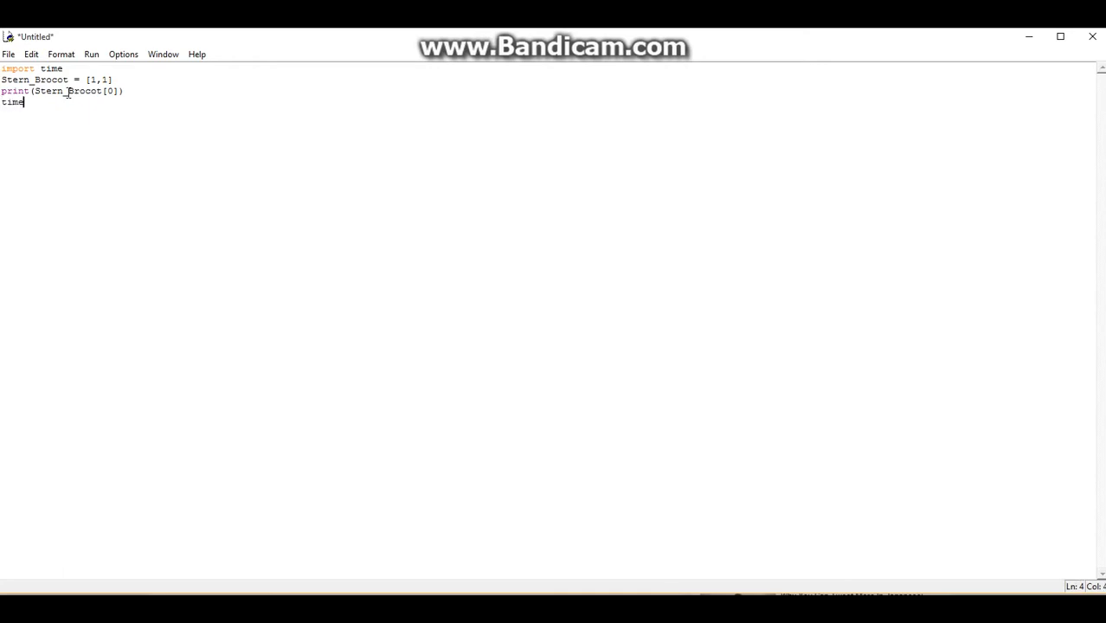
pyautogui.write('.sleep')
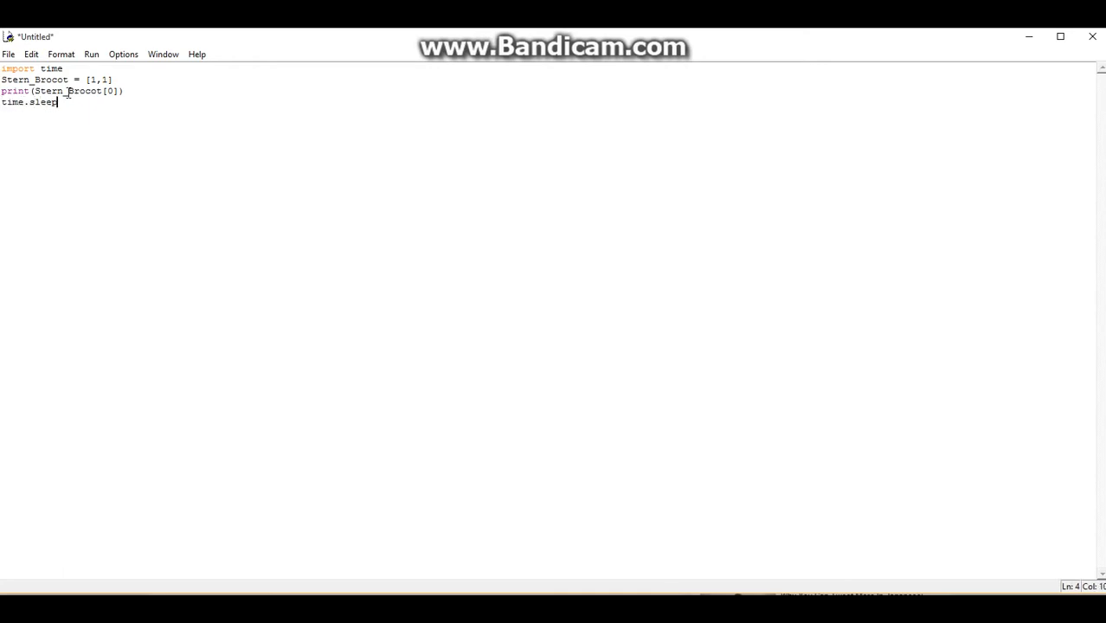
pyautogui.write('(')
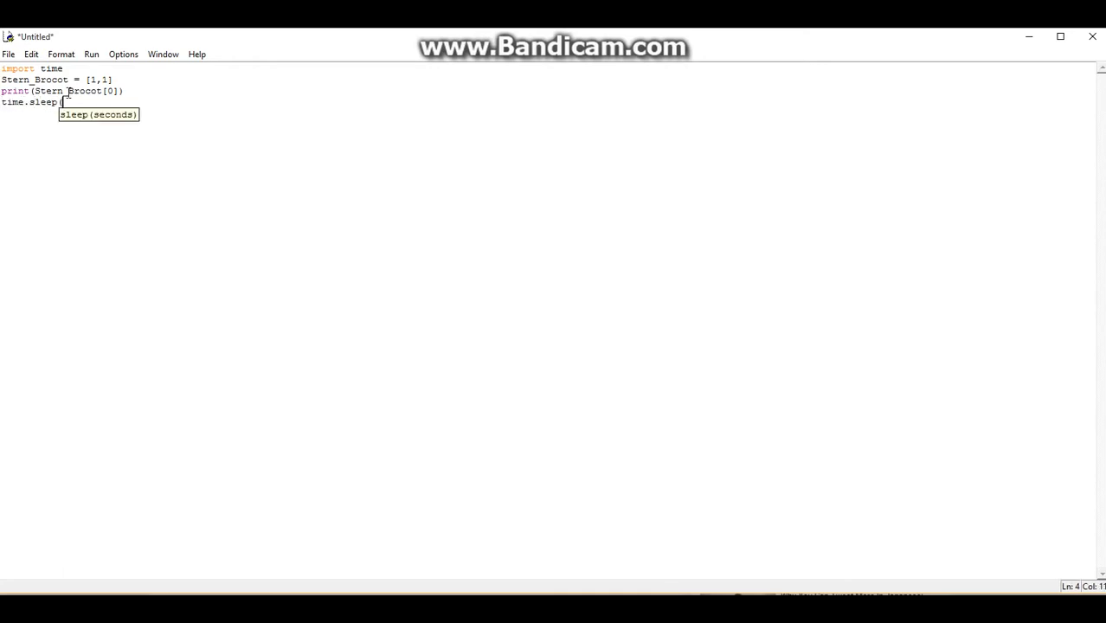
pyautogui.write('.5)')
pyautogui.click(130, 114)
pyautogui.write('Stern_Brocot')
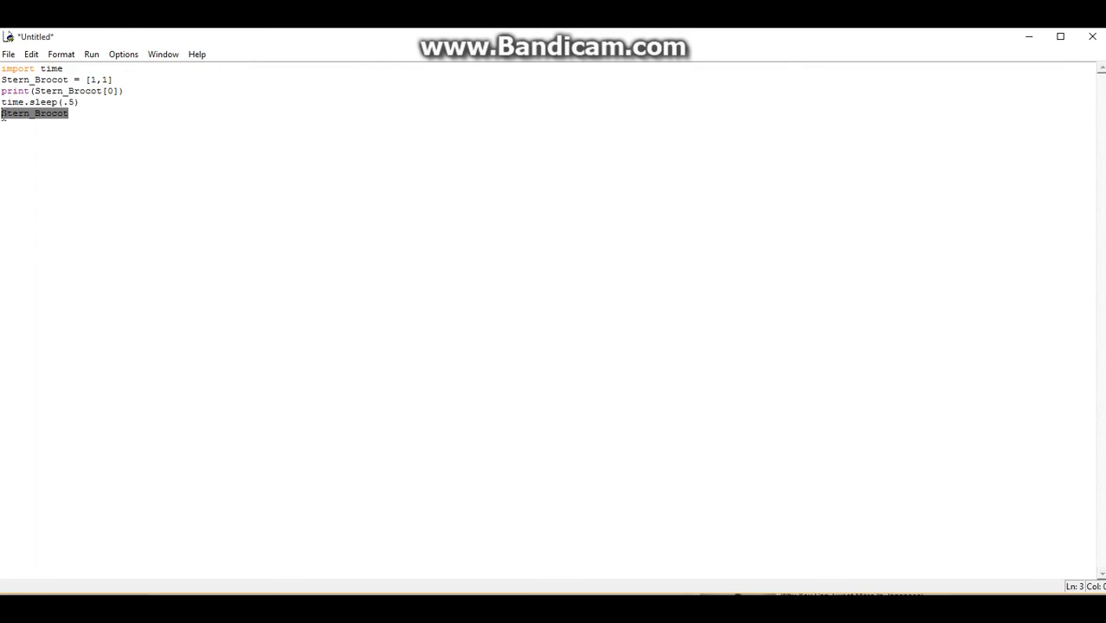
pyautogui.write('print(Stern_Brocot[0])')
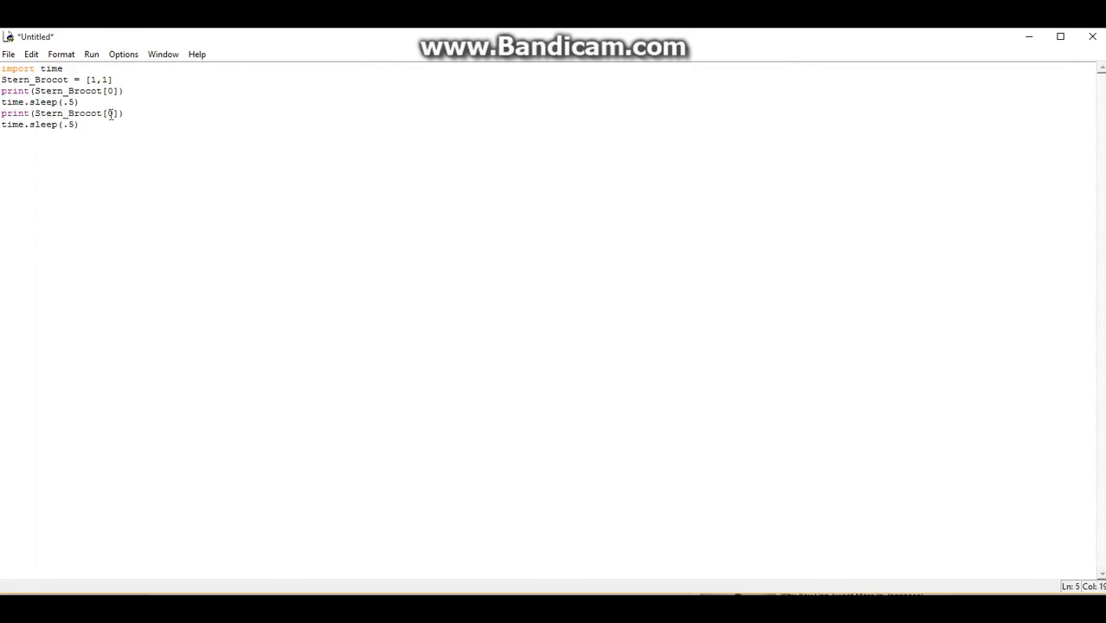
pyautogui.write('1')
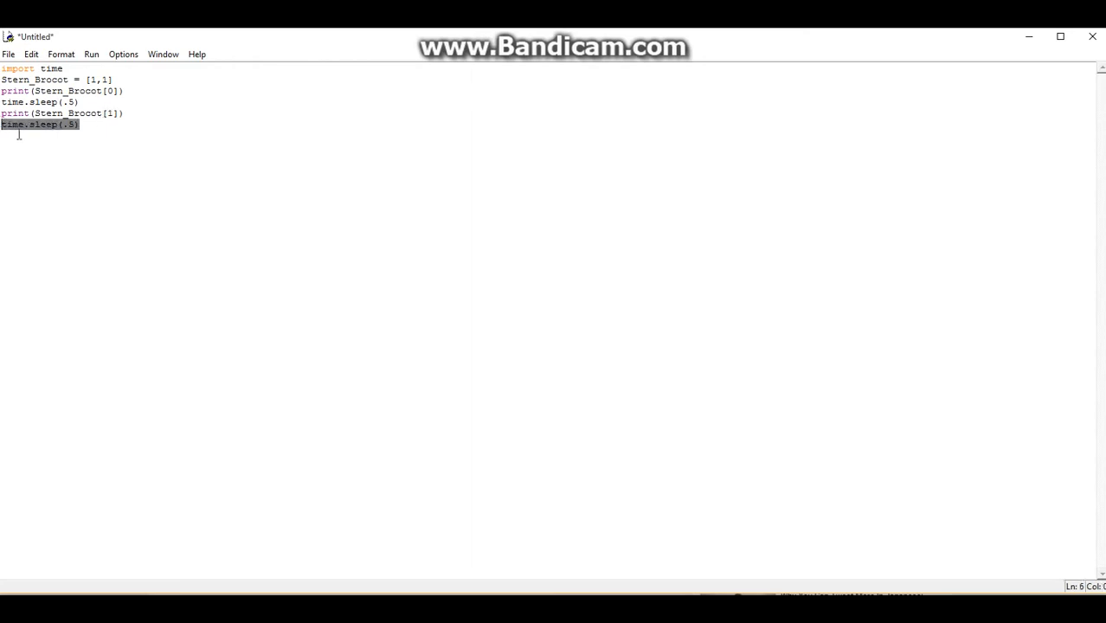
# - Remove the duplicate pause line and add while True: setting n = len(Stern_Brocot)-1
pyautogui.press('Delete')
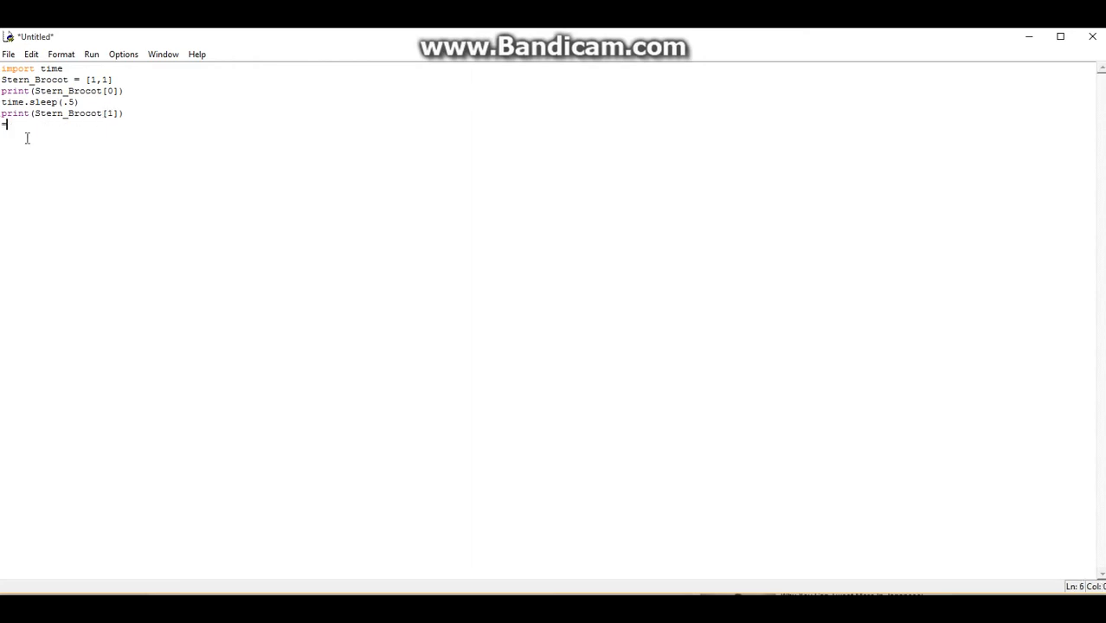
pyautogui.write('while')
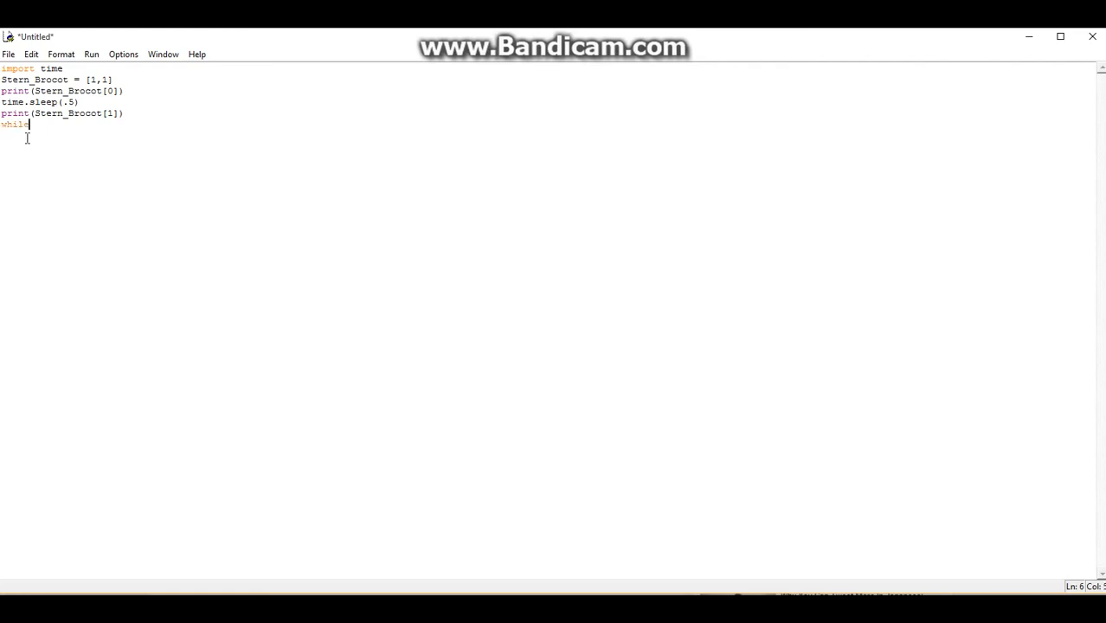
pyautogui.write('True')
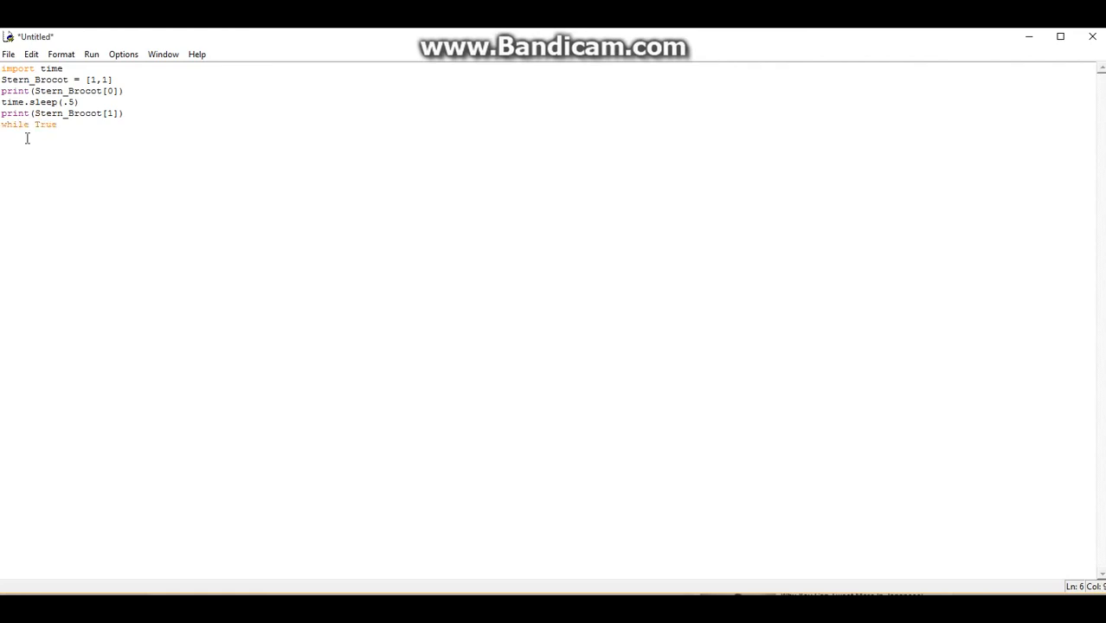
pyautogui.write(':')
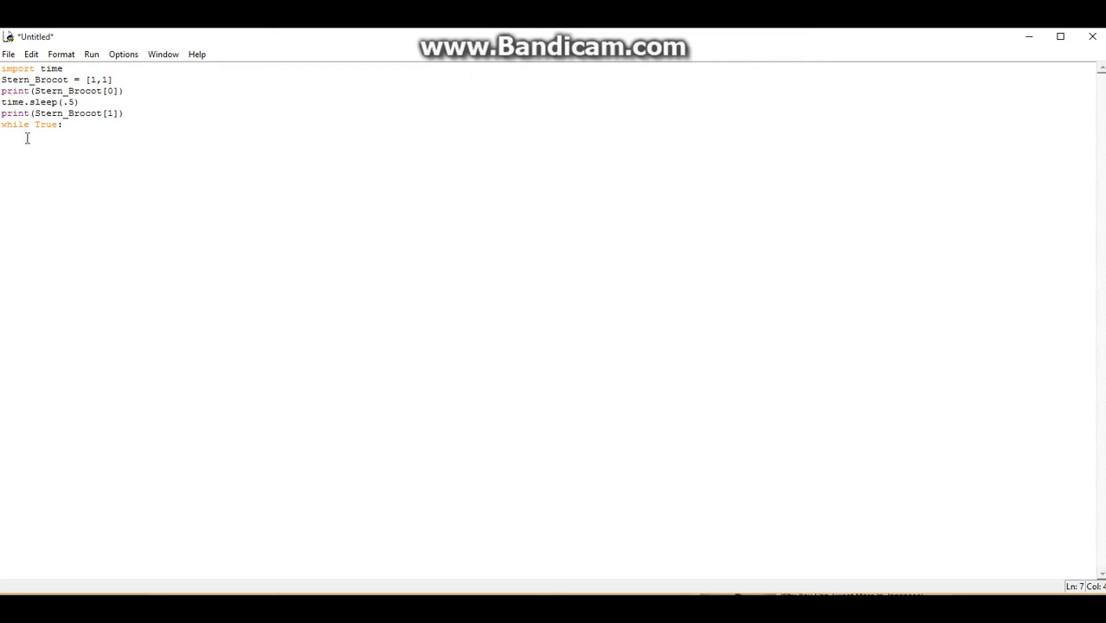
pyautogui.write('a =')
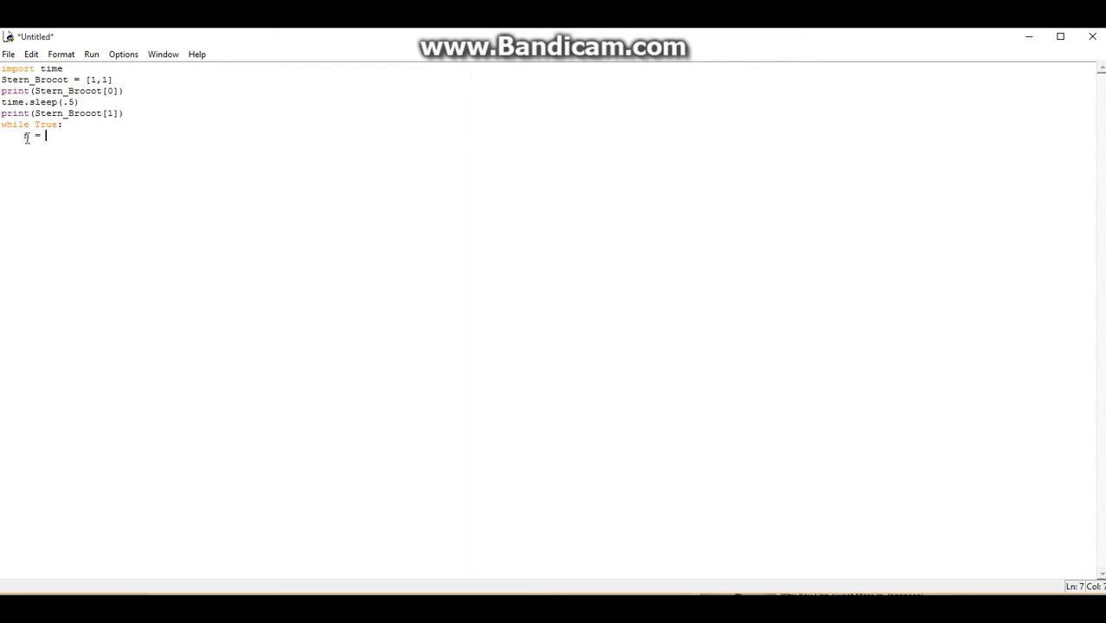
pyautogui.write('len')
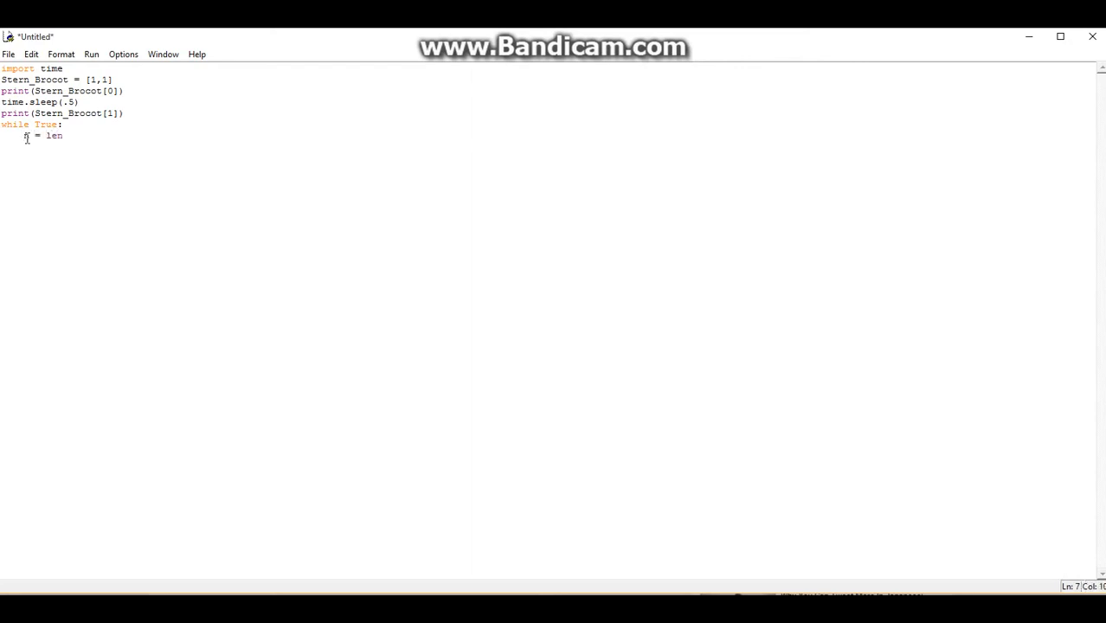
pyautogui.write('(Ster')
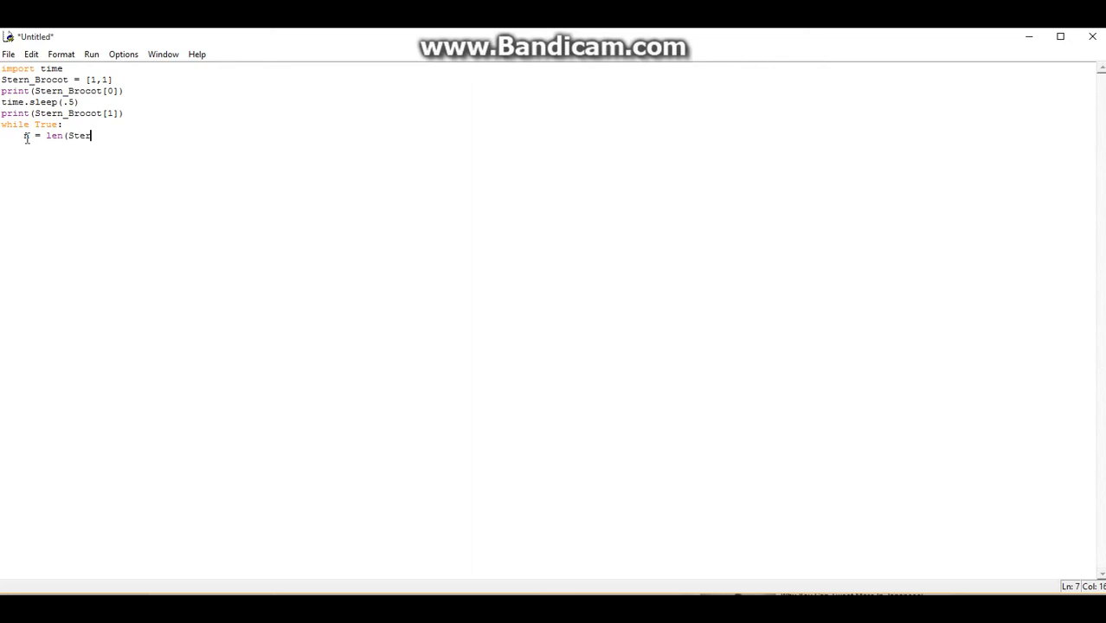
pyautogui.write('n_Brocot')
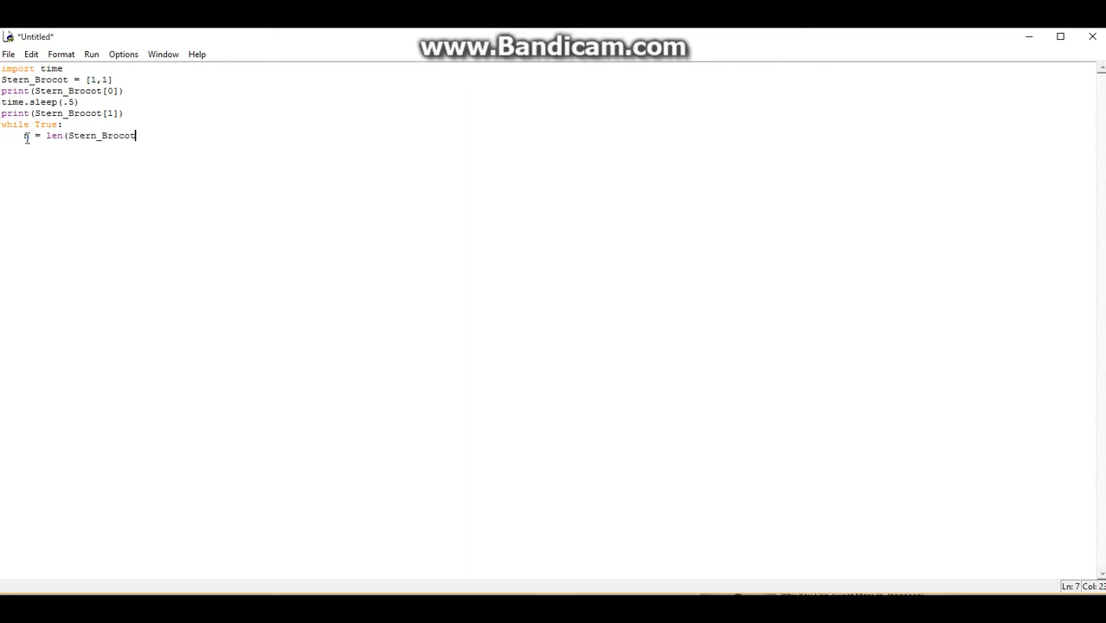
pyautogui.write(')-1')
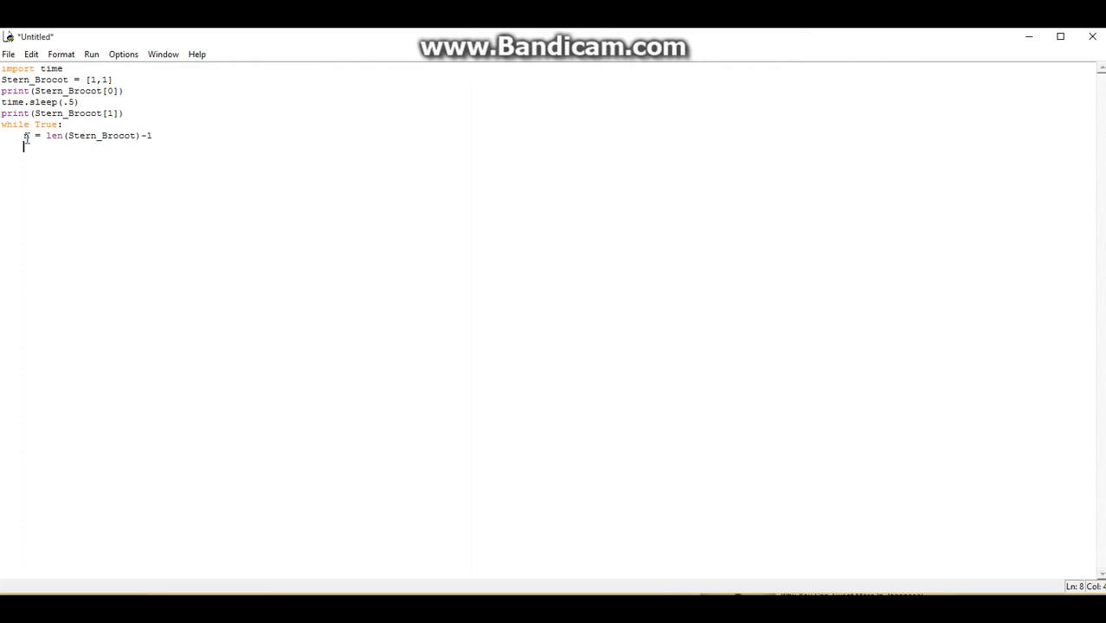
# - Assign x = Stern_Brocot[n/2] in the loop and begin a y = line
pyautogui.write('x =')
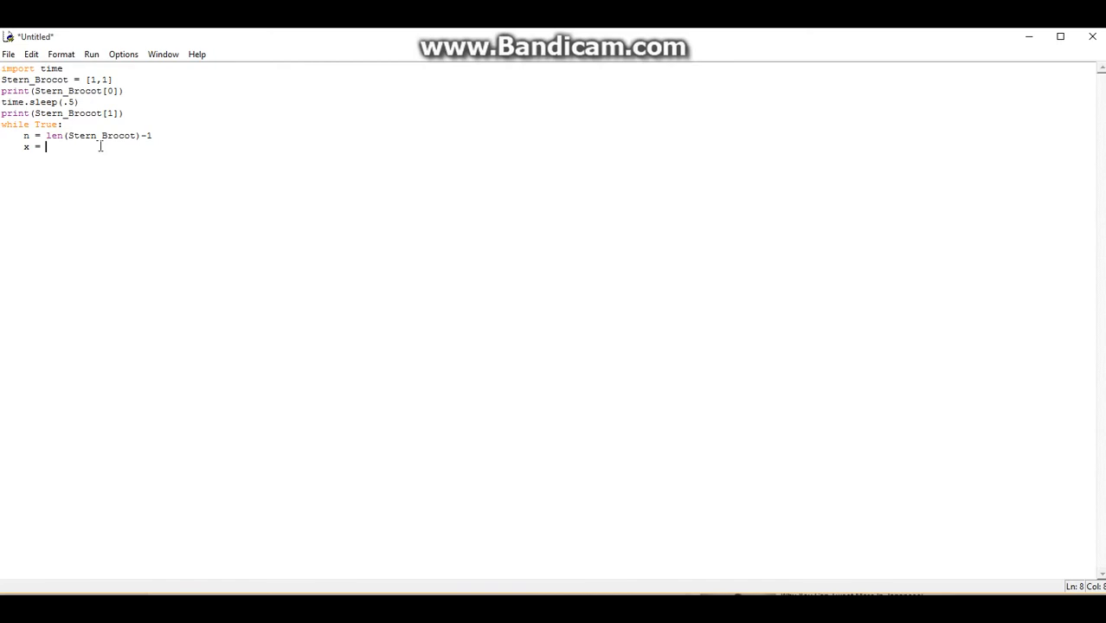
pyautogui.write('Ster')
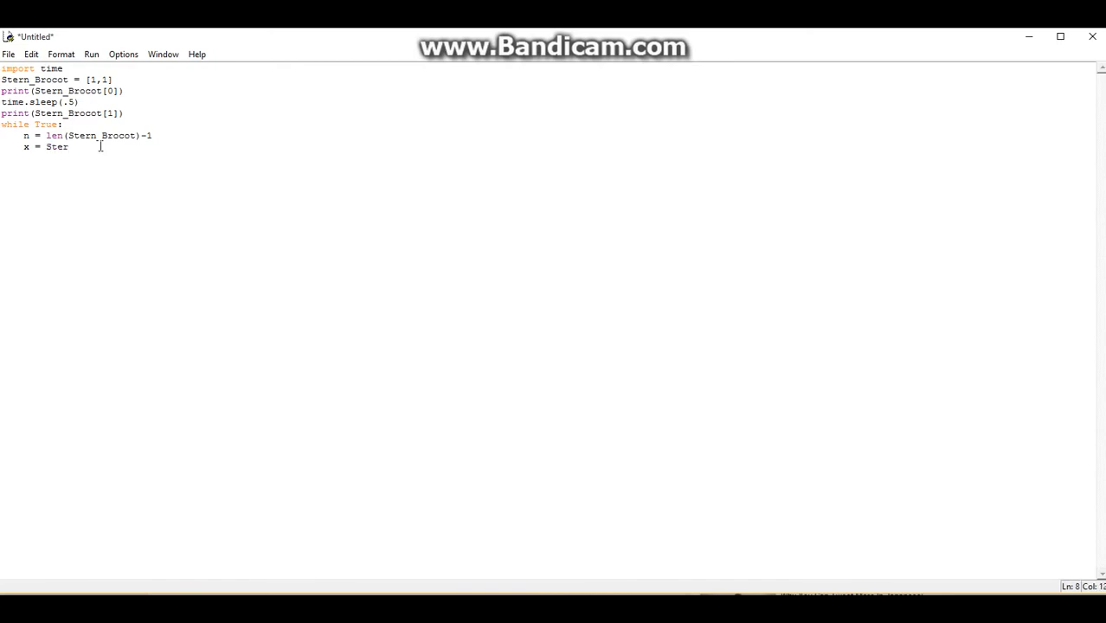
pyautogui.write('n_')
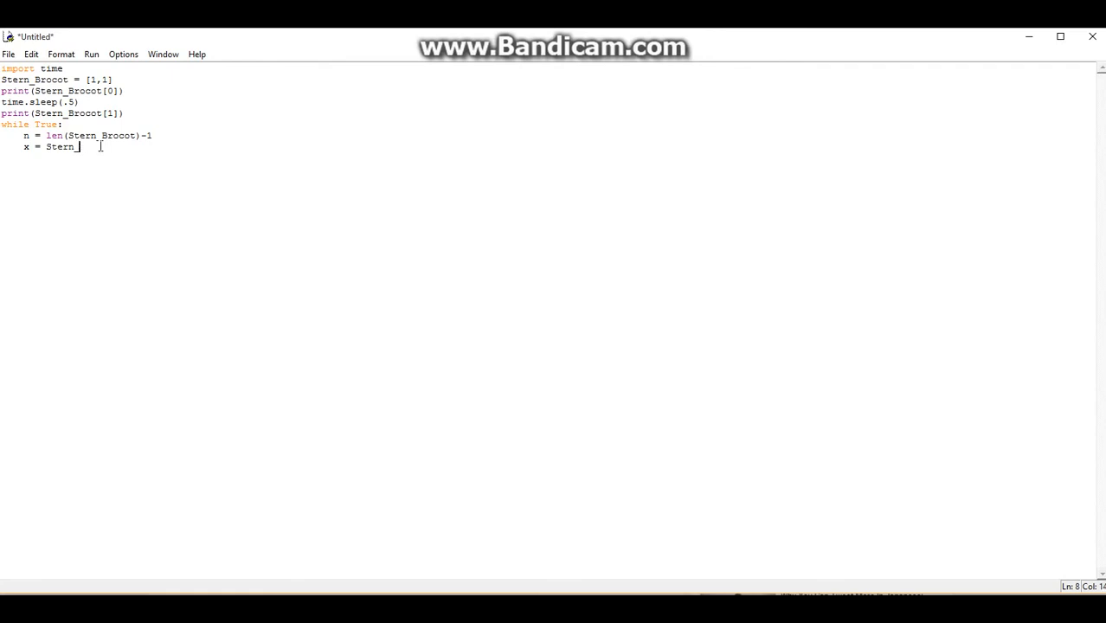
pyautogui.write('Brocot')
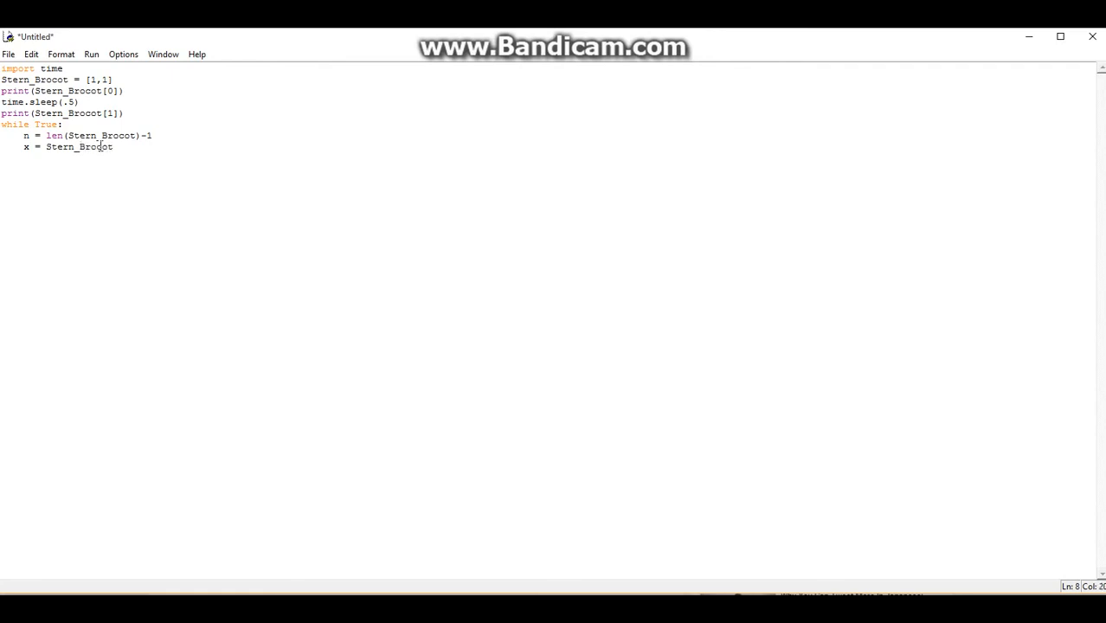
pyautogui.write('(')
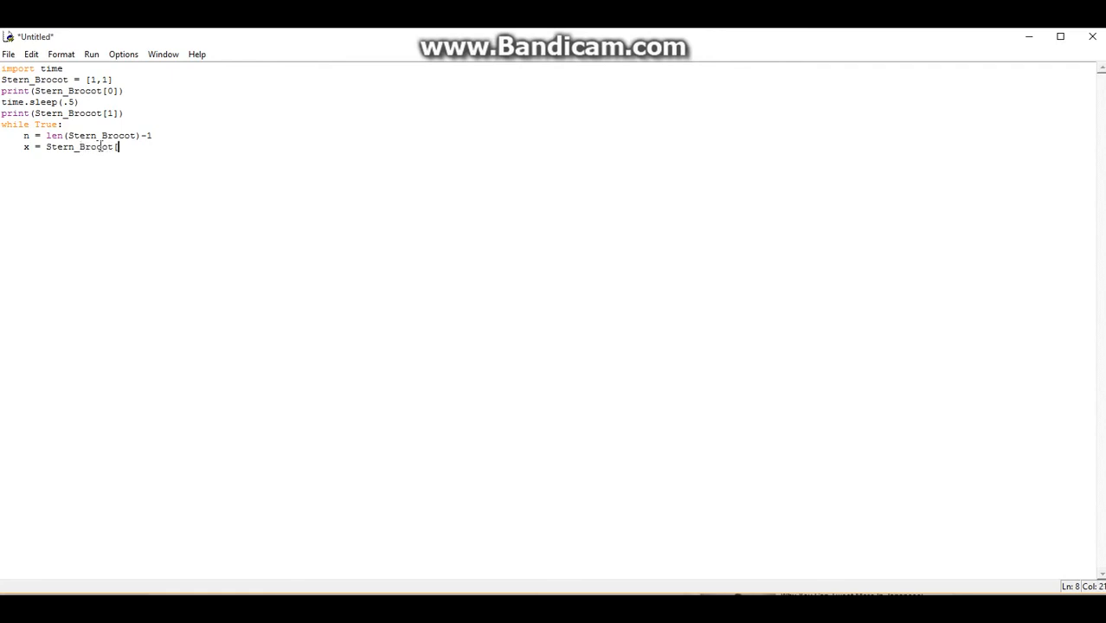
pyautogui.write('n/')
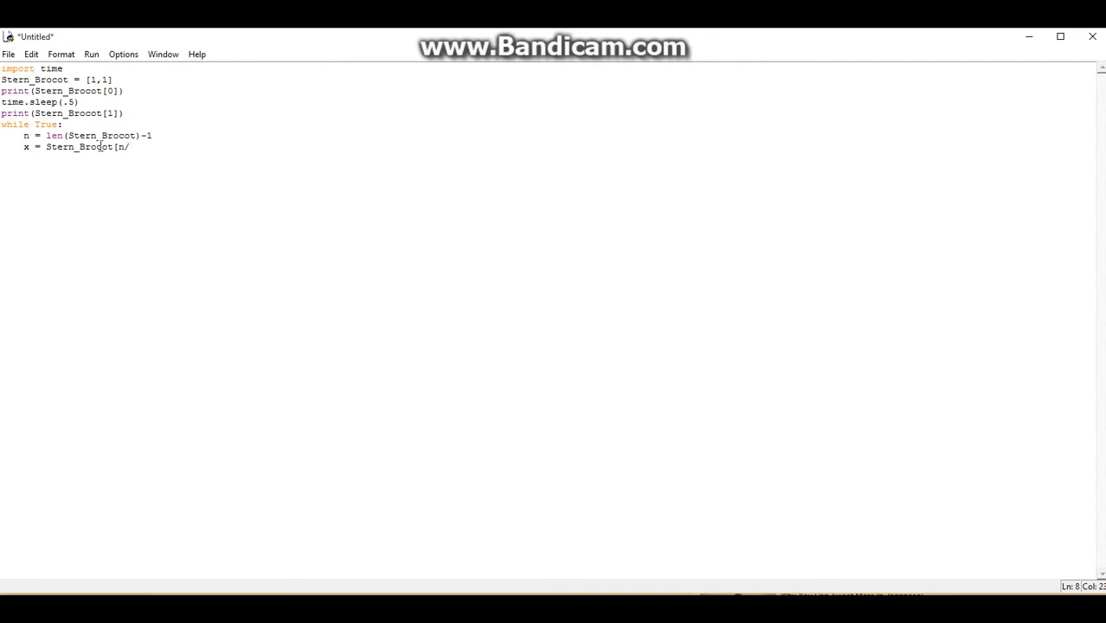
pyautogui.write('2]')
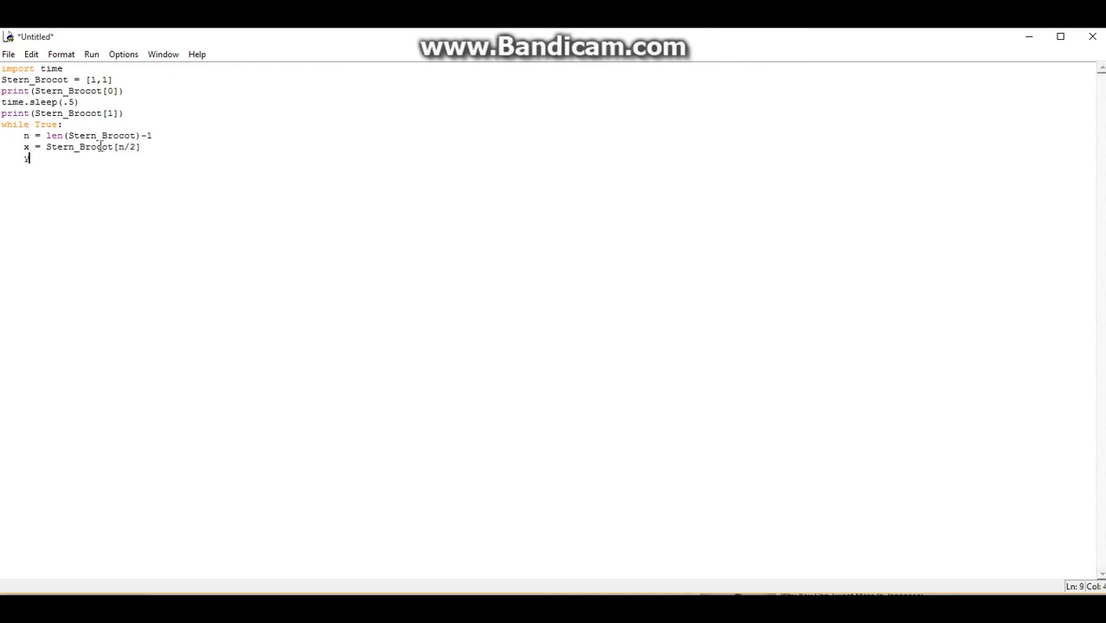
pyautogui.write('y')
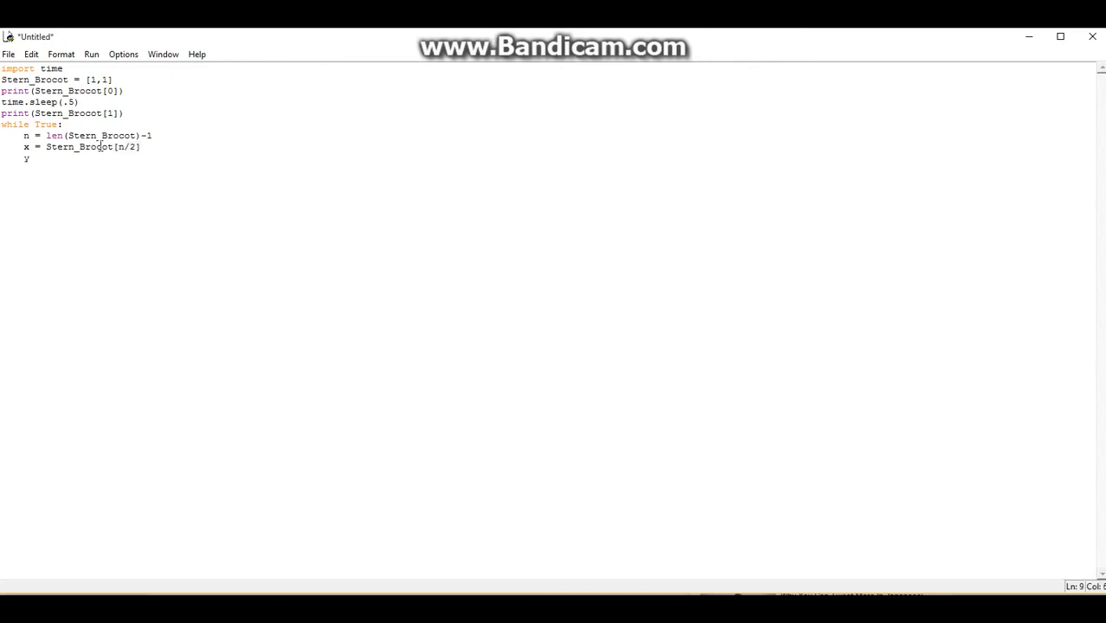
pyautogui.write('=')
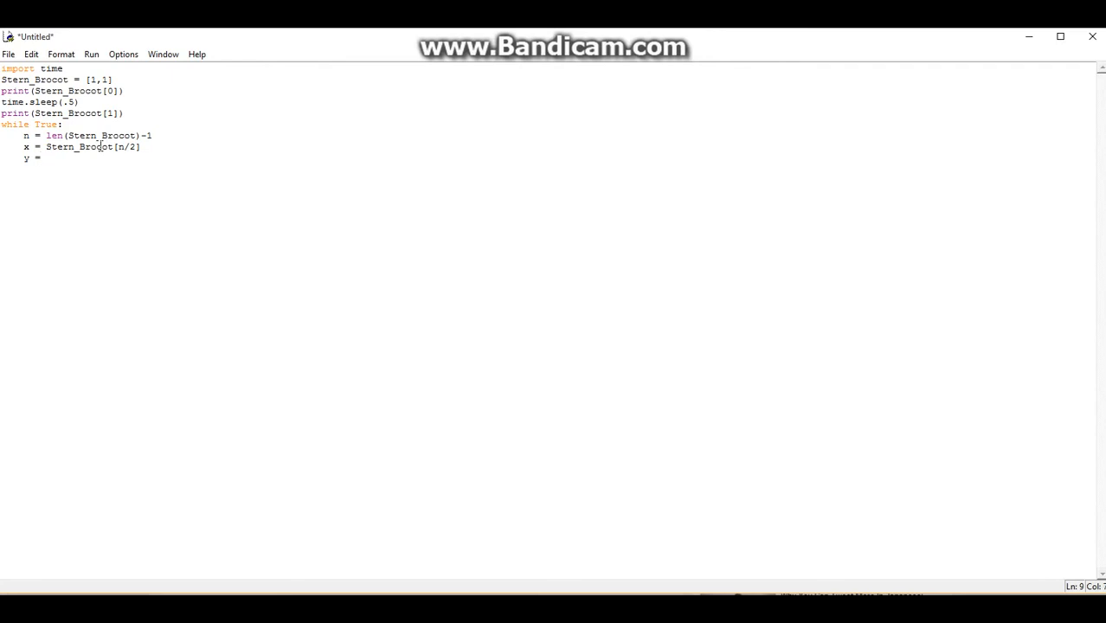
pyautogui.write('=')
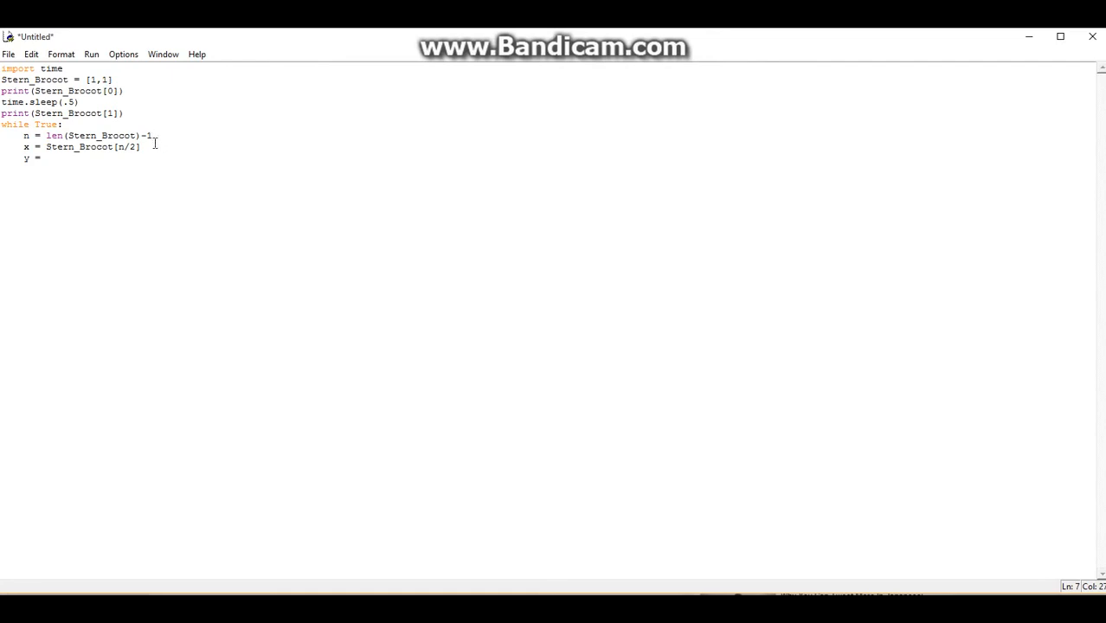
# - Drop the -1 from n = len(Stern_Brocot) and set y = Stern_Brocot[n/2]-1
pyautogui.press('BackSpace')
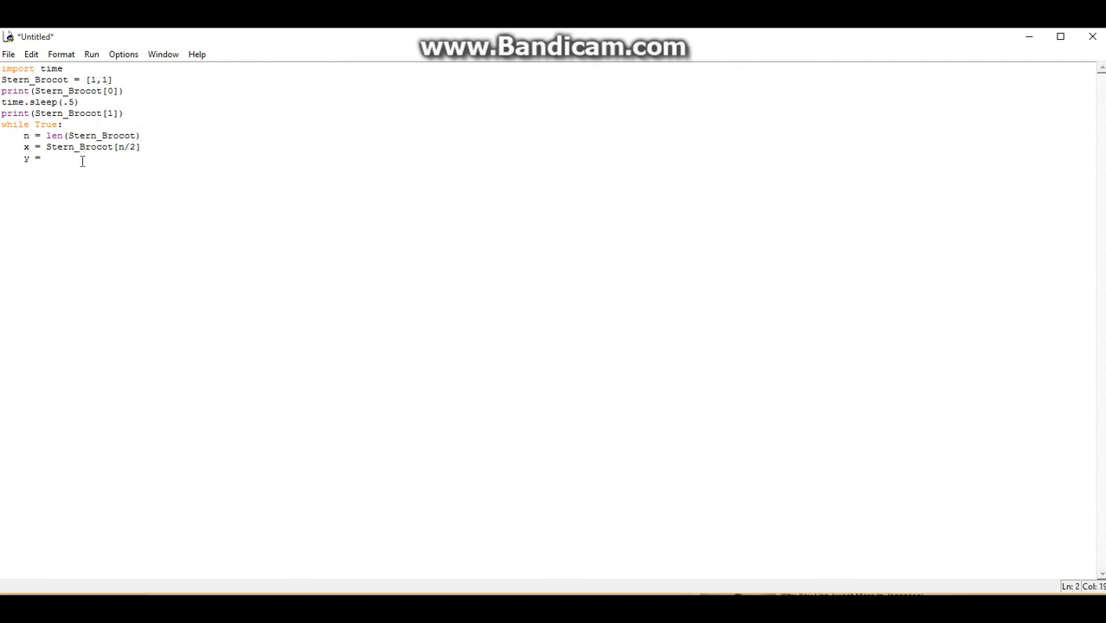
pyautogui.doubleClick(93, 146)
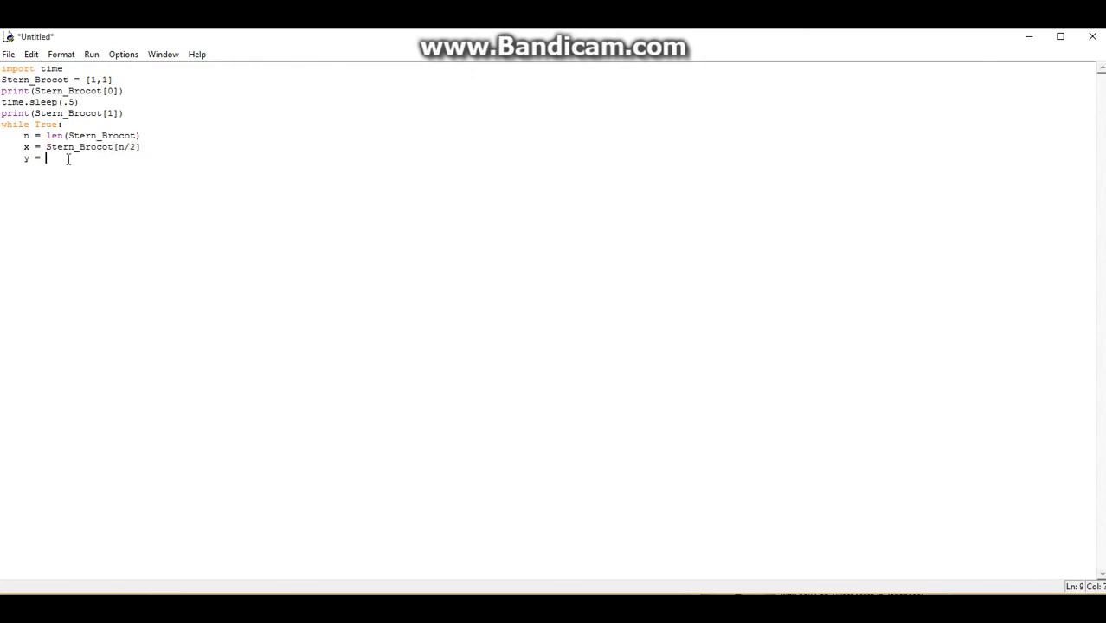
pyautogui.write('Stern_Brocot[n/2]-1')
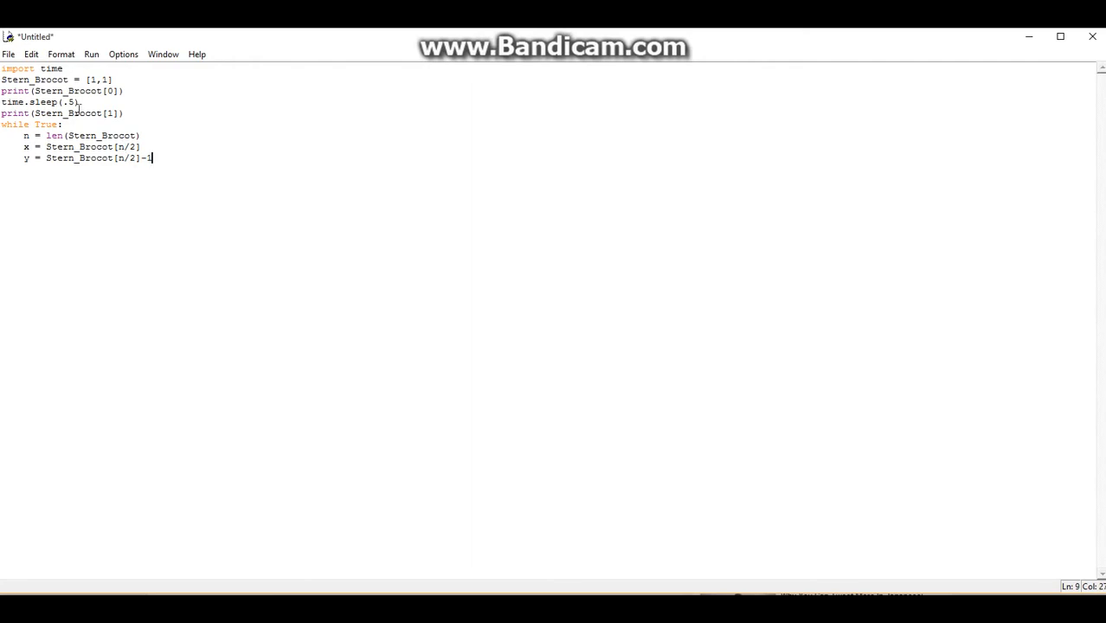
pyautogui.moveTo(212, 182)
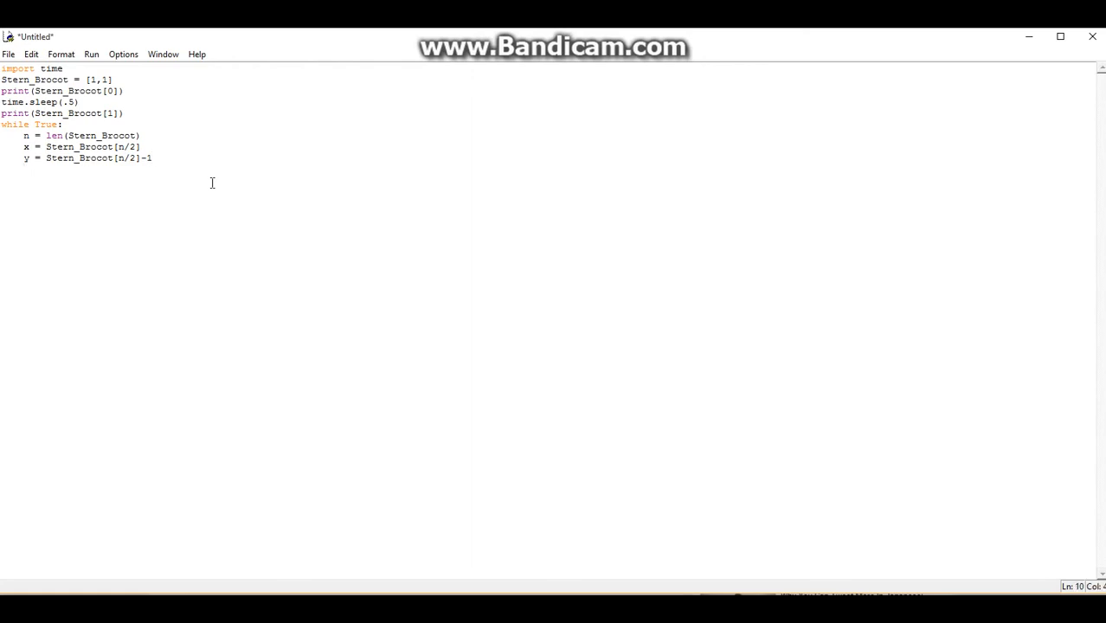
# - Add the loop lines number = x + y and Stern_Brocot.append(number), then a new indented line
pyautogui.write('Stern_Bro')
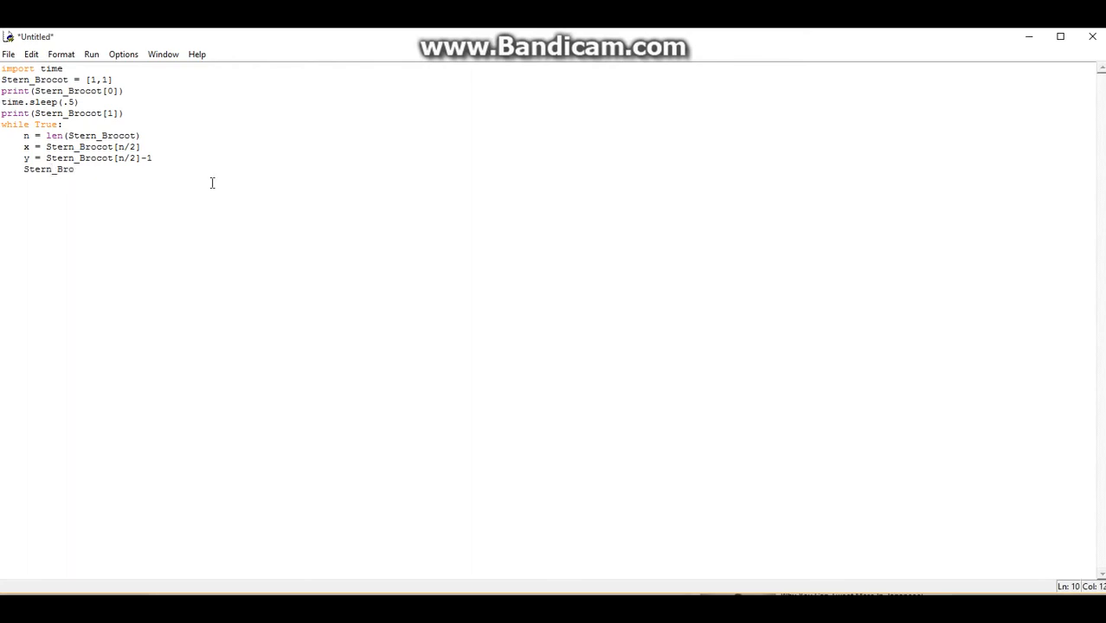
pyautogui.write('cot')
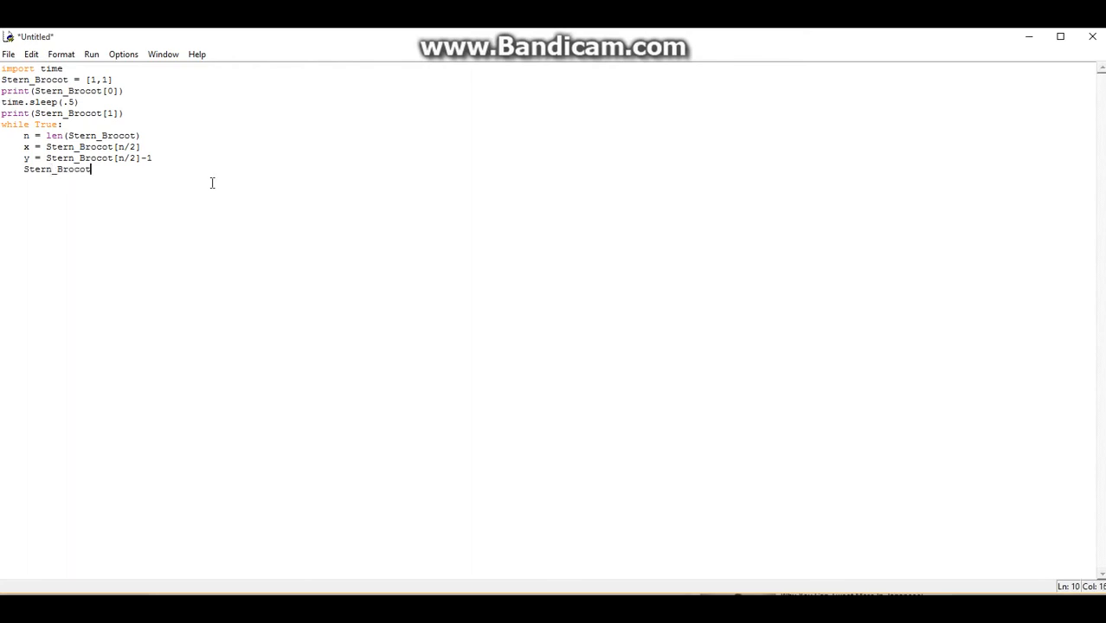
pyautogui.write('.append')
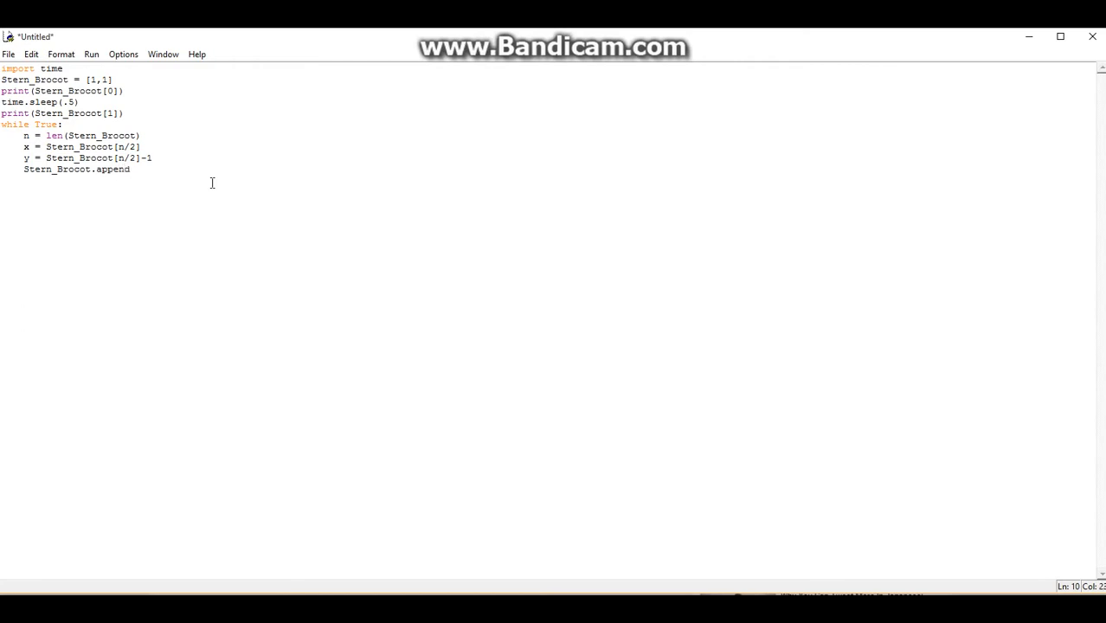
pyautogui.write('(')
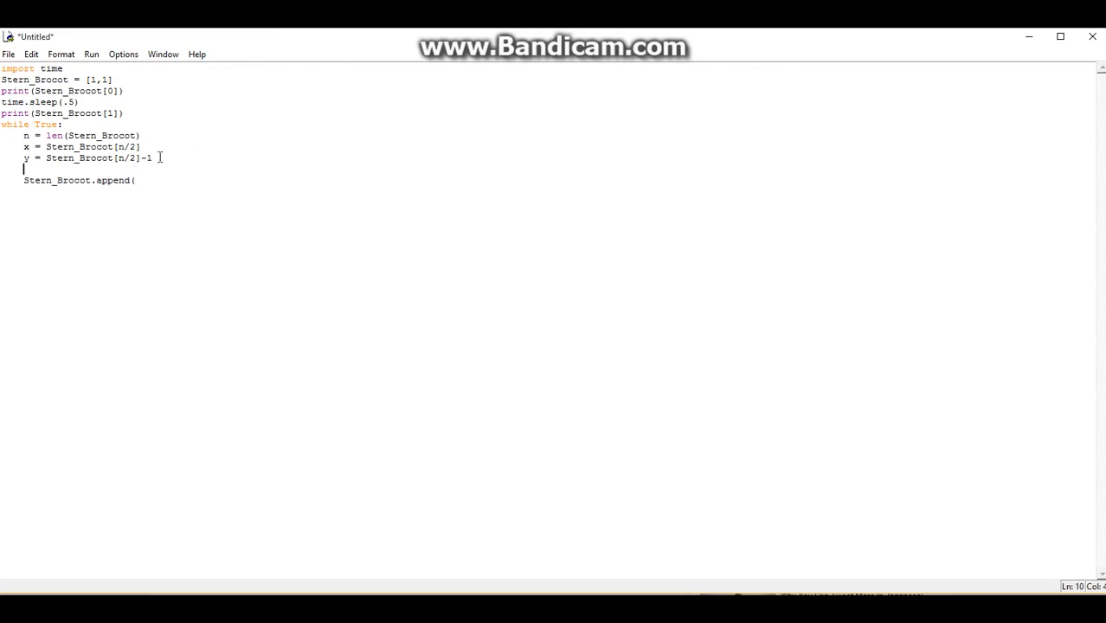
pyautogui.write('number')
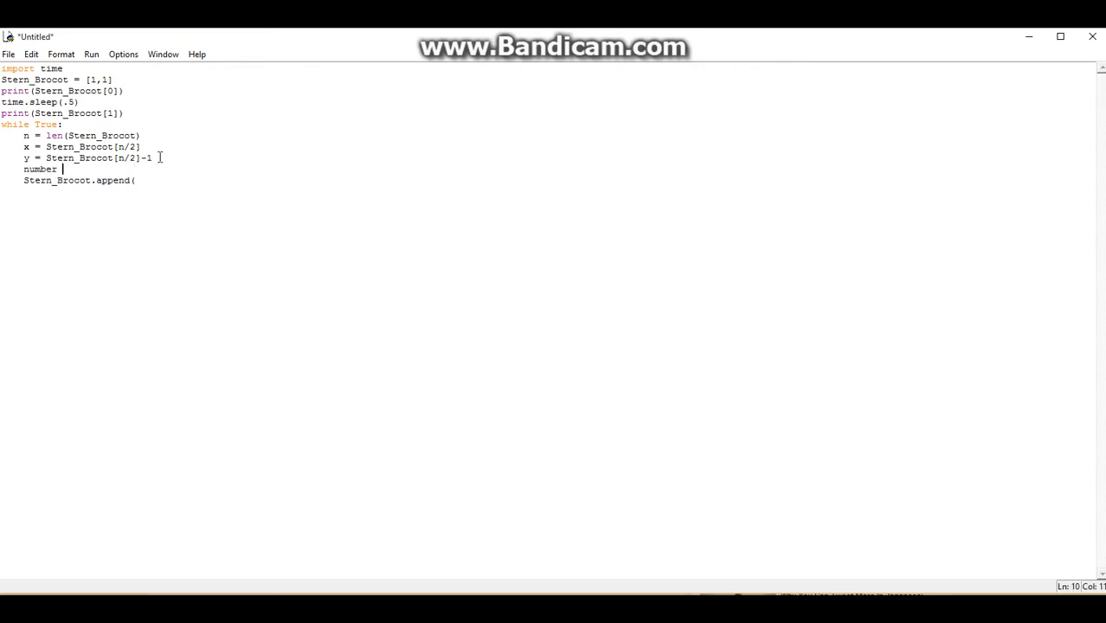
pyautogui.write('= x + y')
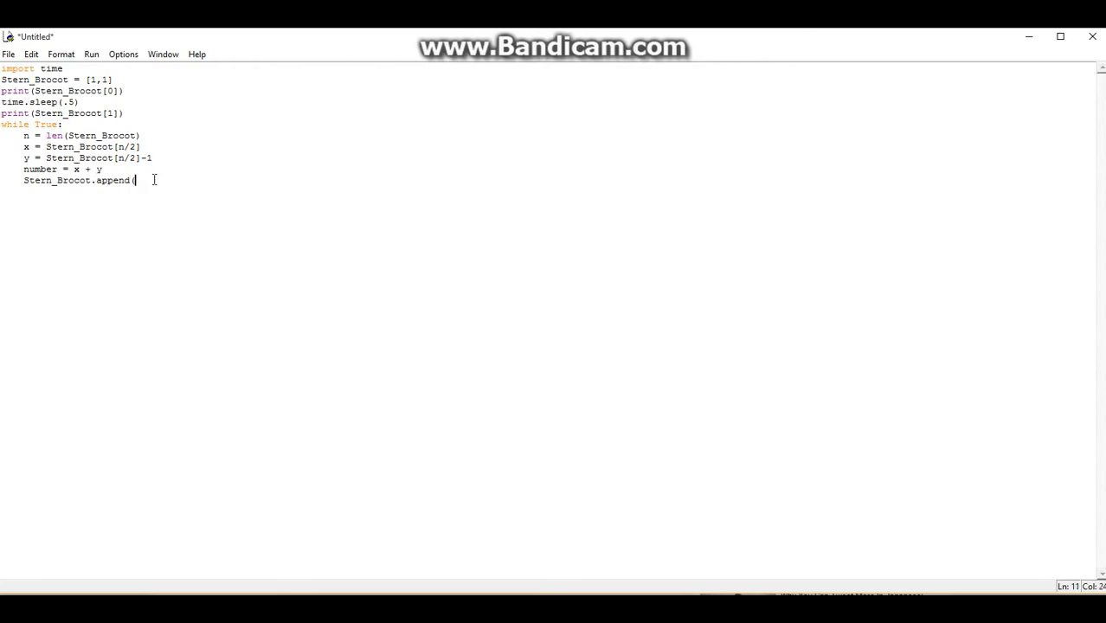
pyautogui.write('number')
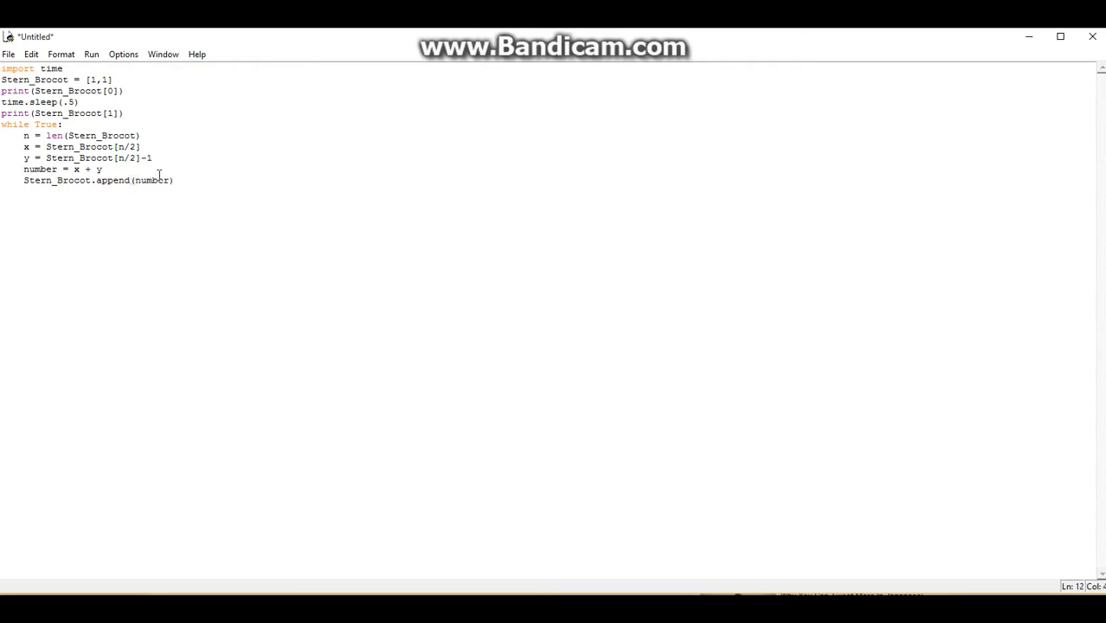
pyautogui.press('Return')
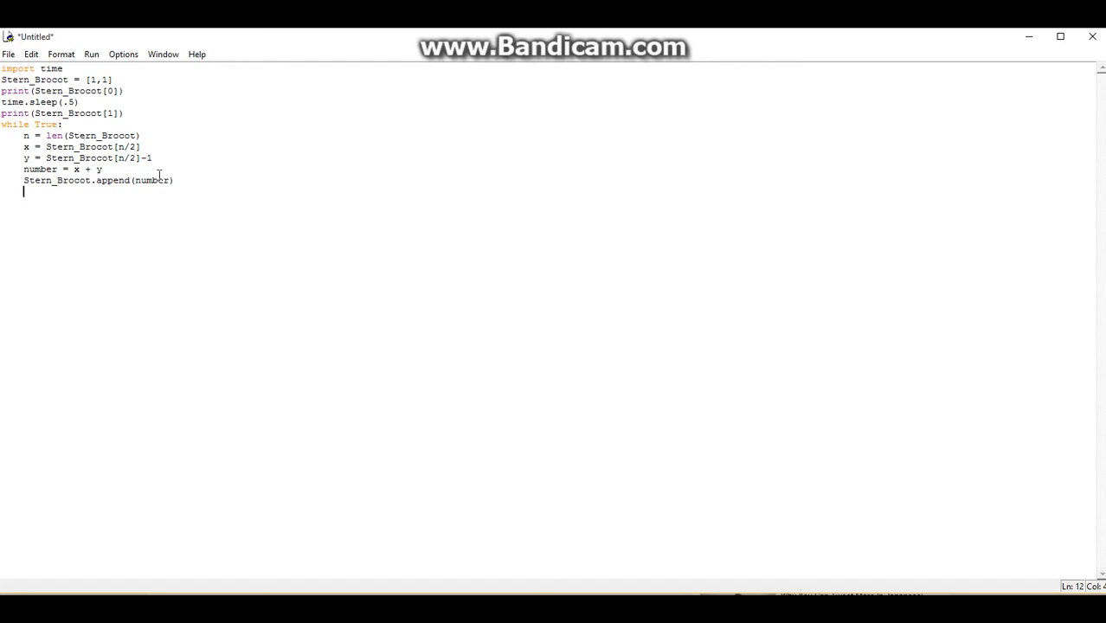
pyautogui.press('backspace')
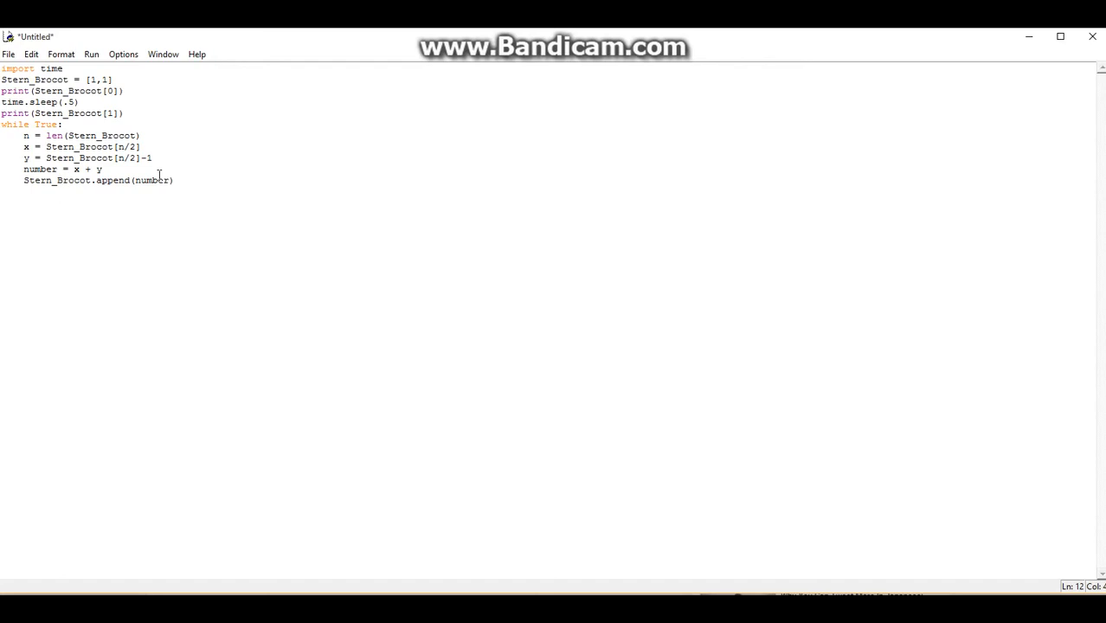
pyautogui.press('Return')
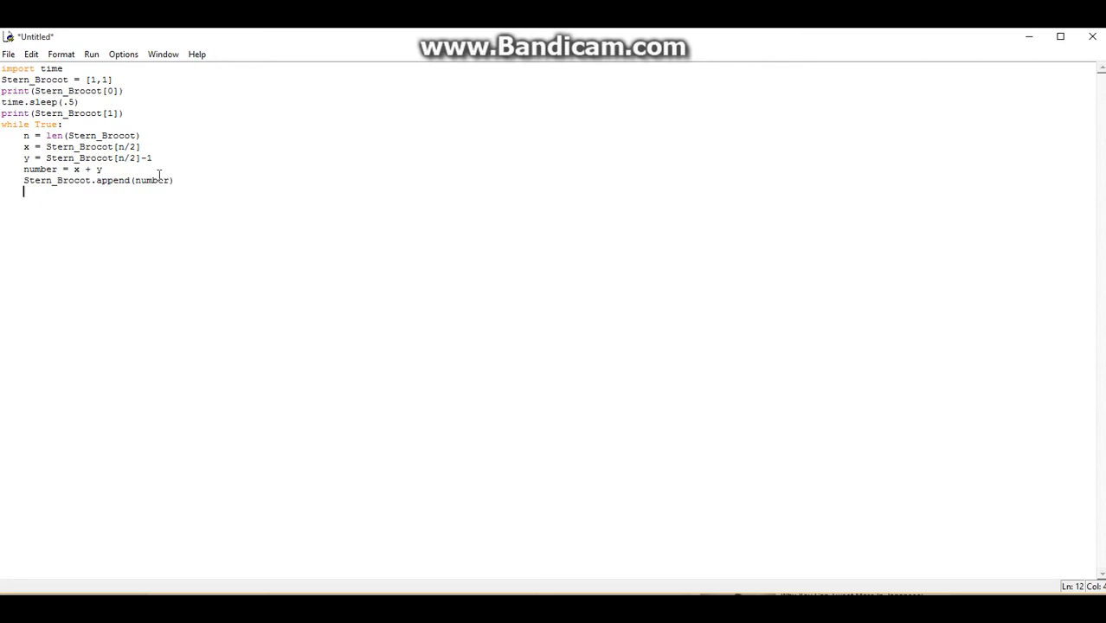
# - Duplicate the append line and change it to Stern_Brocot.append(x)
pyautogui.tripleClick(98, 180)
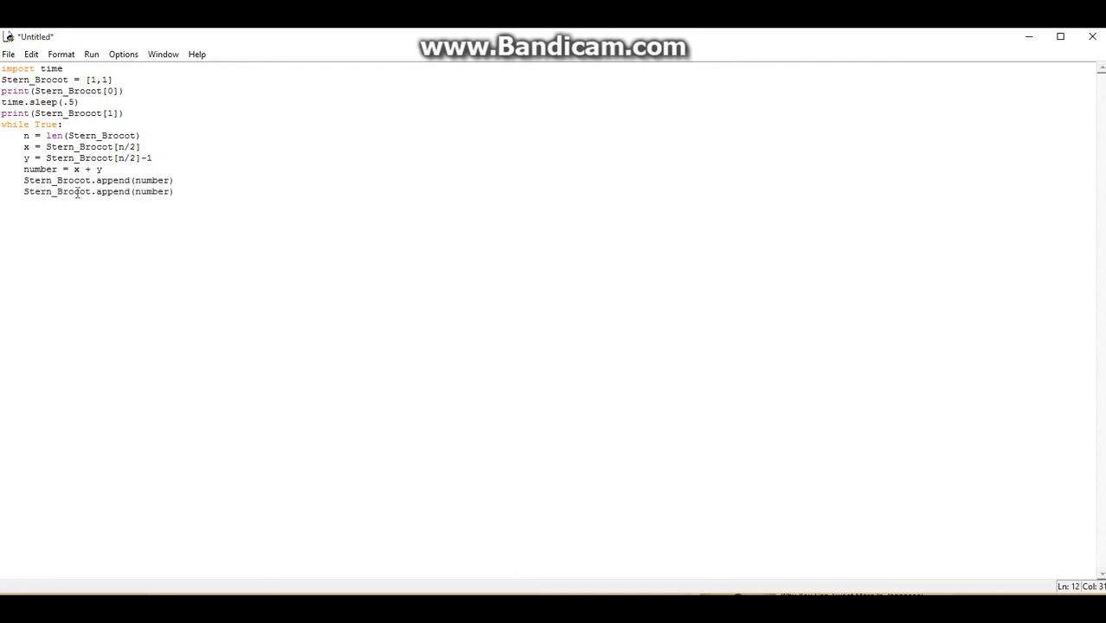
pyautogui.doubleClick(152, 191)
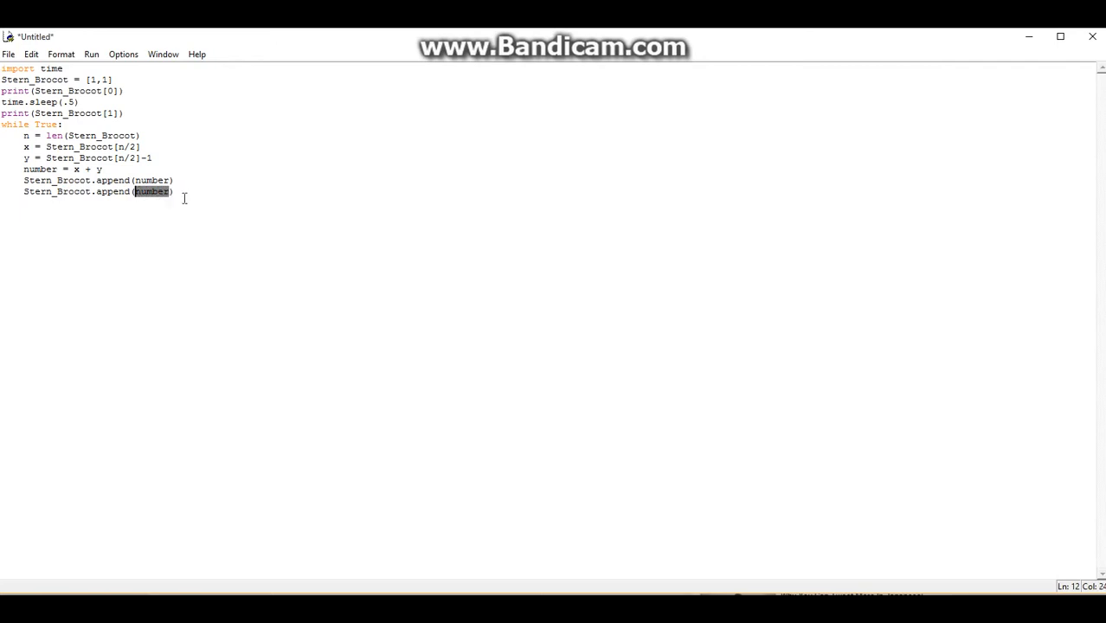
pyautogui.write('x')
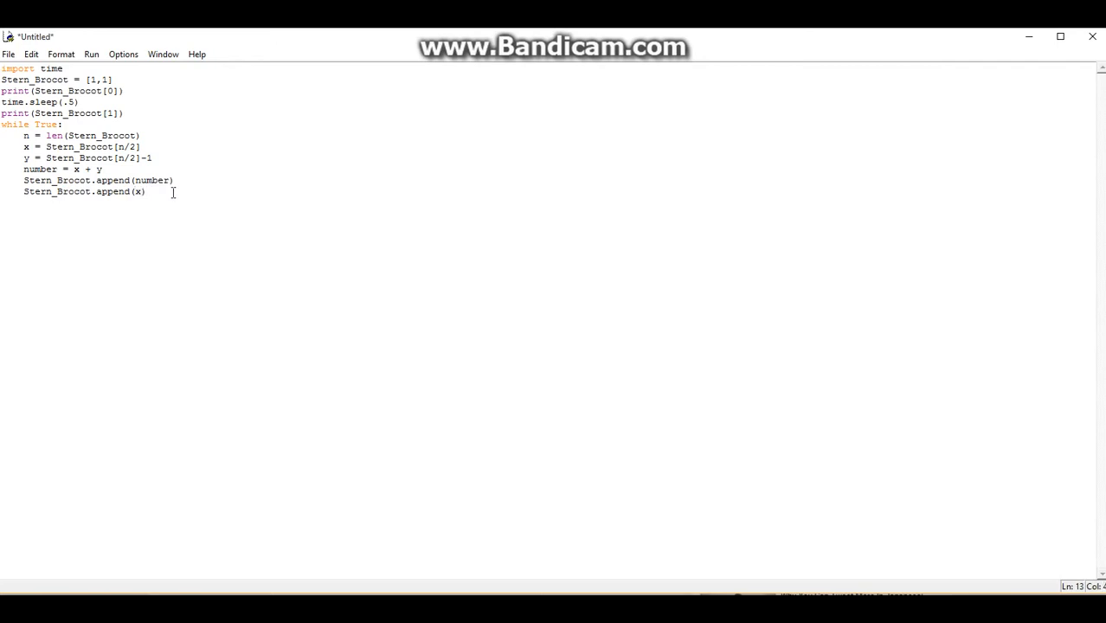
# - Type print lines for Stern_Brocot[len(Stern_Brocot)-2] and Stern_Brocot[len(Stern_Brocot)-1]
pyautogui.write('print')
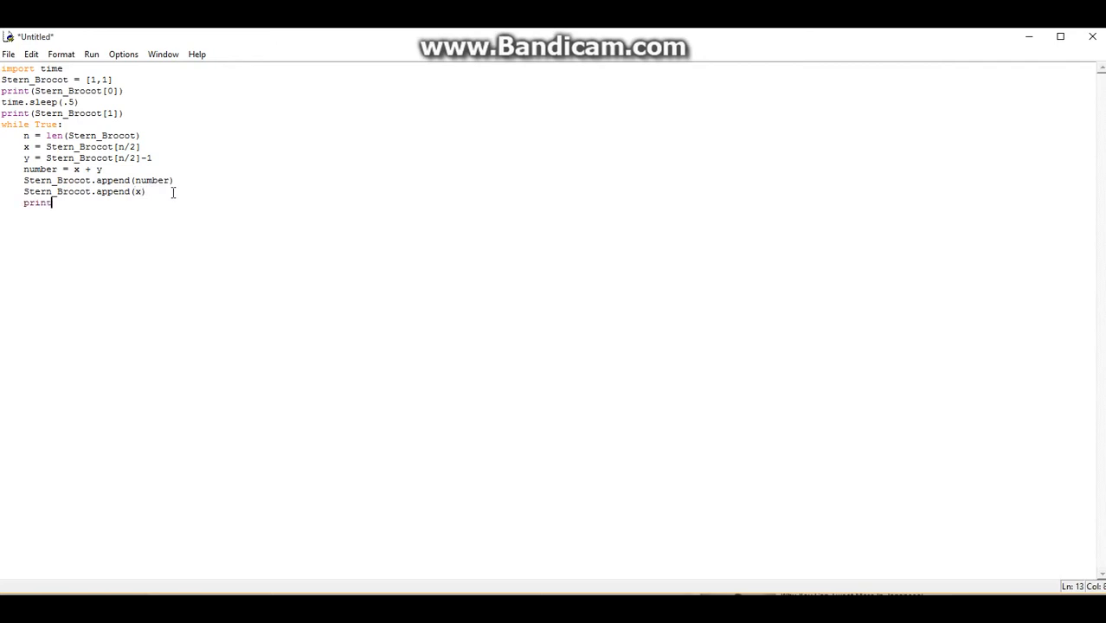
pyautogui.write('(S')
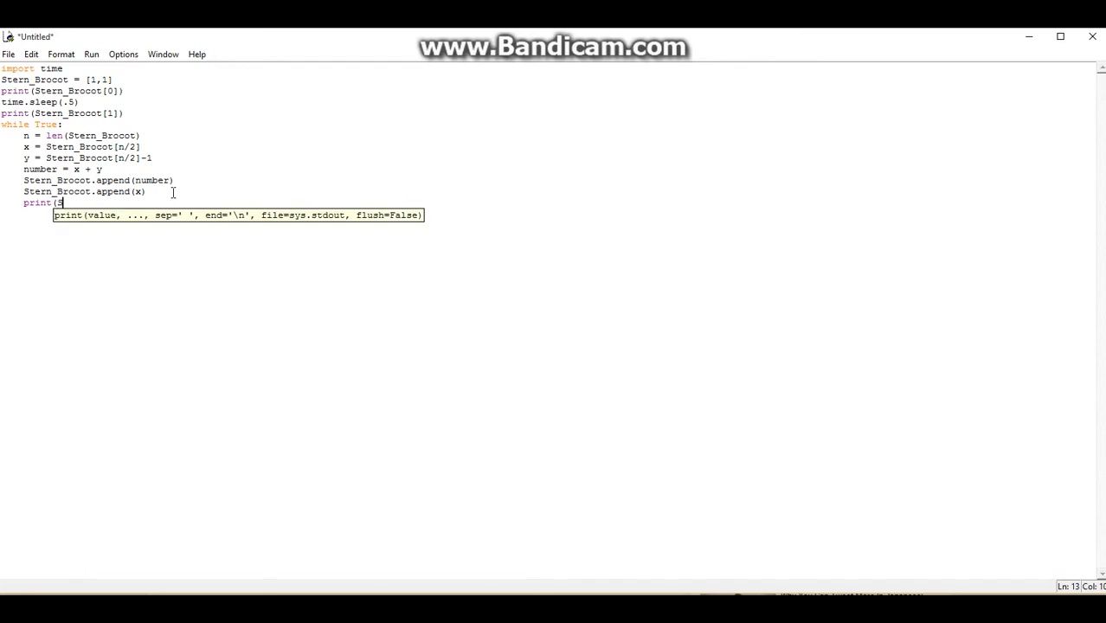
pyautogui.write('ternB')
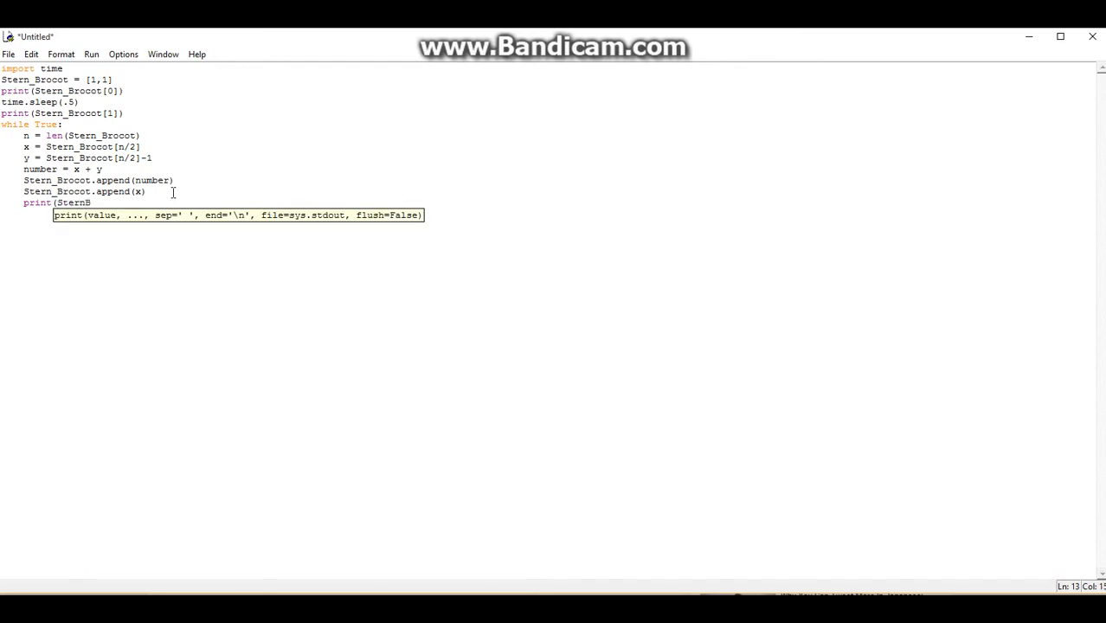
pyautogui.write('_rocot')
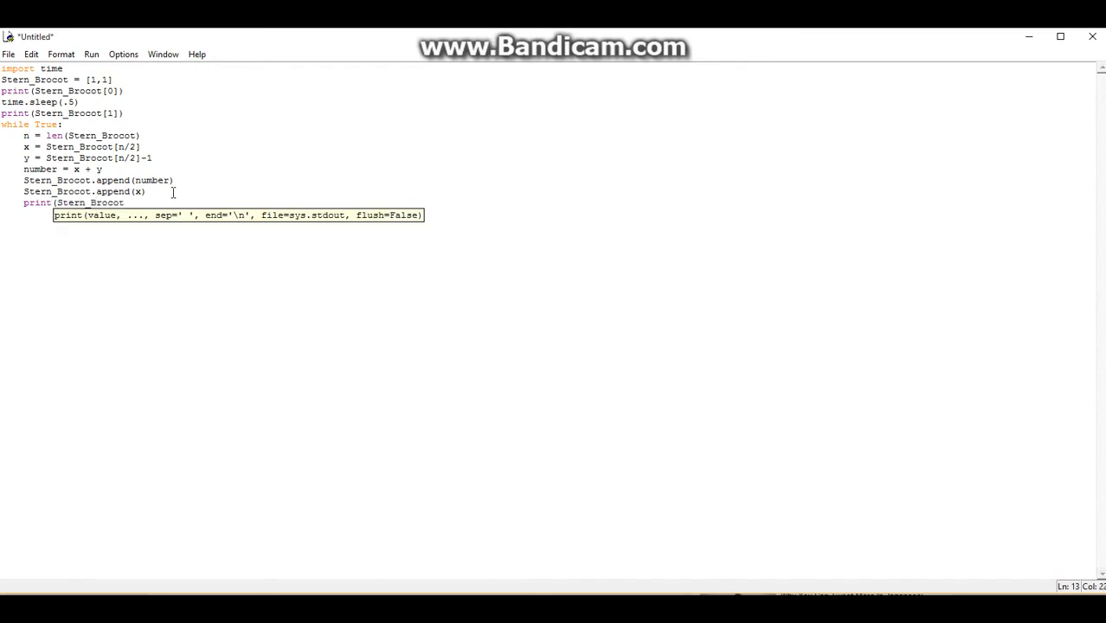
pyautogui.write('[len')
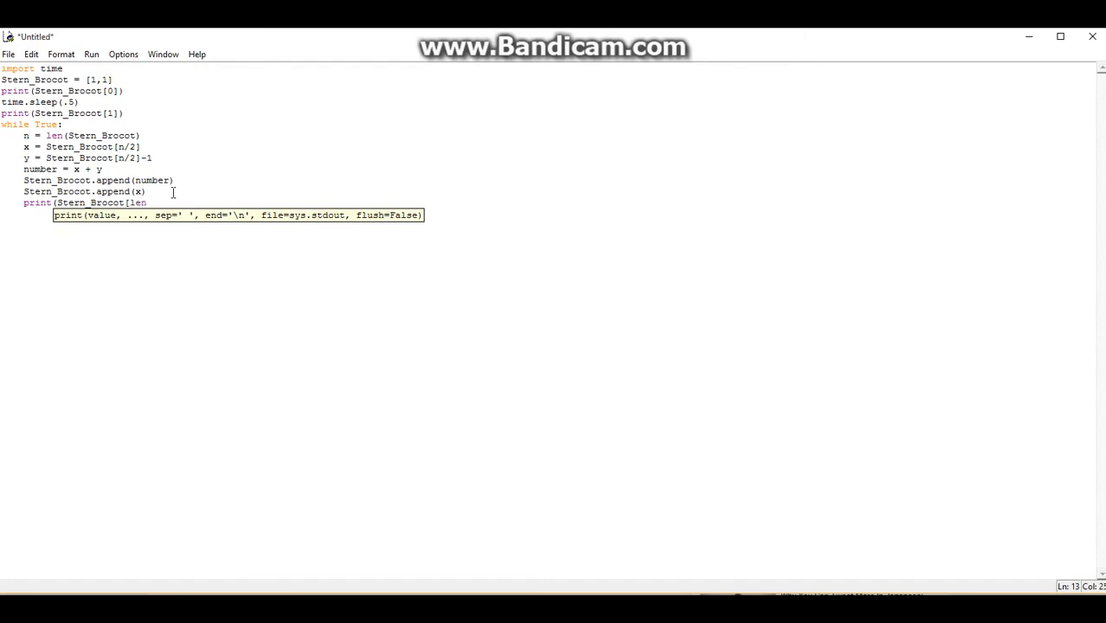
pyautogui.write('(')
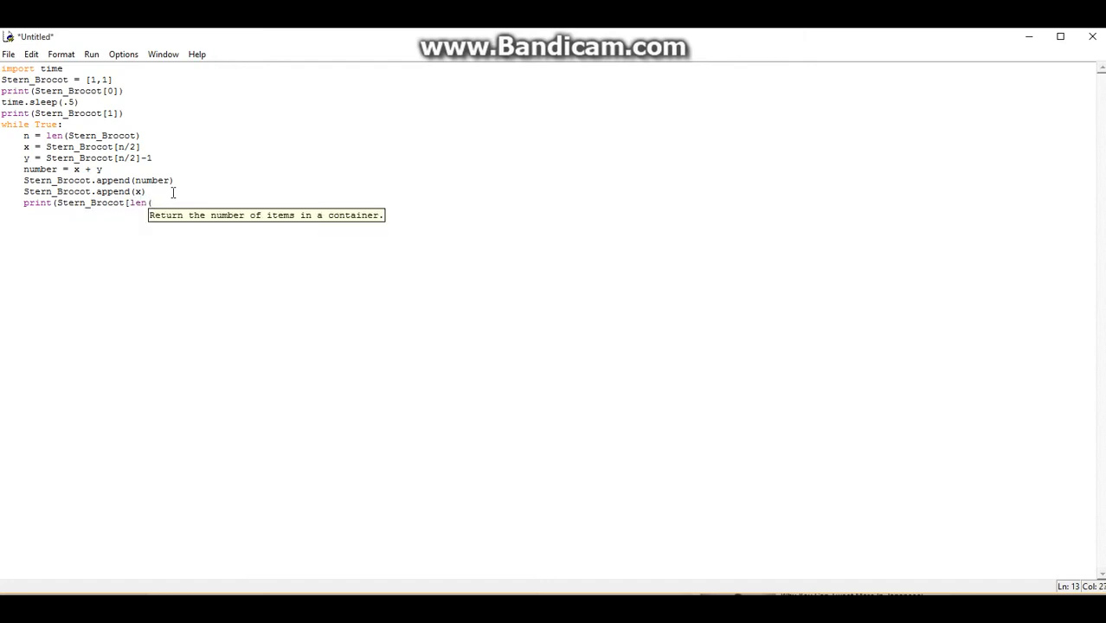
pyautogui.write('(Stern')
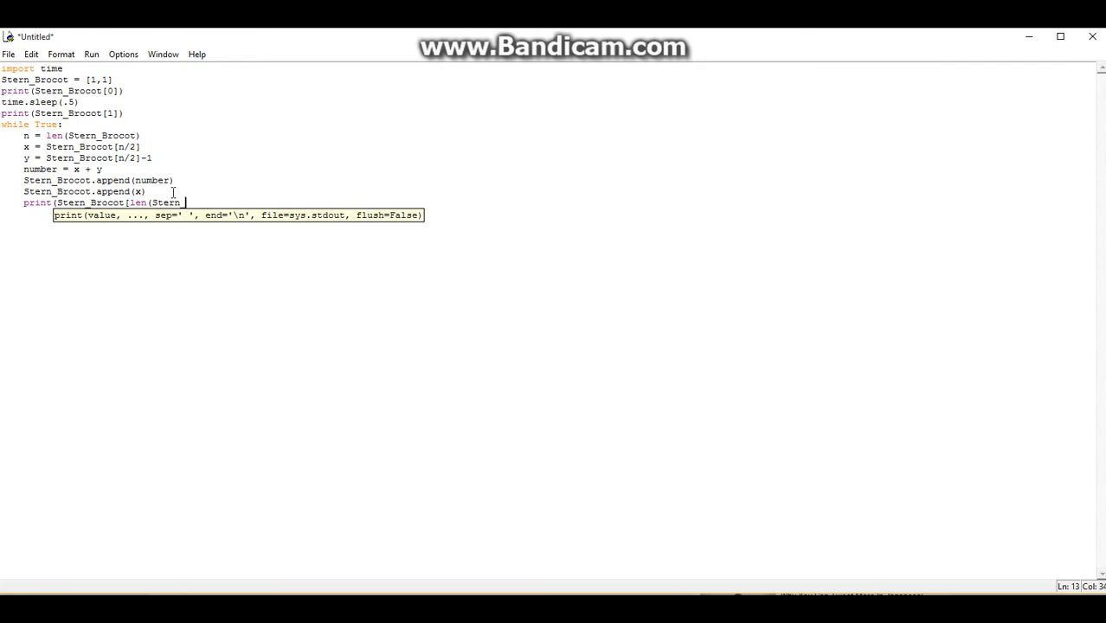
pyautogui.write('rocot)-2')
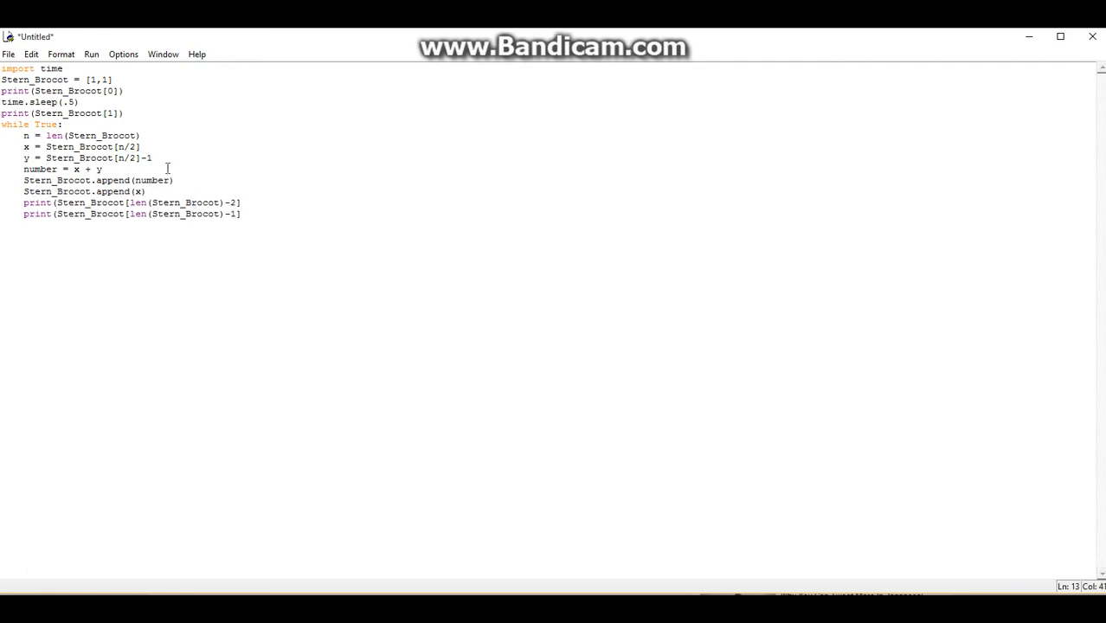
pyautogui.moveTo(345, 175)
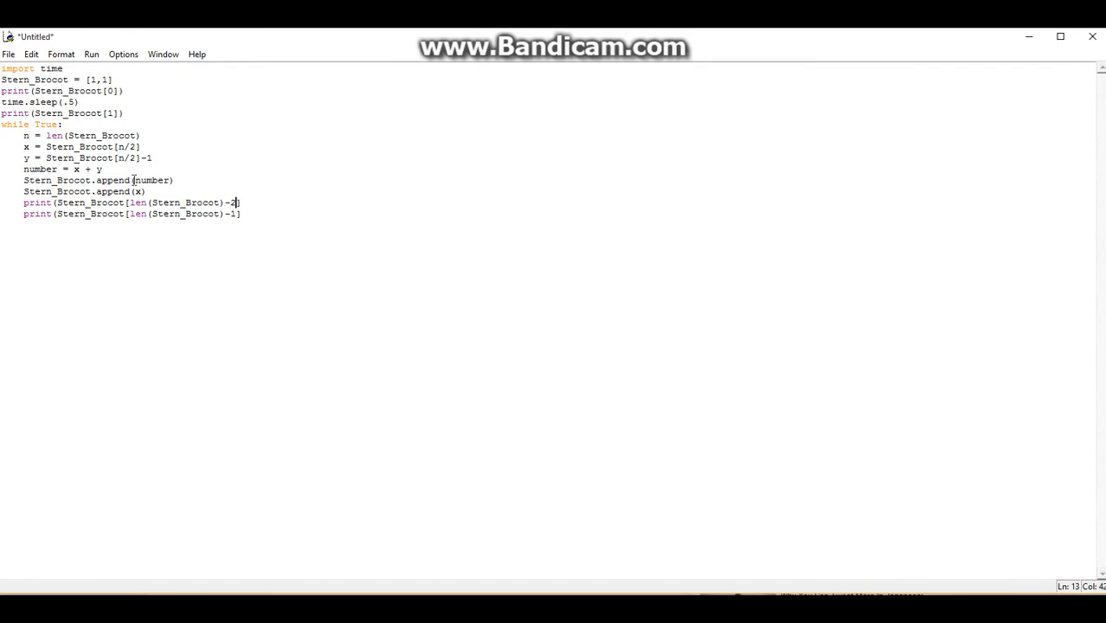
# - End the loop with time.sleep(.5) and save the script as Stern.py
pyautogui.click(133, 192)
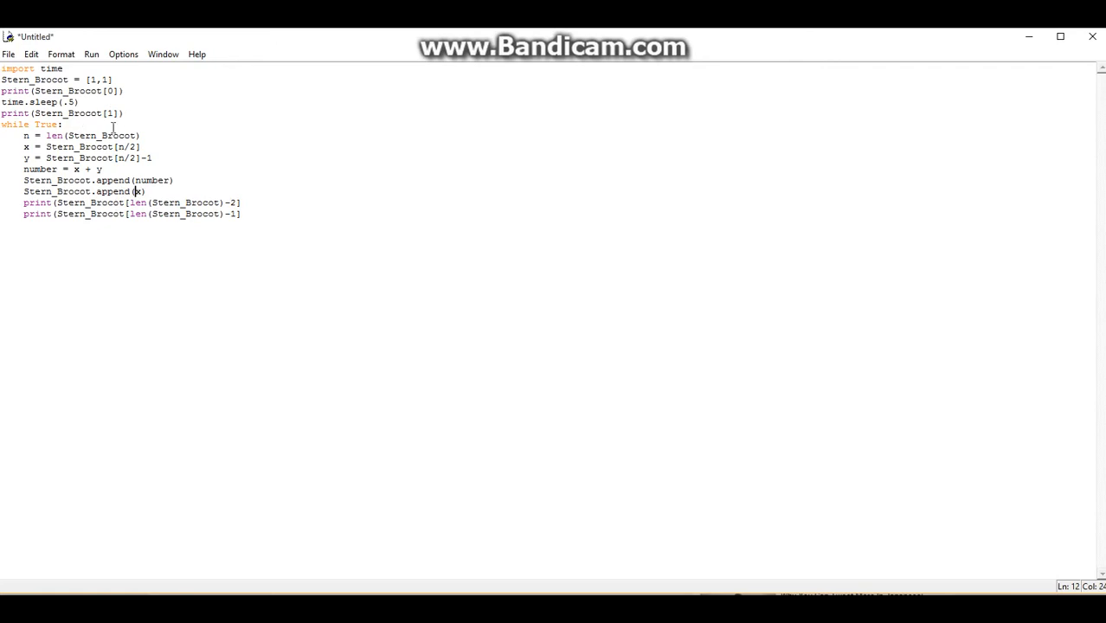
pyautogui.moveTo(160, 158)
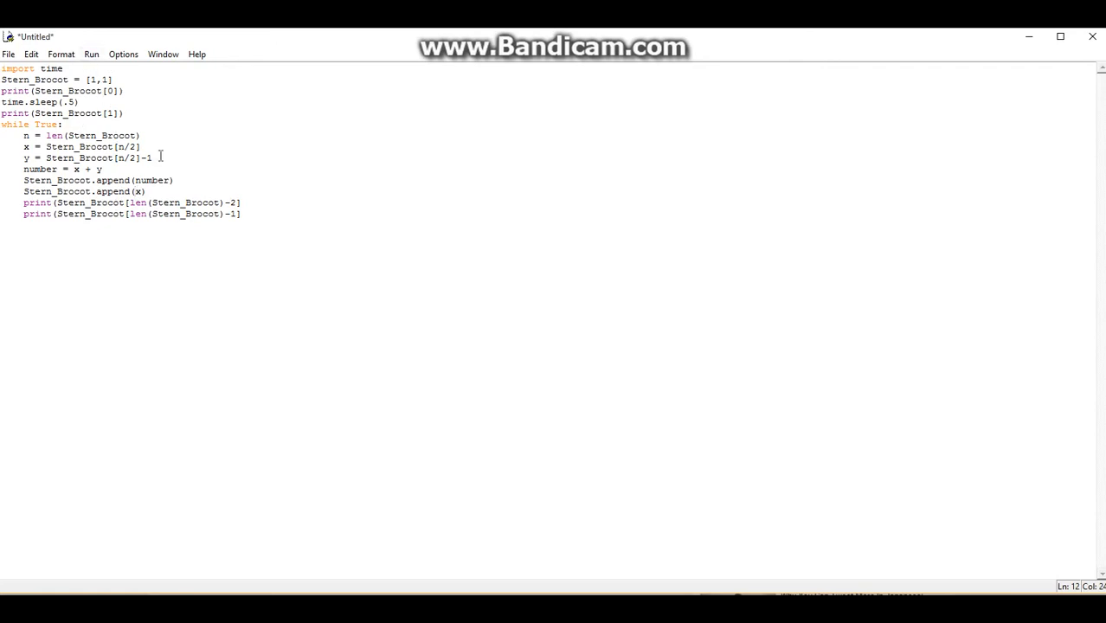
pyautogui.moveTo(93, 136)
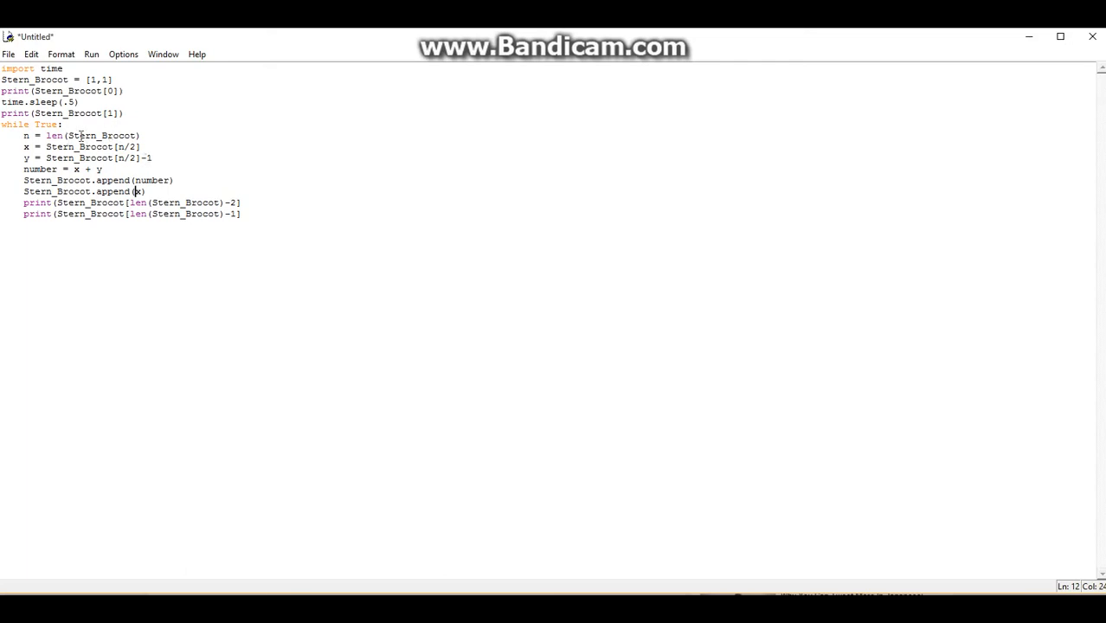
pyautogui.click(78, 135)
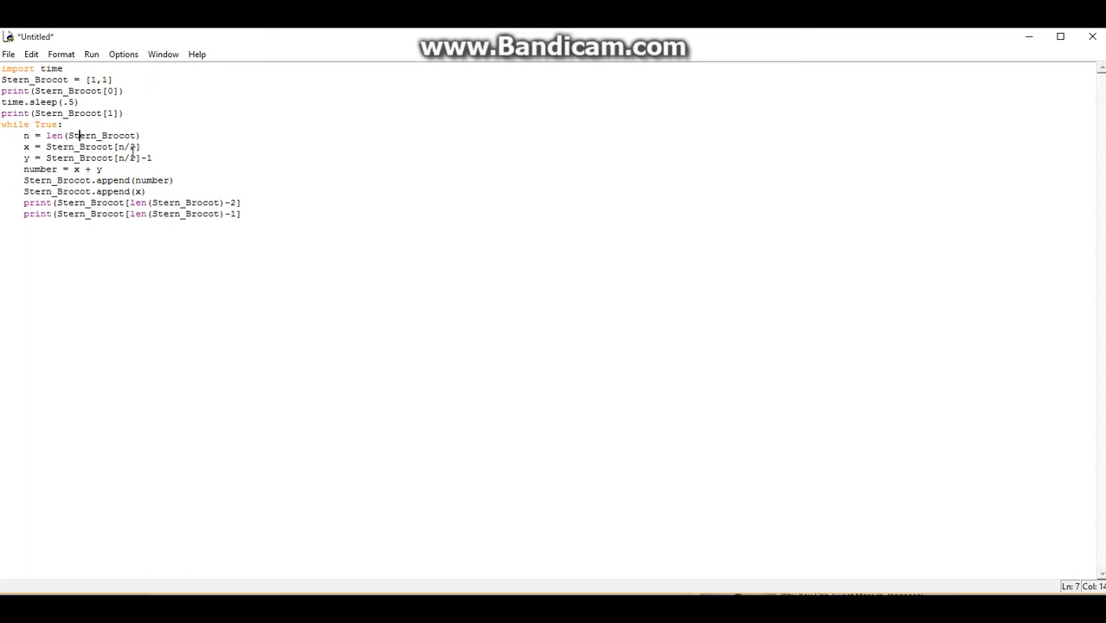
pyautogui.click(114, 78)
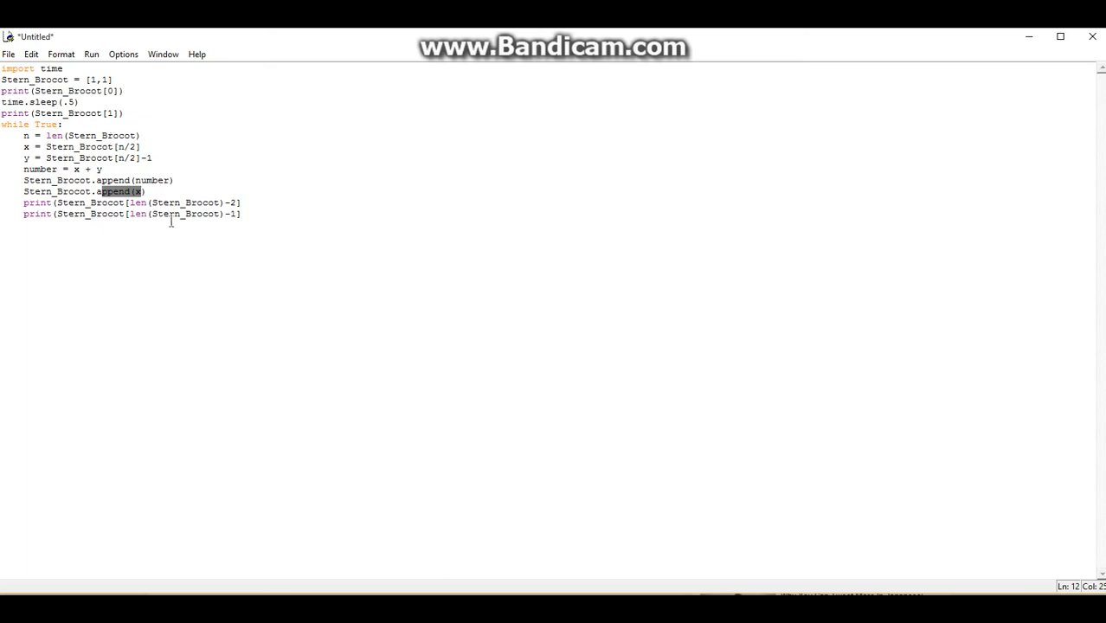
pyautogui.moveTo(185, 111)
pyautogui.write('time.sleep(.5)')
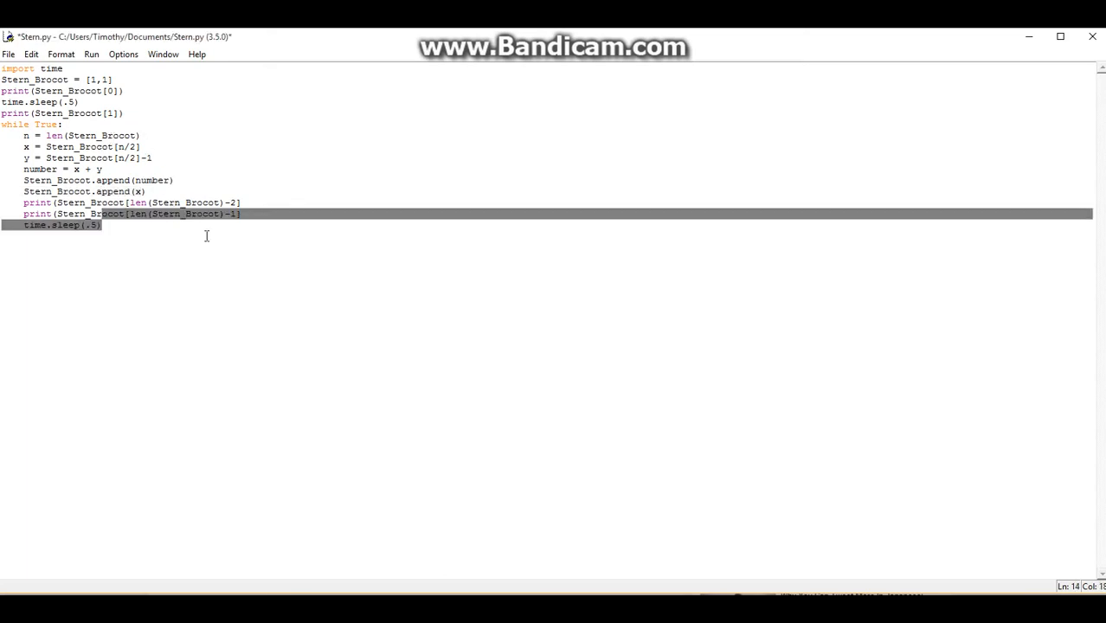
# - Run Stern.py as a module, opening the shell with an invalid syntax error
pyautogui.click(148, 208)
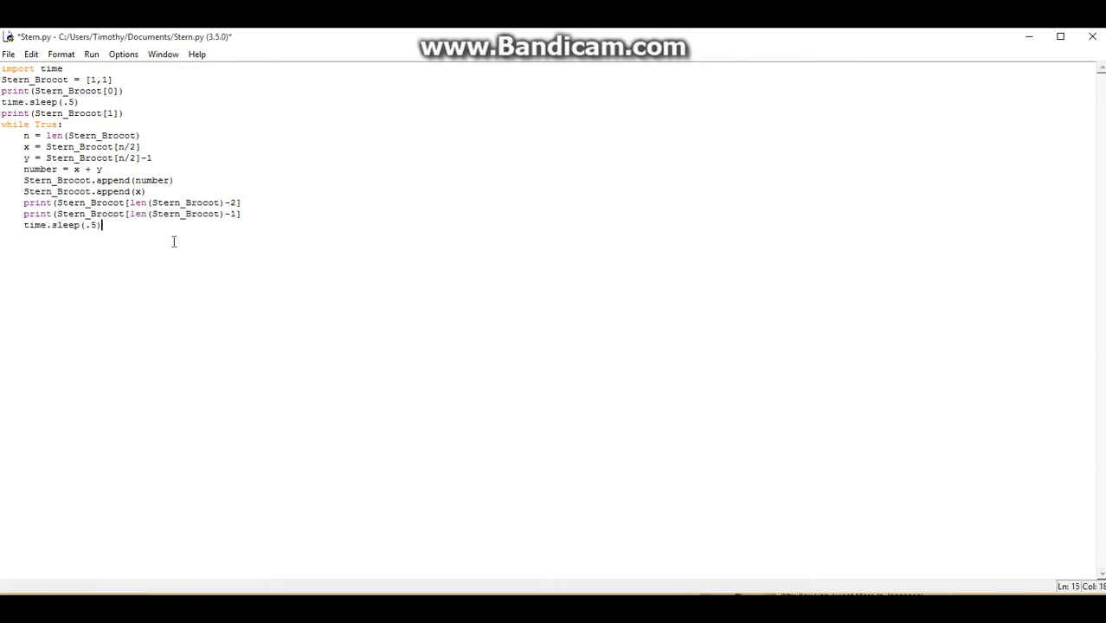
pyautogui.click(91, 54)
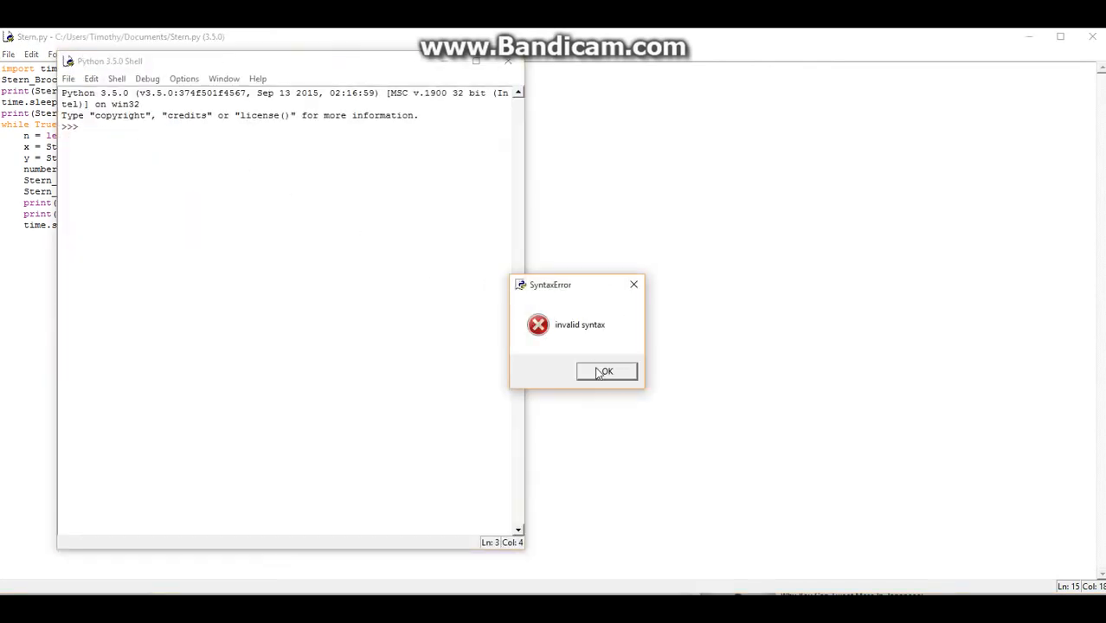
# - Dismiss the SyntaxError, change the pause to time.sleep(0.5), and confirm saving
pyautogui.click(606, 371)
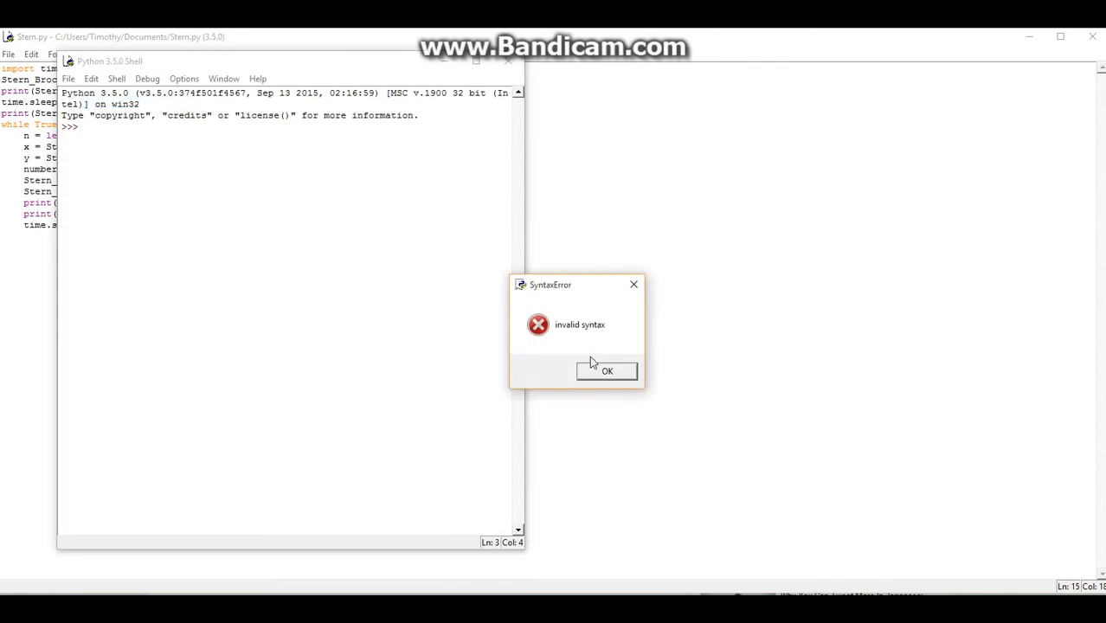
pyautogui.click(607, 370)
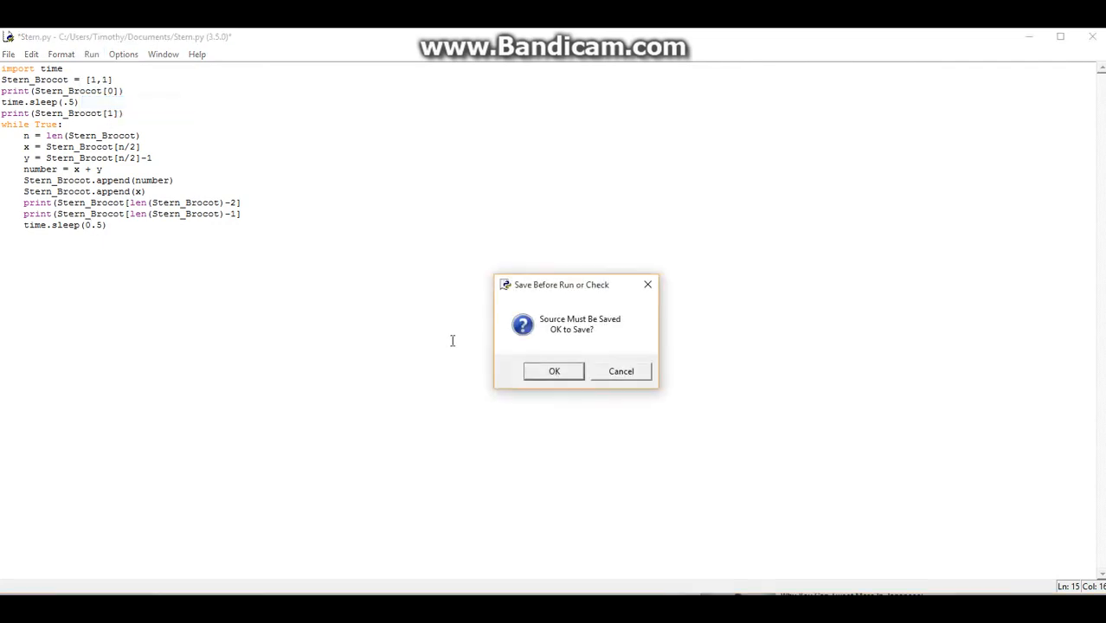
pyautogui.click(554, 370)
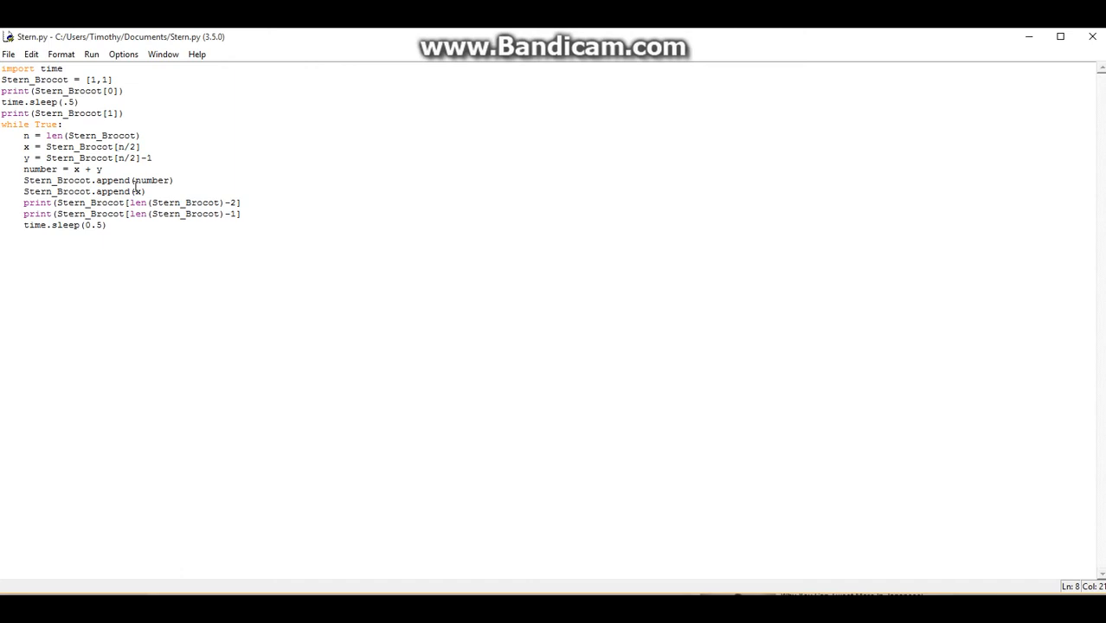
# - Wrap x's index as Stern_Brocot[int(n/2)] and dismiss the invalid syntax message
pyautogui.click(119, 146)
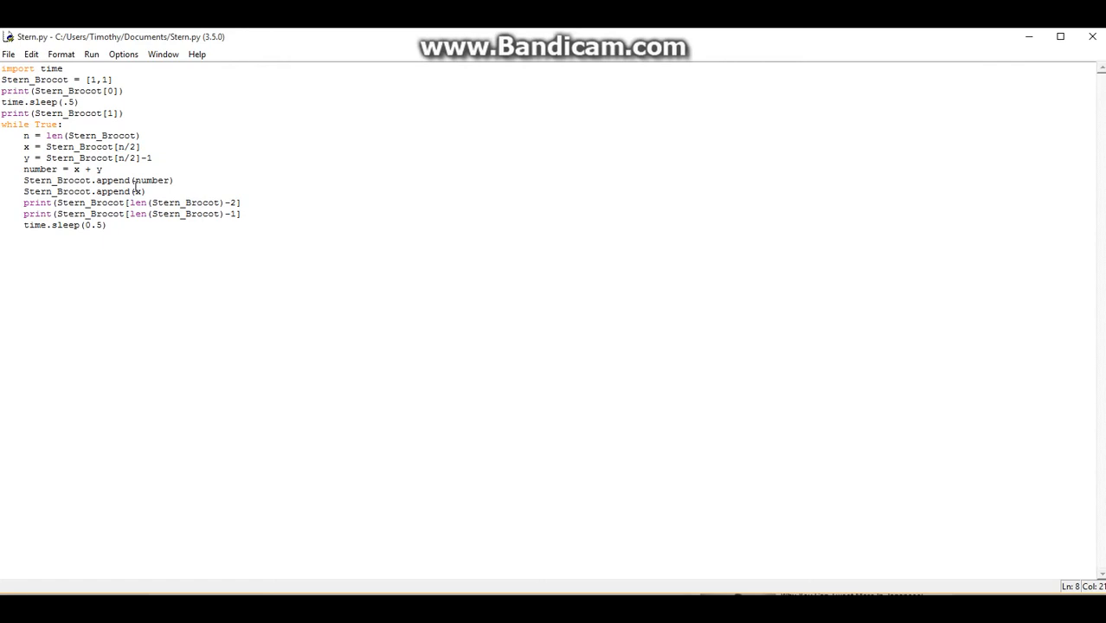
pyautogui.click(117, 147)
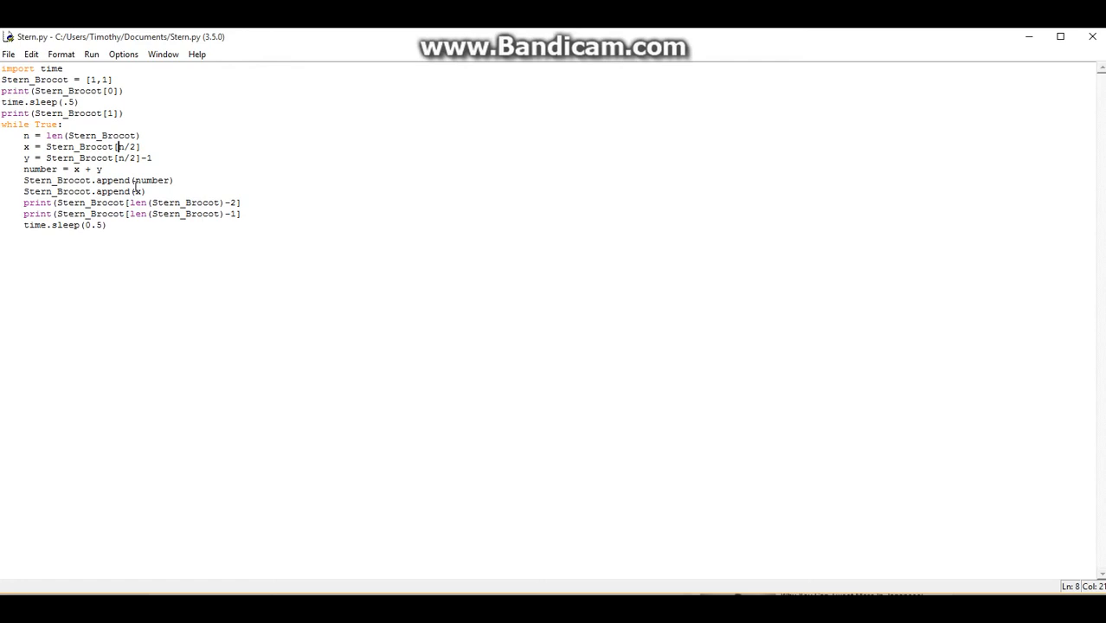
pyautogui.write('int(')
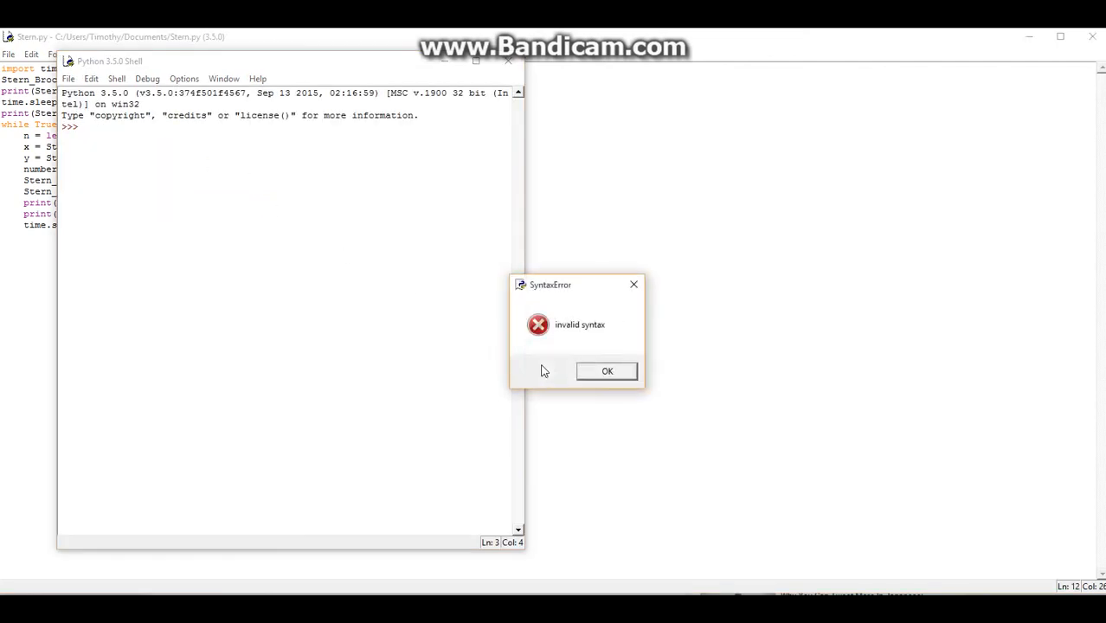
pyautogui.click(607, 370)
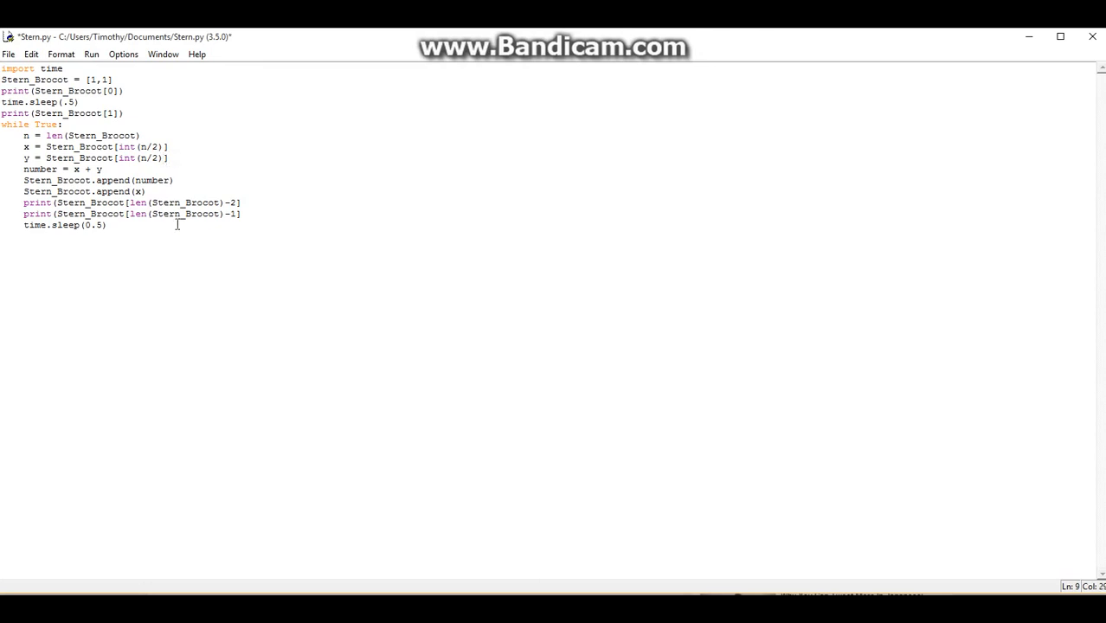
# - Run Stern.py as a module and confirm saving the script
pyautogui.click(92, 53)
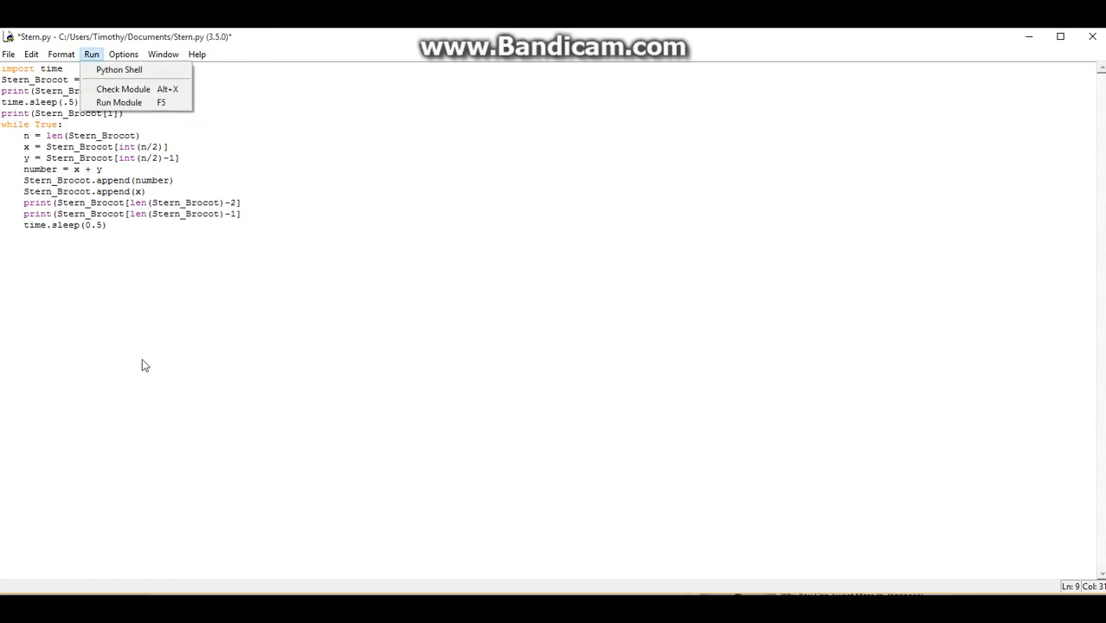
pyautogui.click(118, 102)
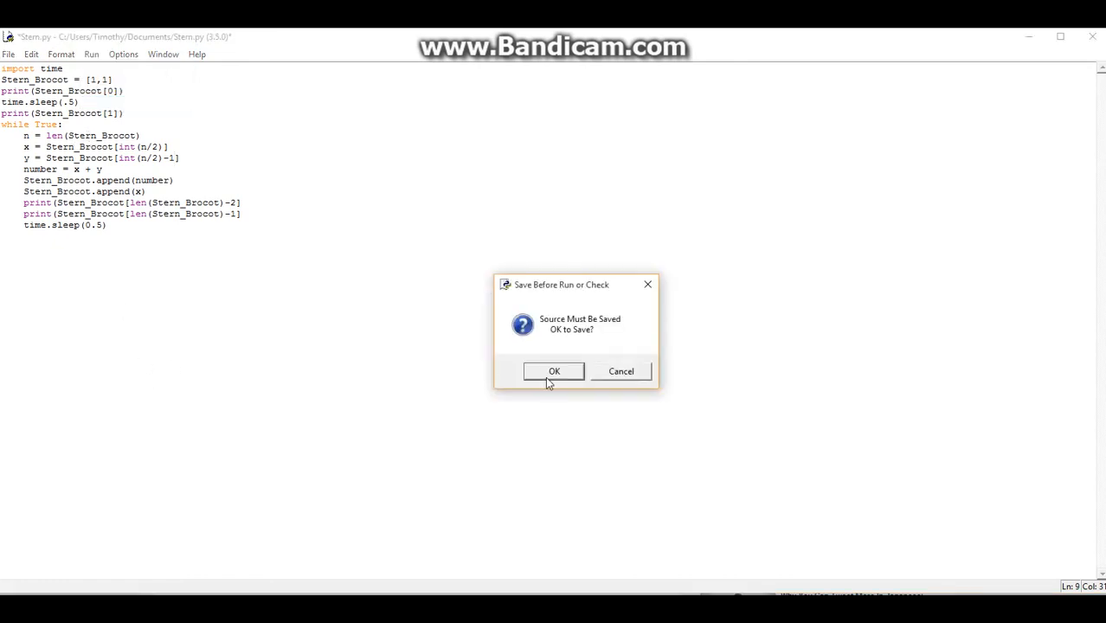
pyautogui.click(555, 370)
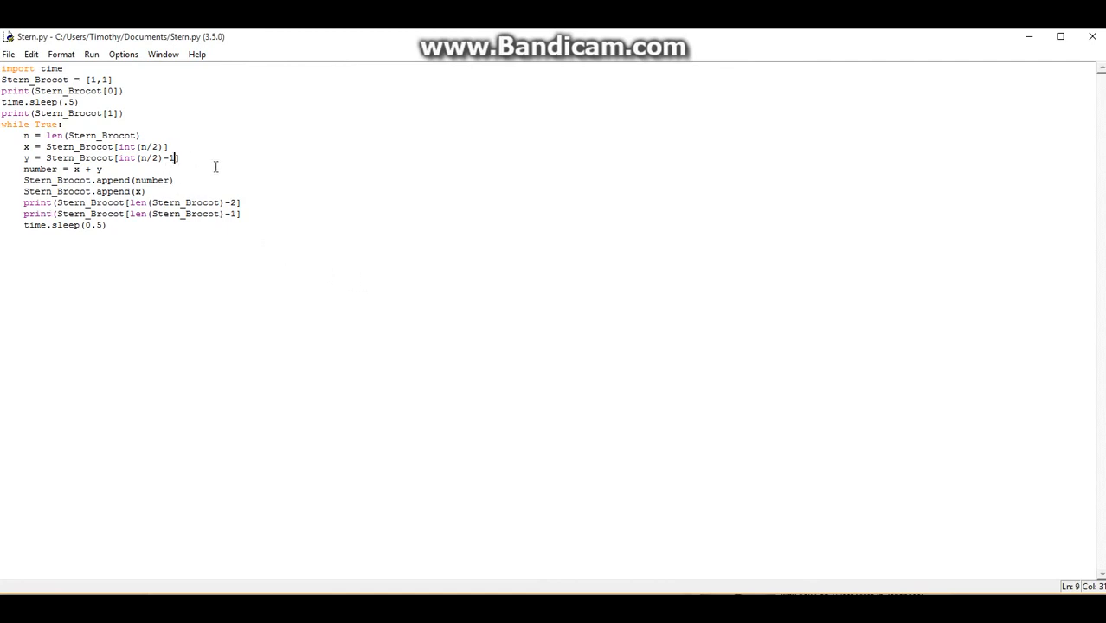
# - Make y index int((n/2)-1), rerun, and dismiss the invalid syntax error
pyautogui.write(')')
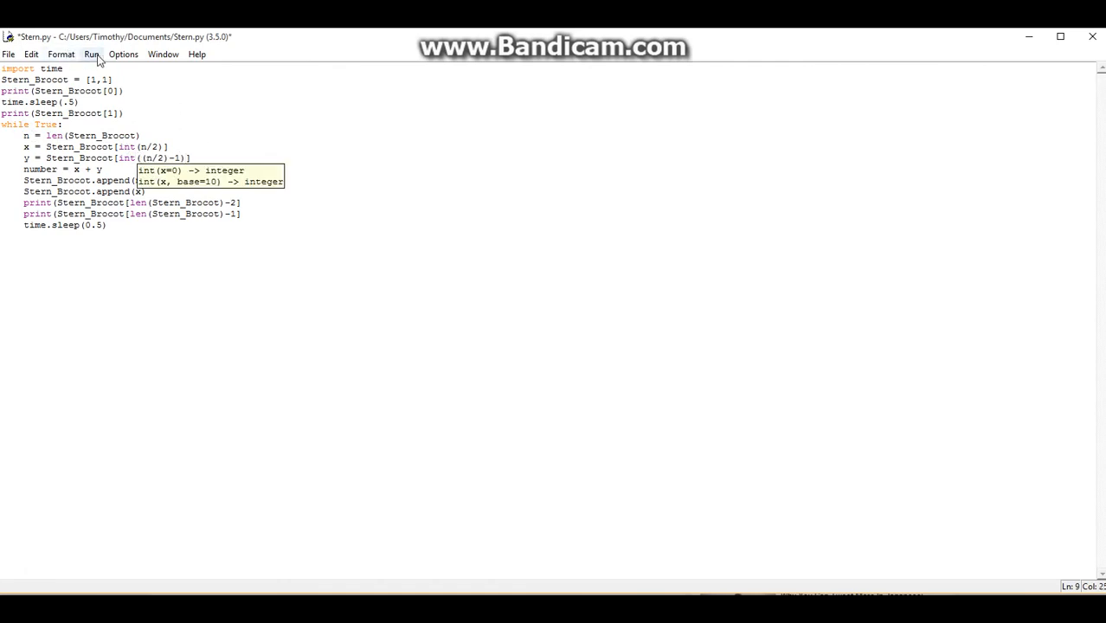
pyautogui.click(91, 53)
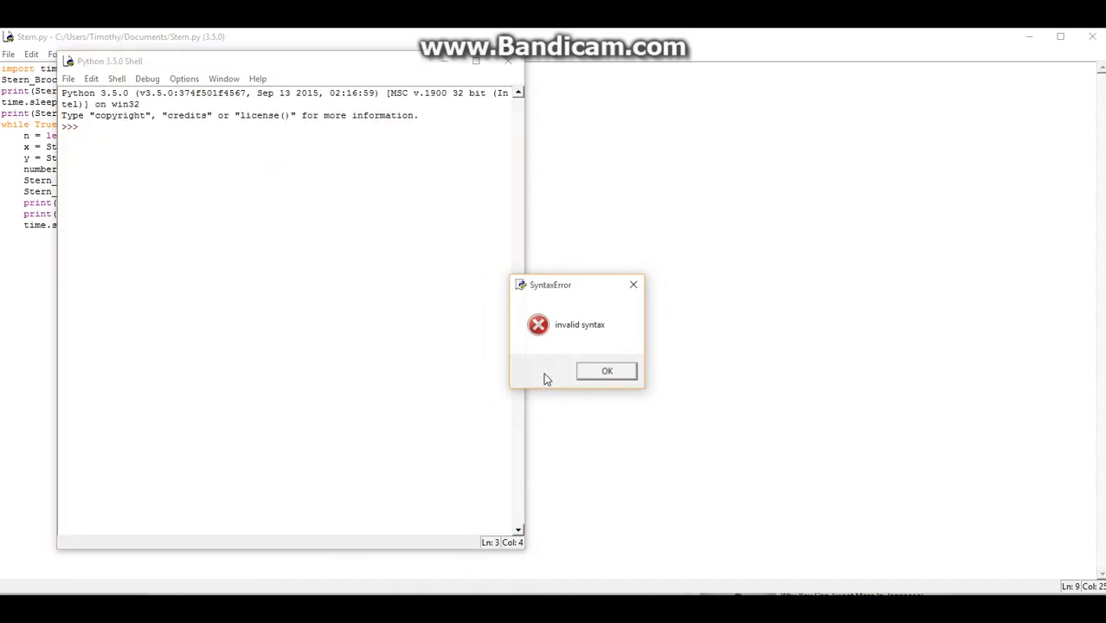
pyautogui.click(607, 371)
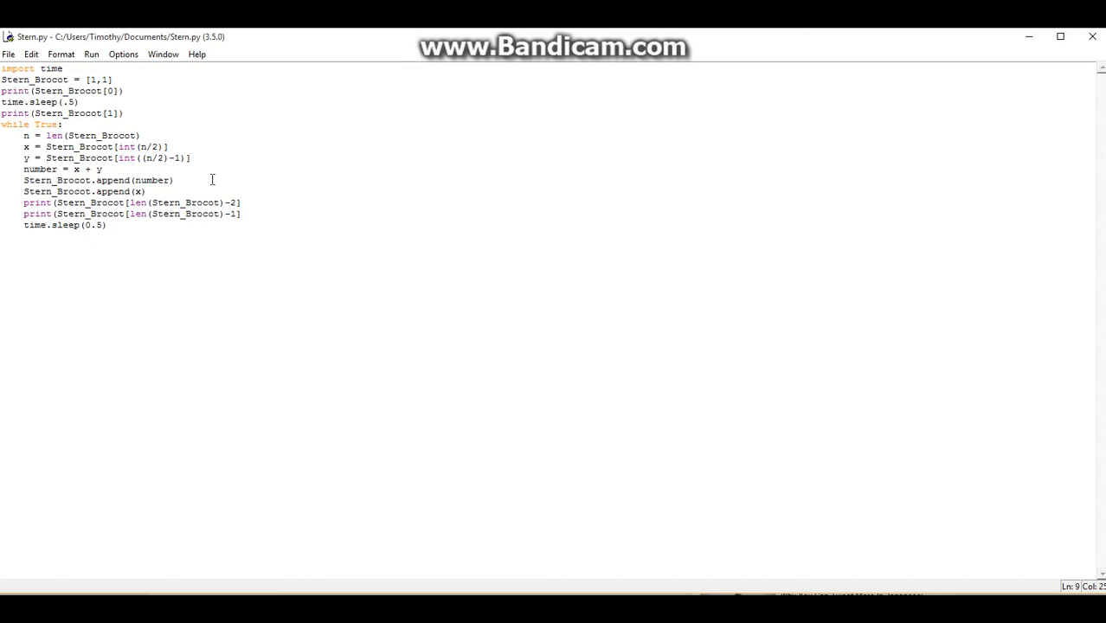
pyautogui.moveTo(124, 191)
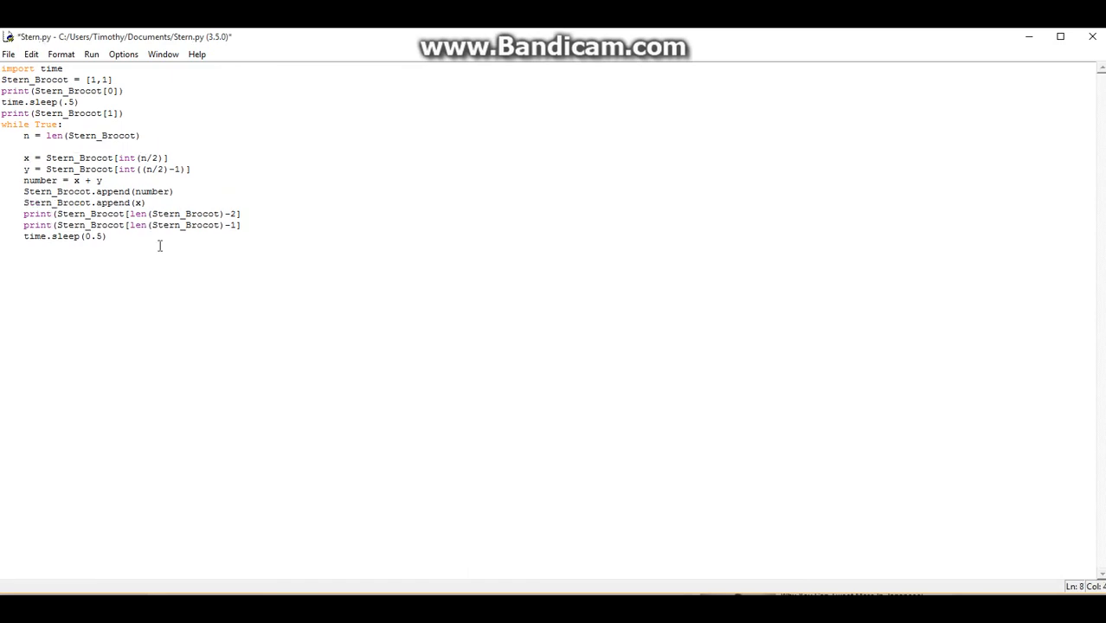
# - Add t = int(n/2) and index x and y with t and t-1
pyautogui.write('t =')
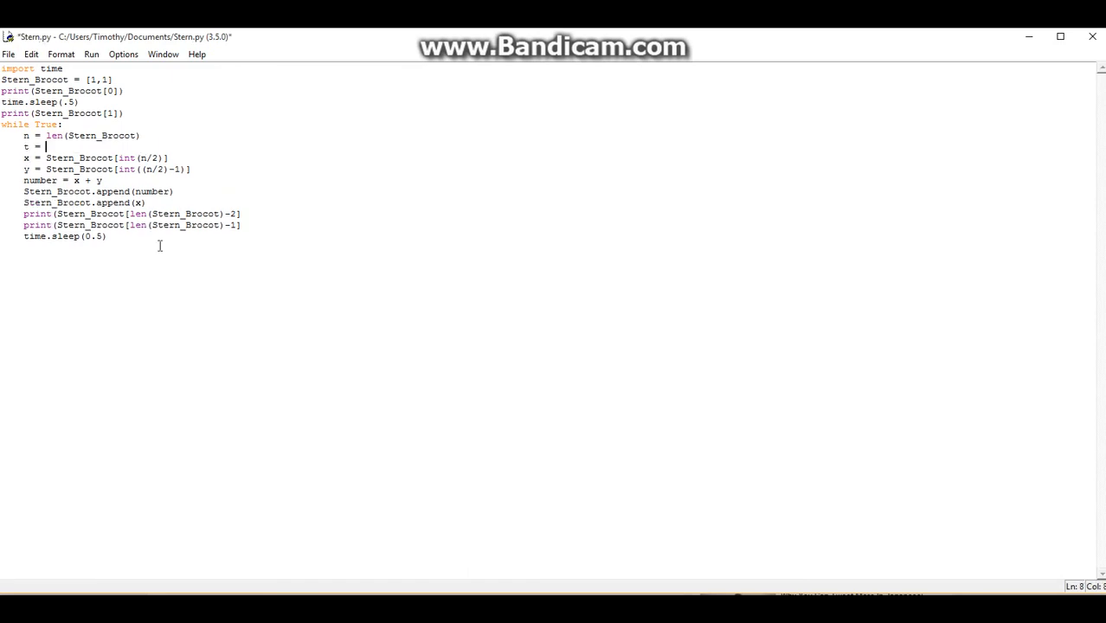
pyautogui.write('n/2)')
pyautogui.click(96, 158)
pyautogui.write('t')
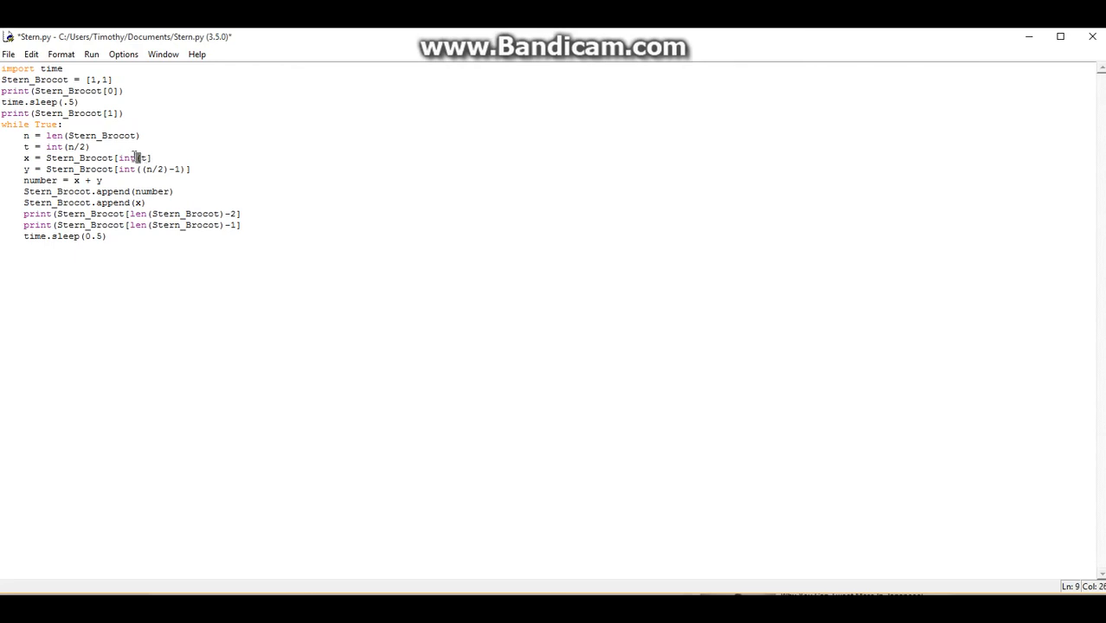
pyautogui.press('BackSpace')
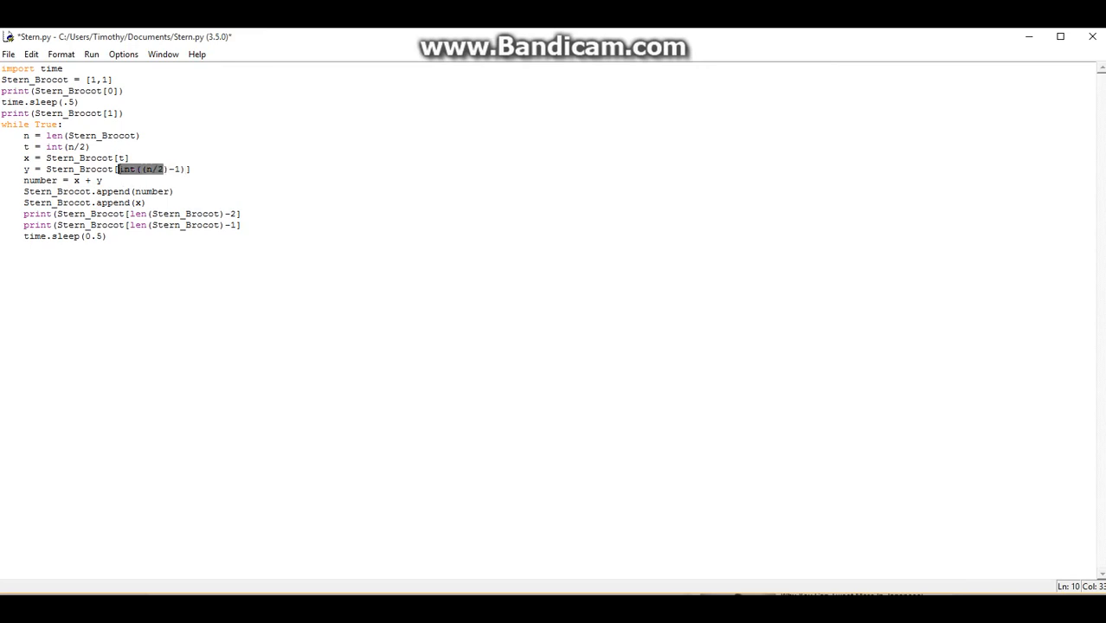
pyautogui.press('Delete')
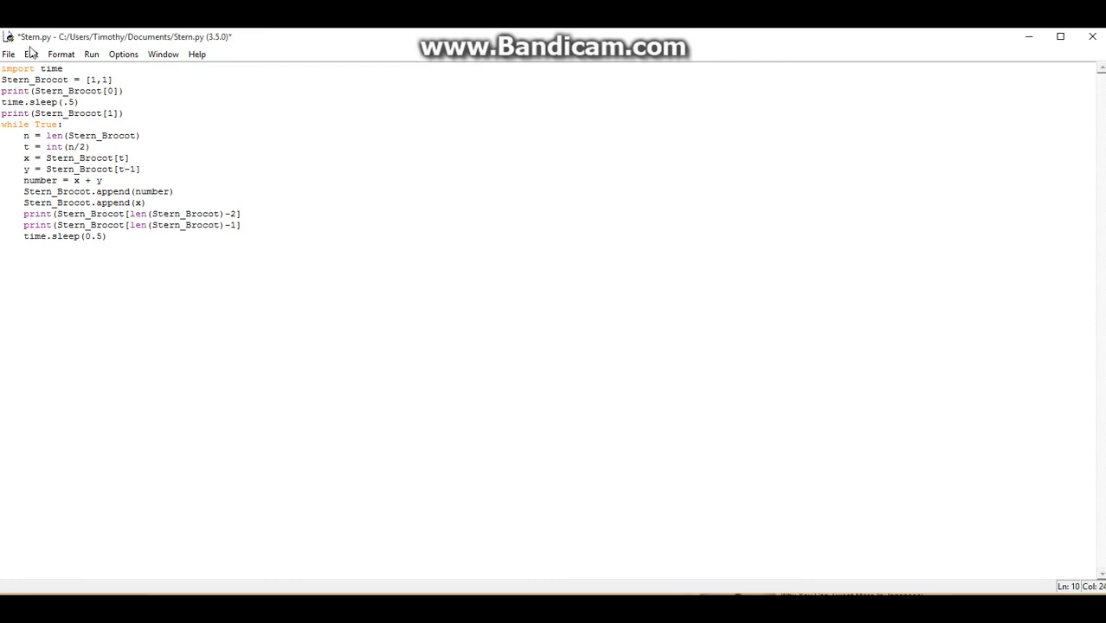
# - Rerun Stern.py, save it, and dismiss the invalid syntax error
pyautogui.click(91, 54)
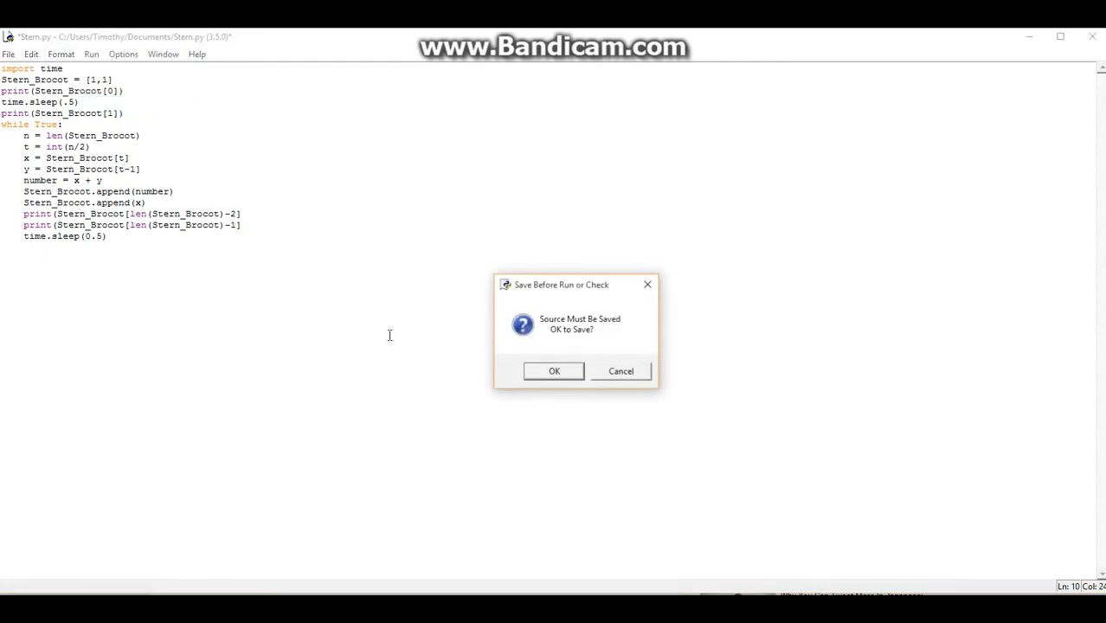
pyautogui.click(554, 371)
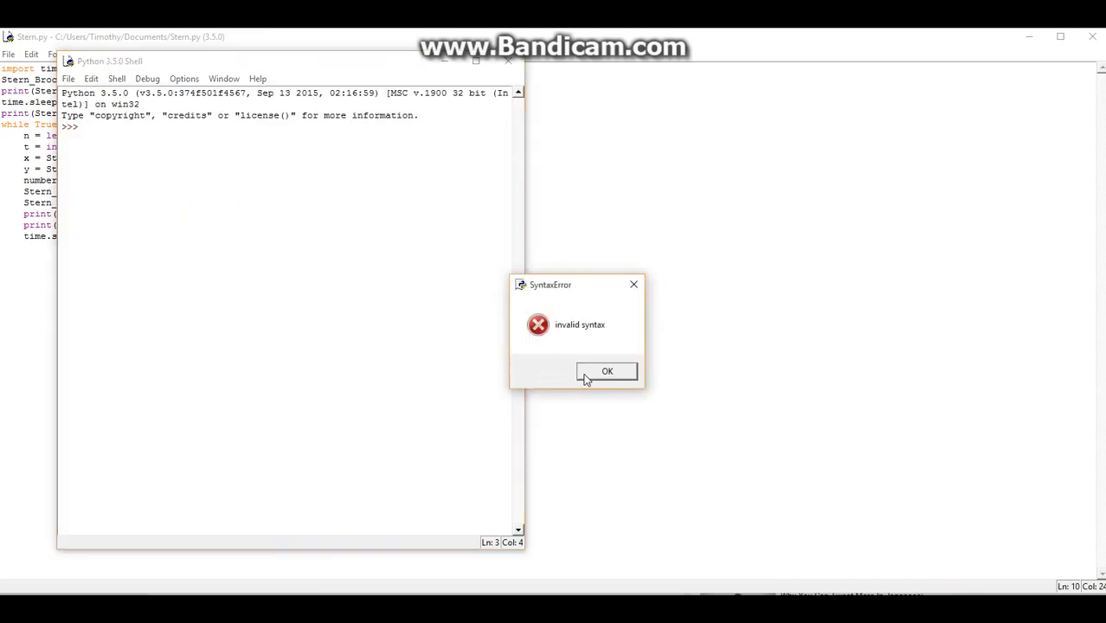
pyautogui.click(607, 370)
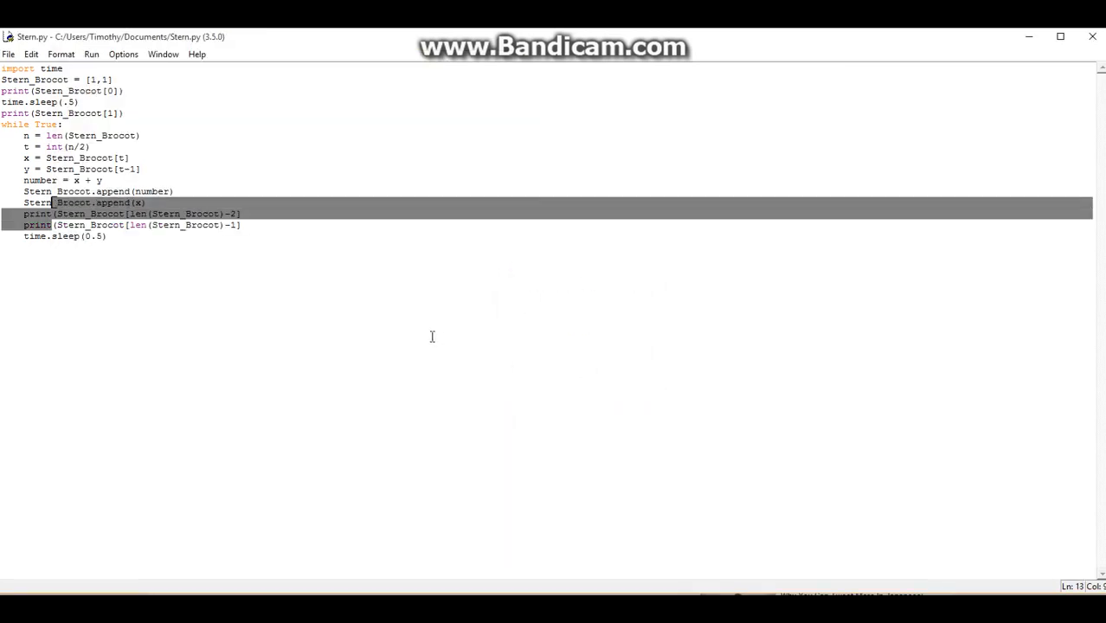
# - Close both print lines' parentheses, rerun Stern.py, and scroll the streaming Stern-Brocot output
pyautogui.click(322, 230)
pyautogui.write(')')
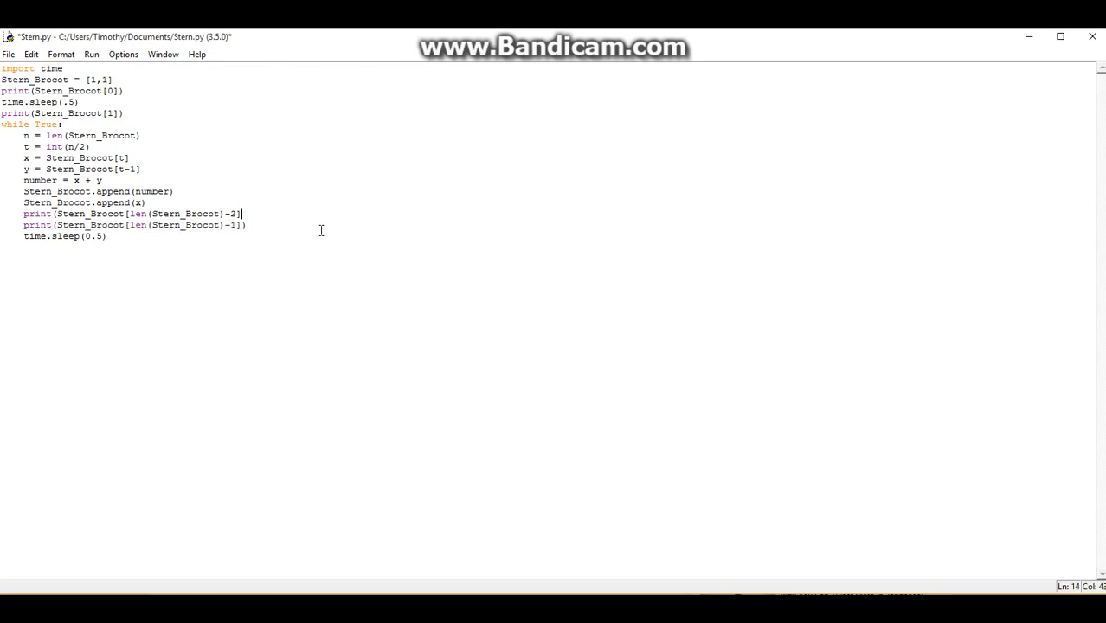
pyautogui.moveTo(52, 214); pyautogui.dragTo(247, 213)
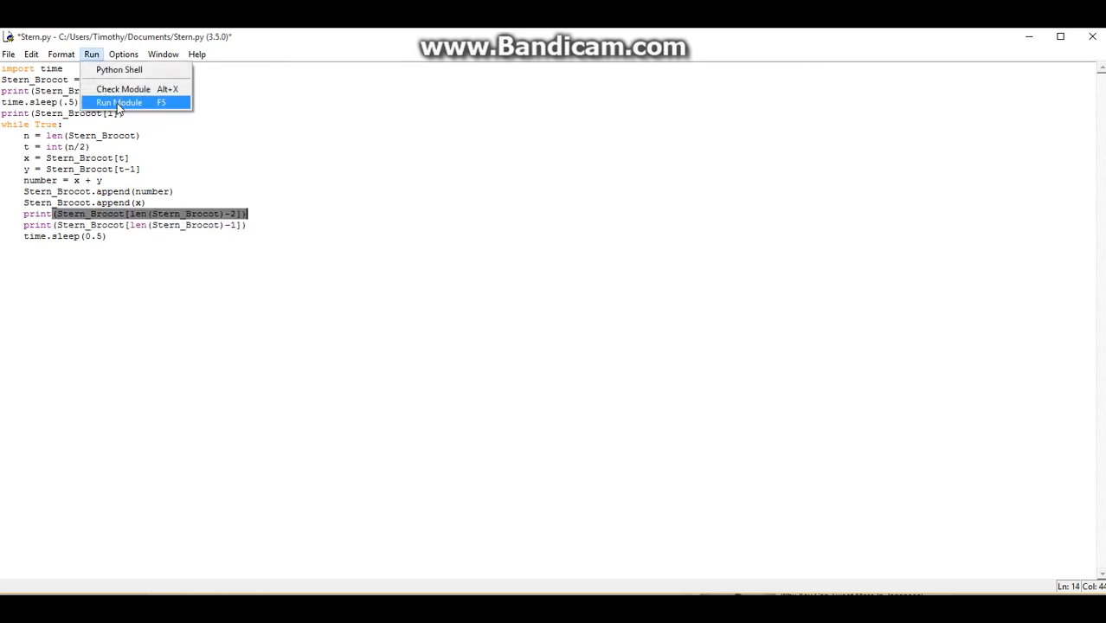
pyautogui.click(119, 102)
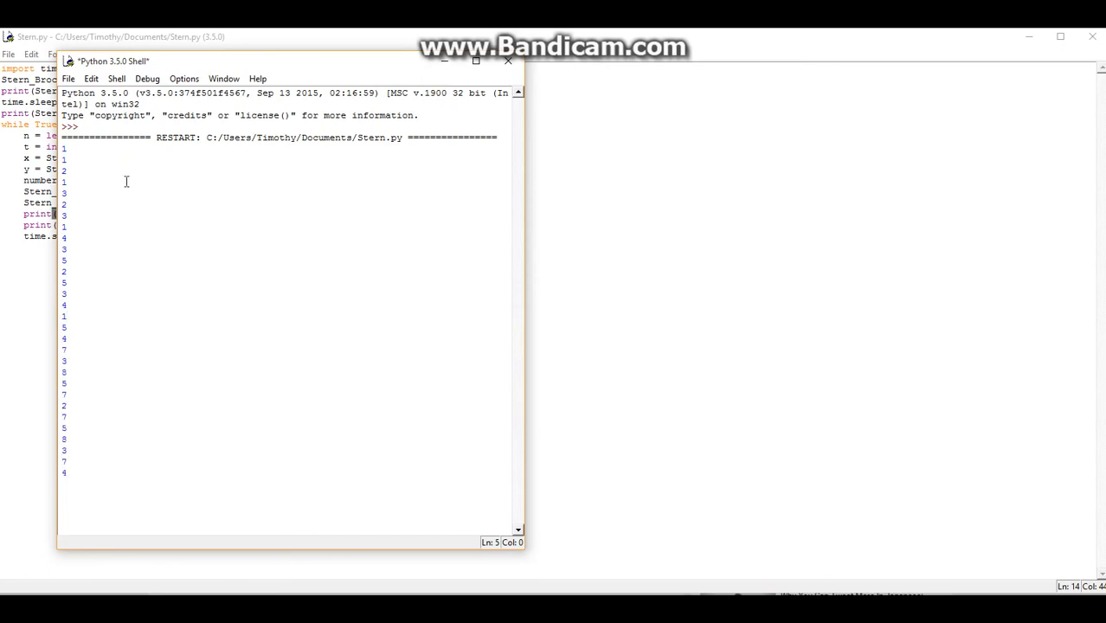
pyautogui.scroll(-3)
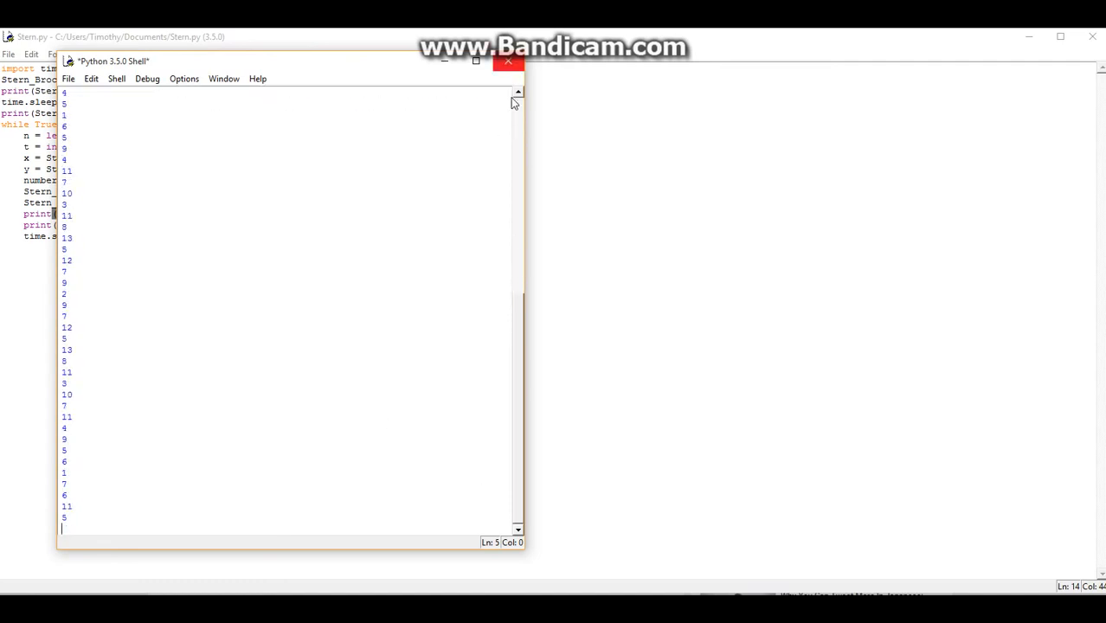
# - Close the shell and add time.sleep(0.5) between the prints and at the loop's top
pyautogui.click(508, 61)
pyautogui.write('#')
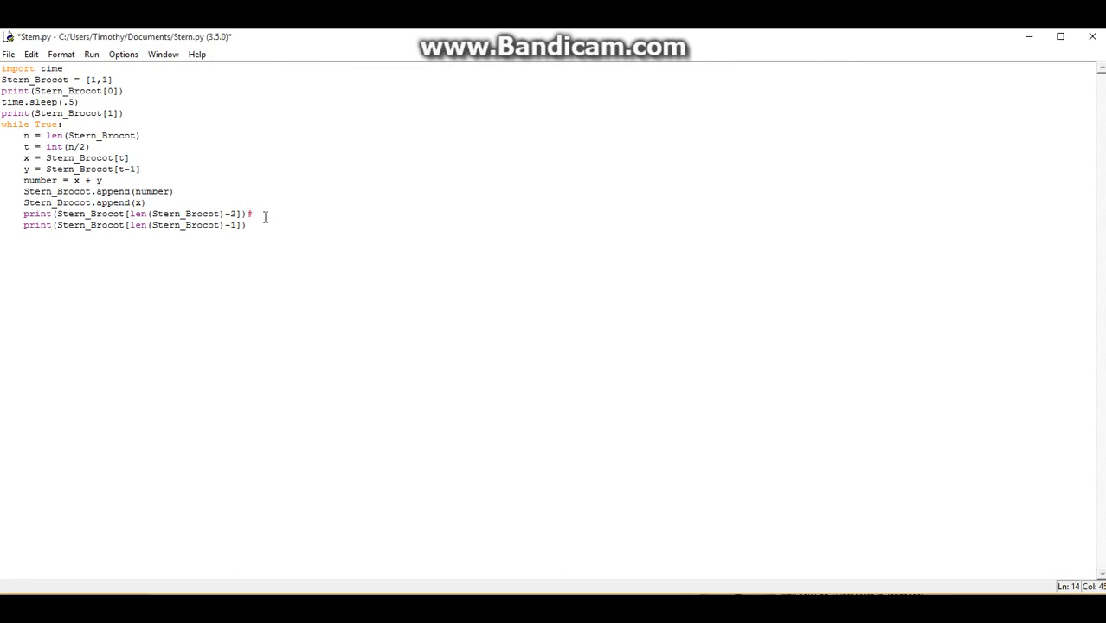
pyautogui.write('time.sleep(0.5)')
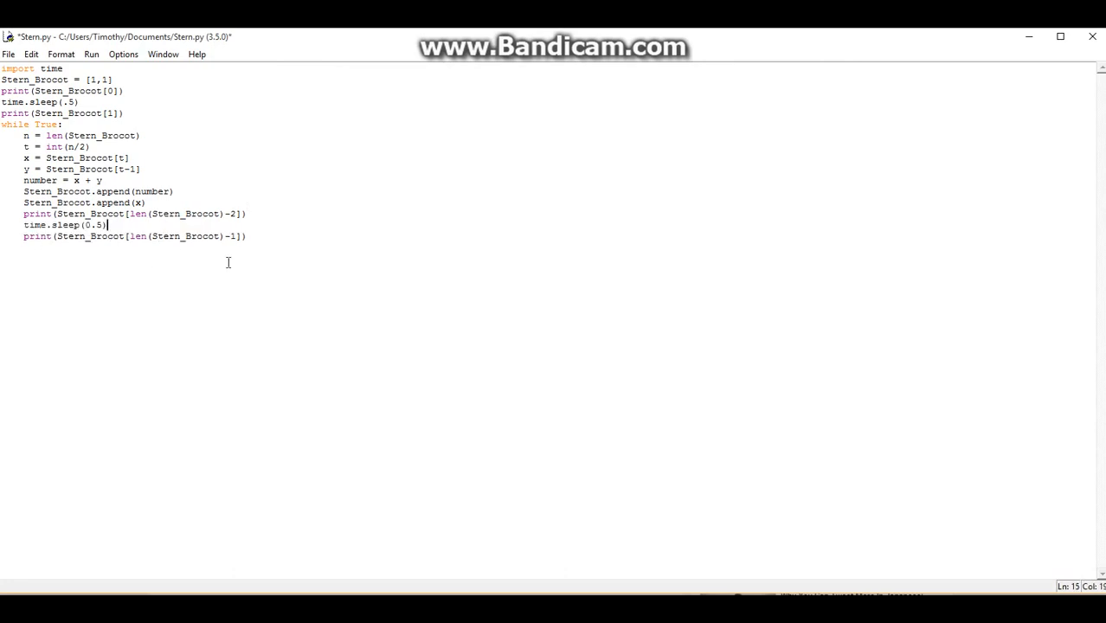
pyautogui.doubleClick(80, 225)
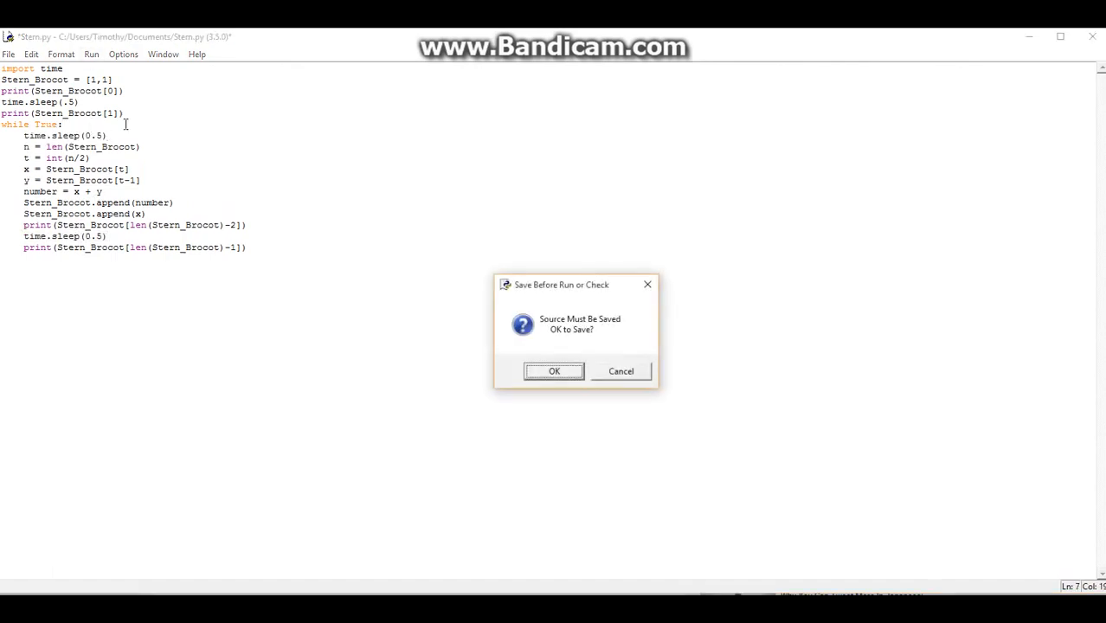
# - Save Stern.py, rerun it, and scroll through the slowly printed Stern-Brocot values
pyautogui.click(554, 371)
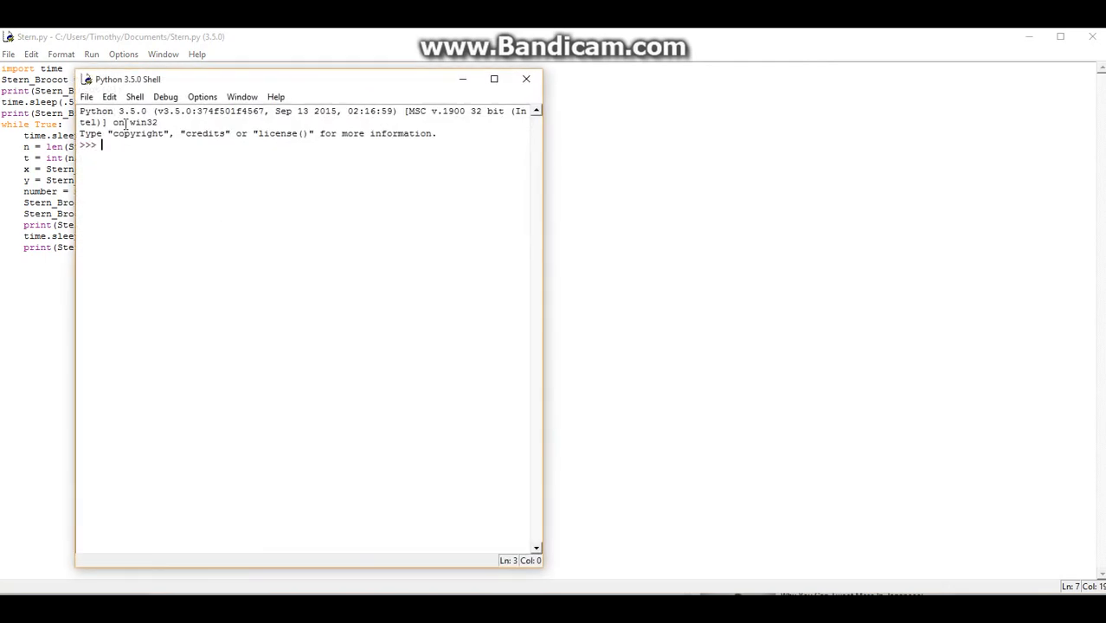
pyautogui.press('F5')
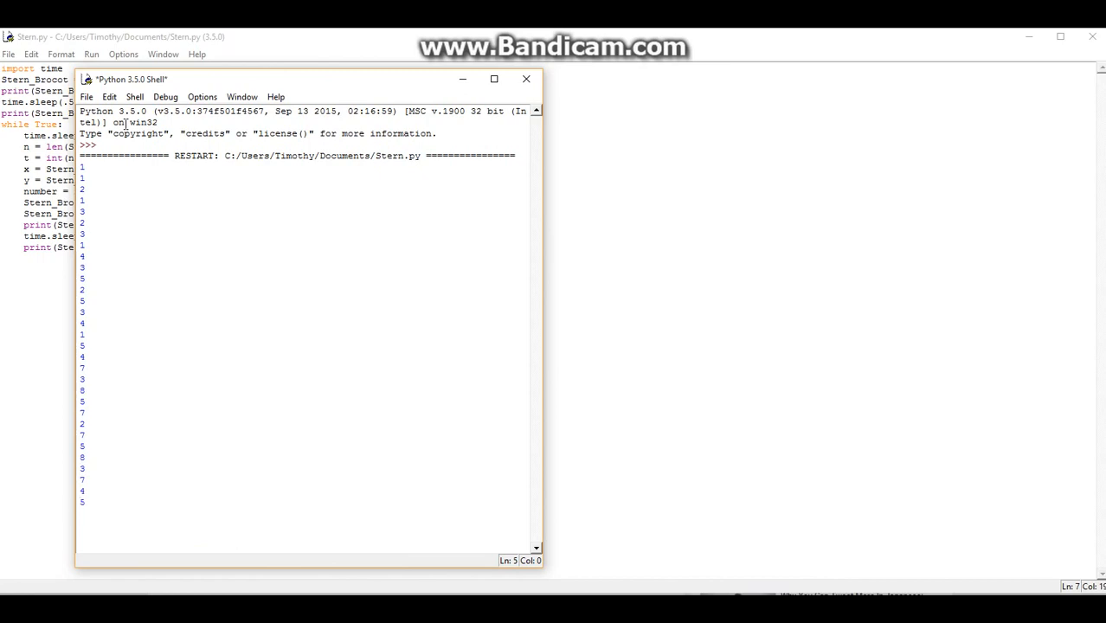
pyautogui.scroll(-3)
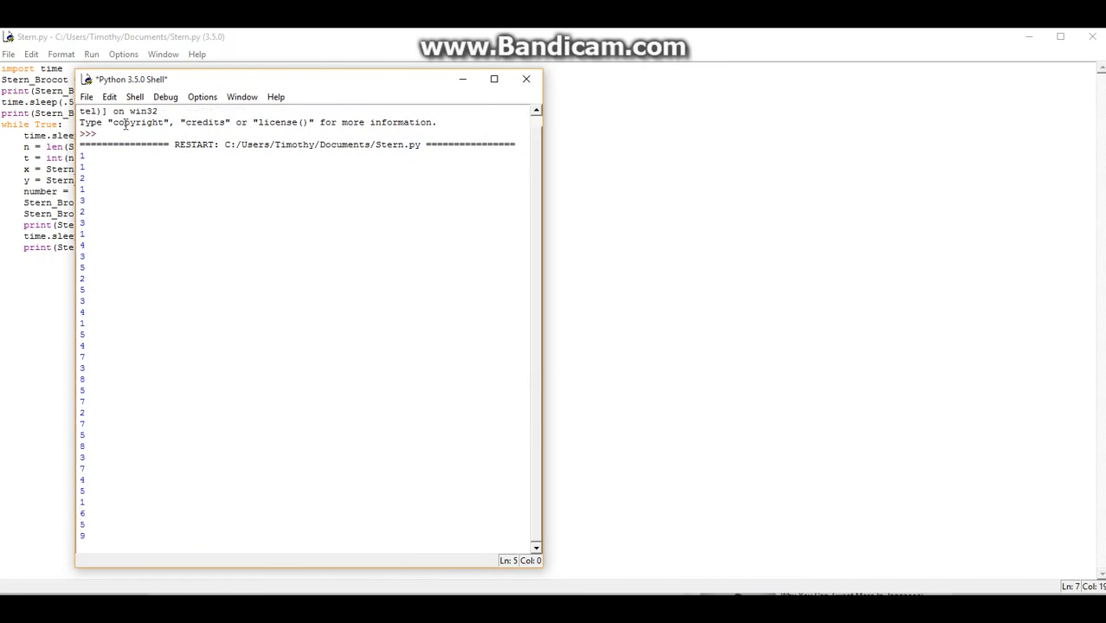